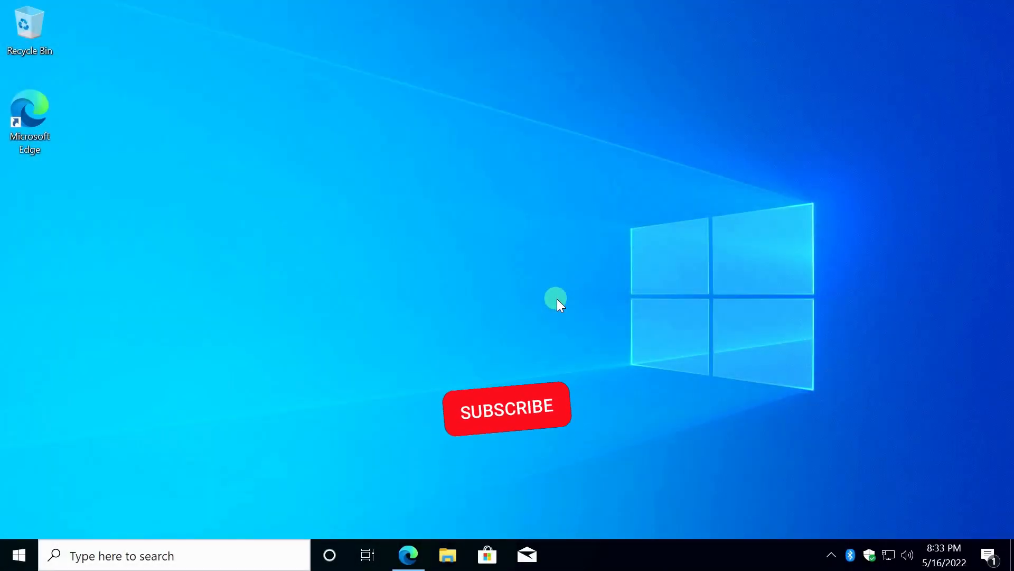
Step: Open Microsoft's Windows 11 download page from the video description link in Edge
click(507, 408)
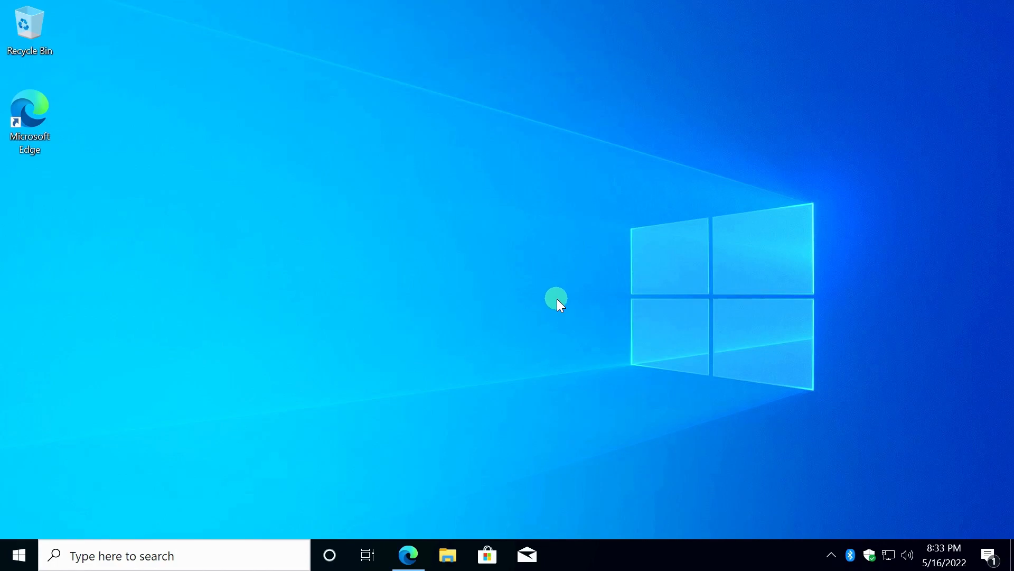
click(409, 555)
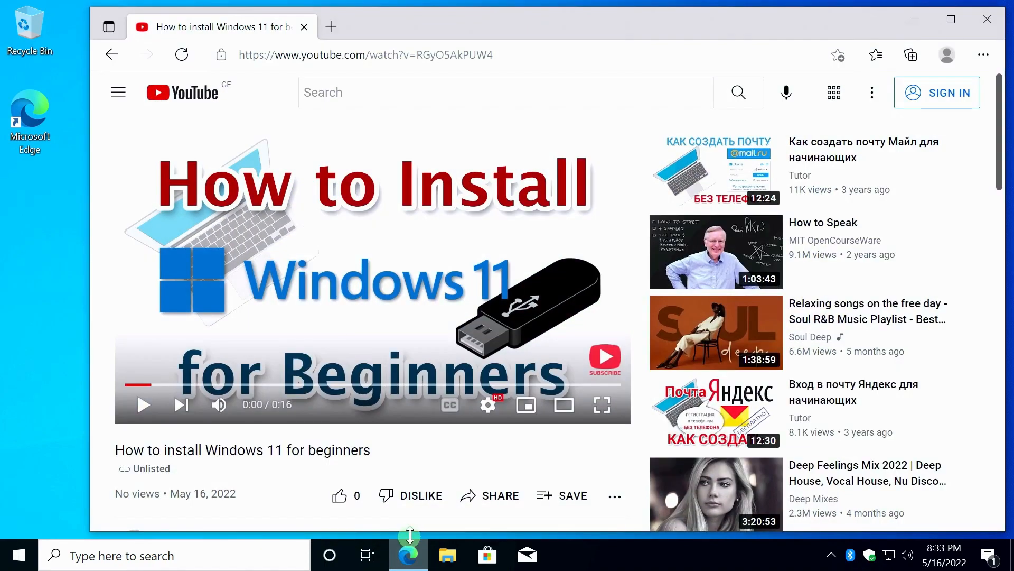
scroll(down, 3)
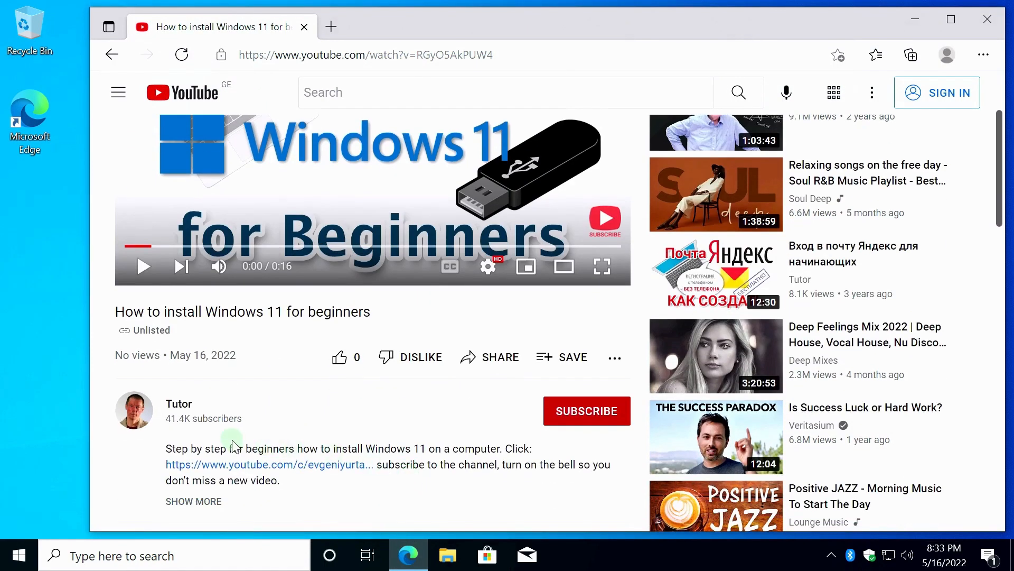
scroll(down, 3)
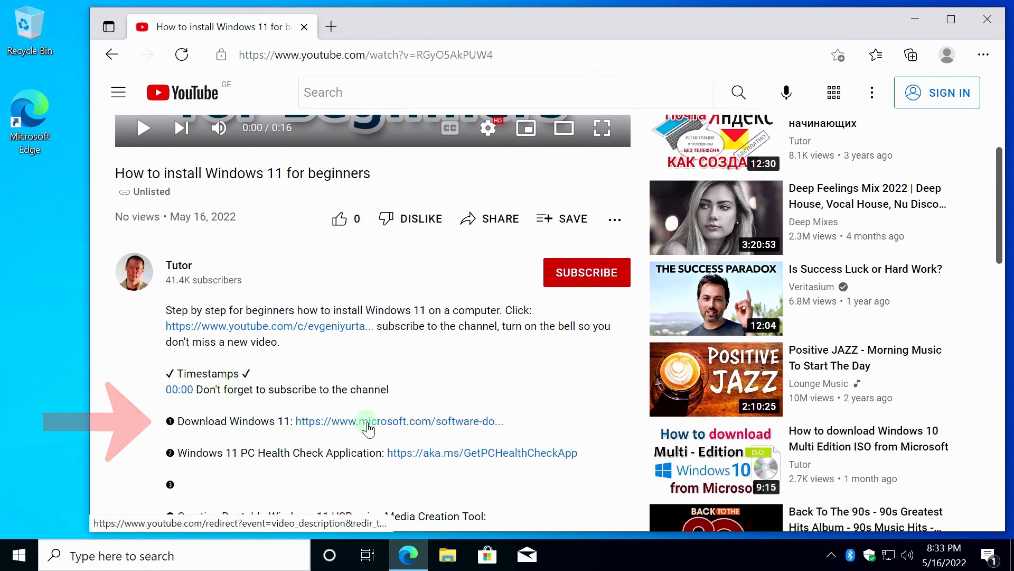
click(367, 421)
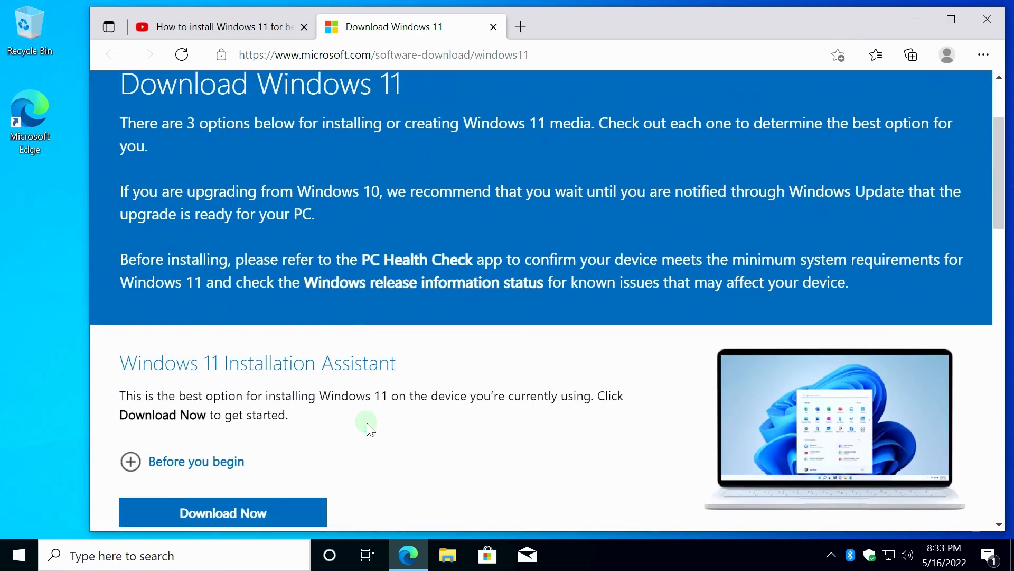
Step: Download the Windows 11 Media Creation Tool, then close Edge
scroll(down, 3)
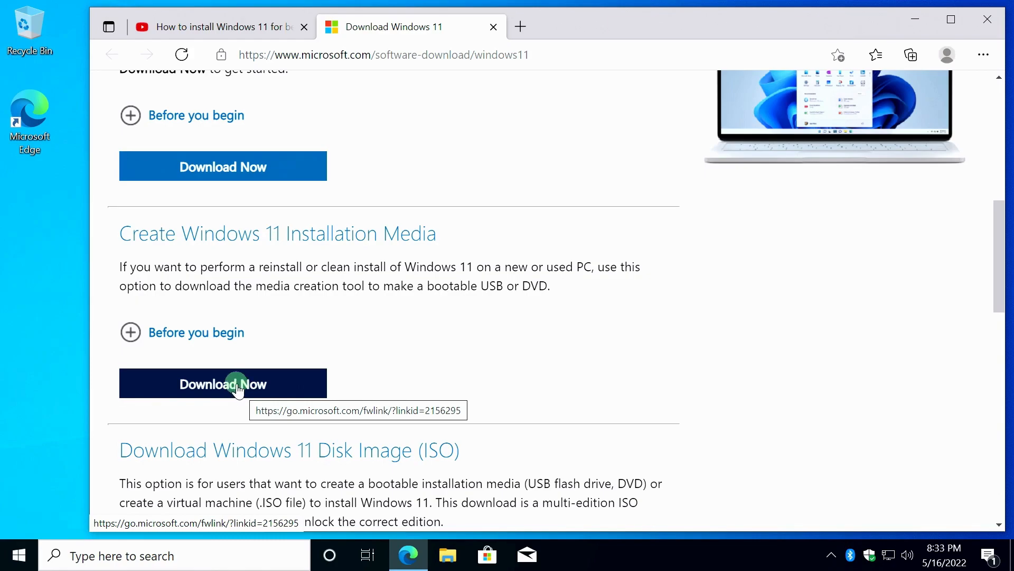
click(222, 383)
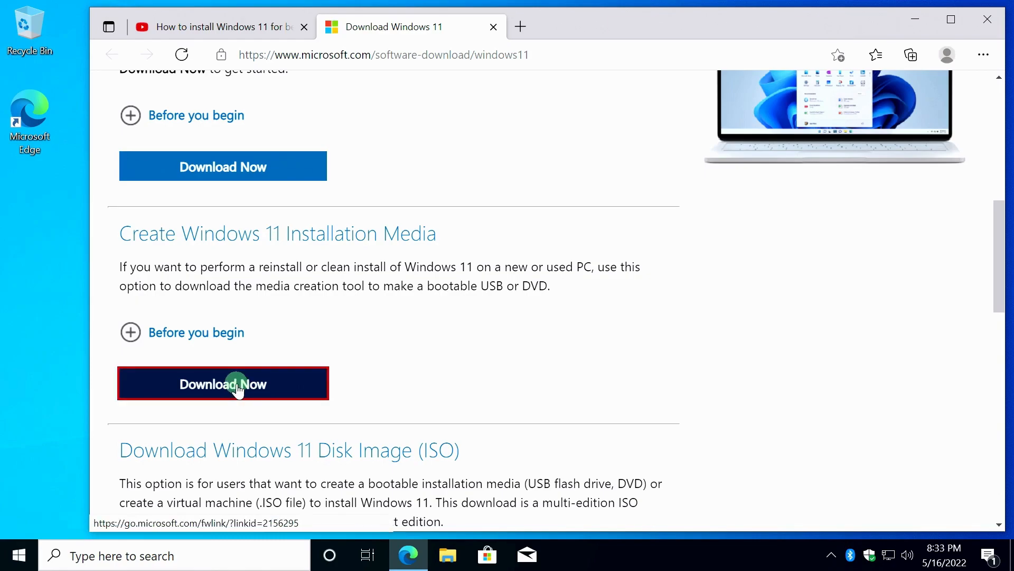
click(223, 383)
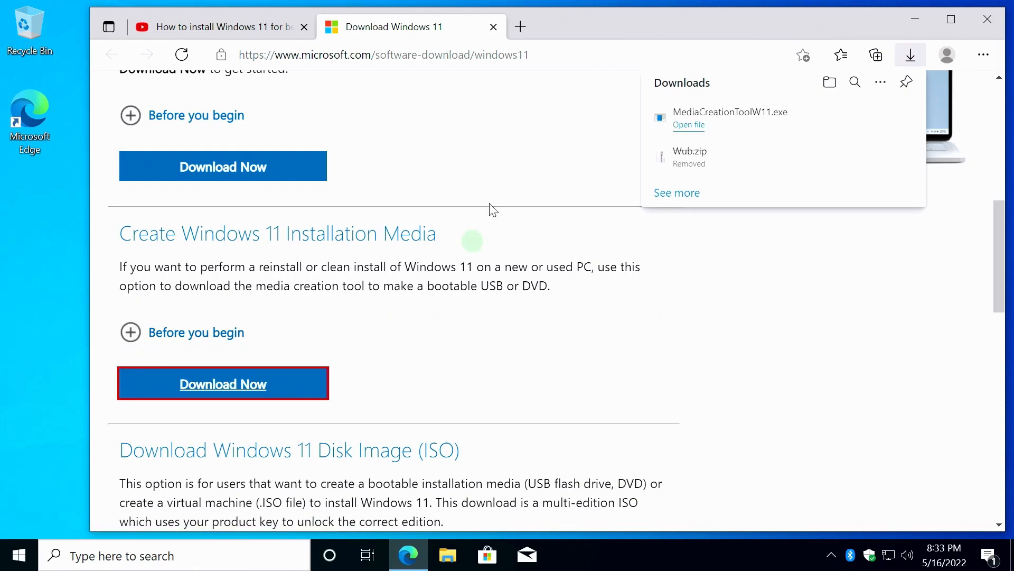
click(494, 26)
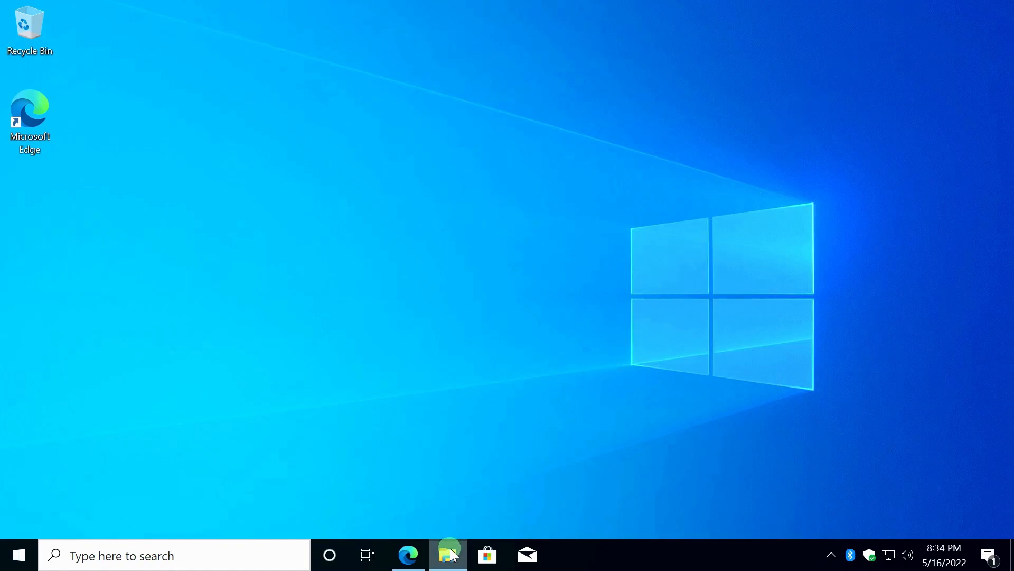
Step: Run MediaCreationToolW11.exe from Downloads and approve it in User Account Control
click(448, 556)
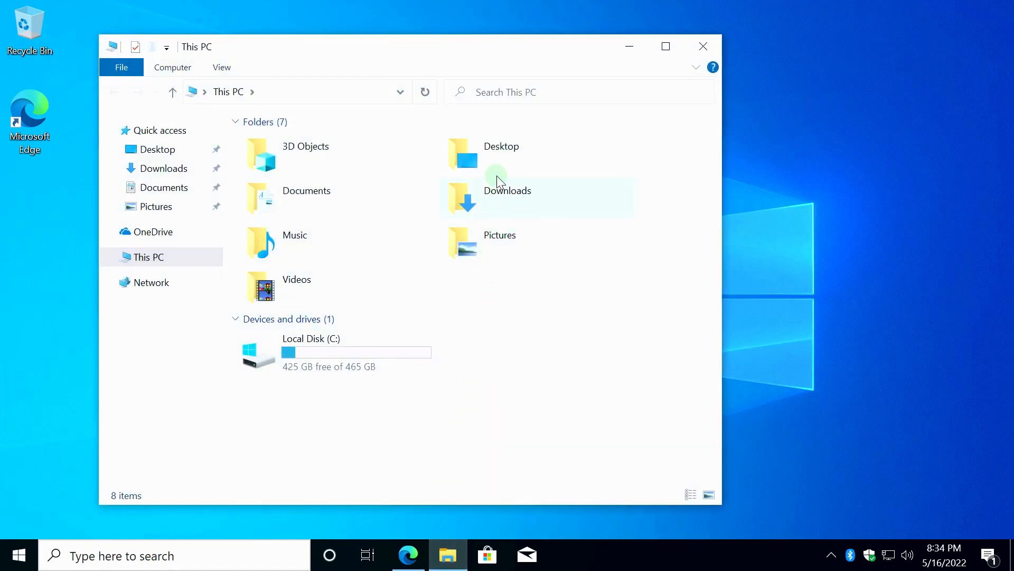
double_click(507, 190)
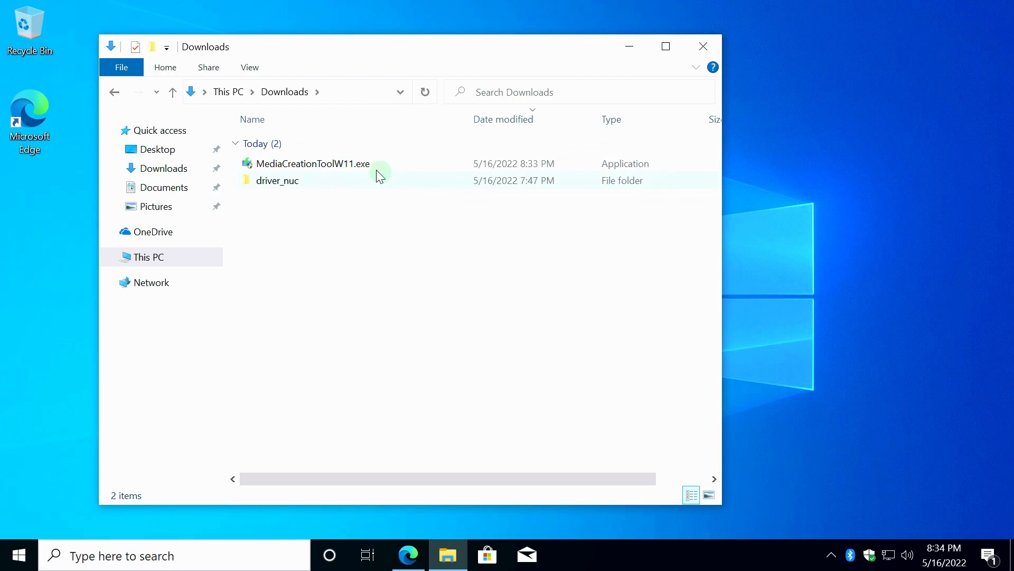
click(312, 163)
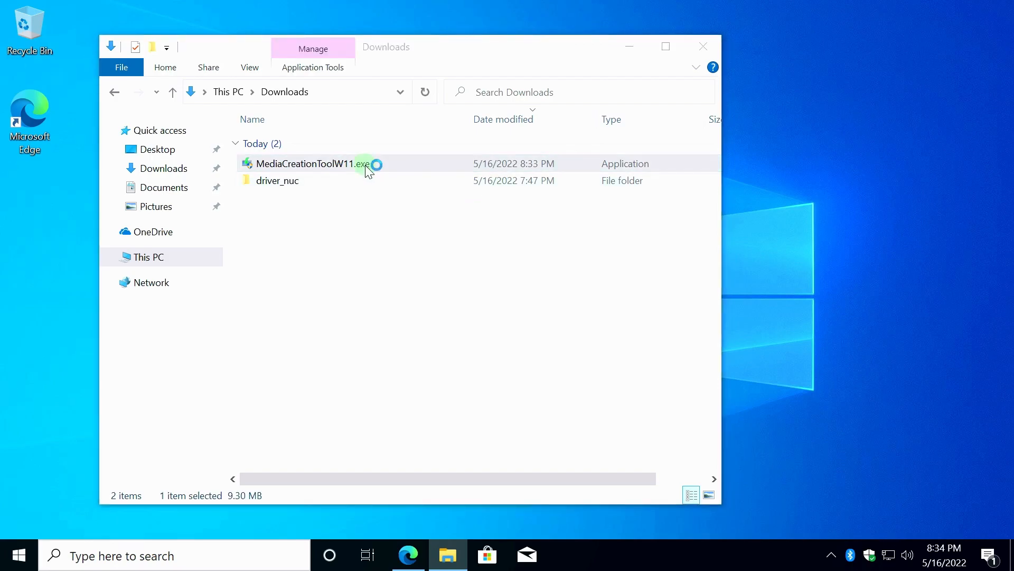
double_click(313, 163)
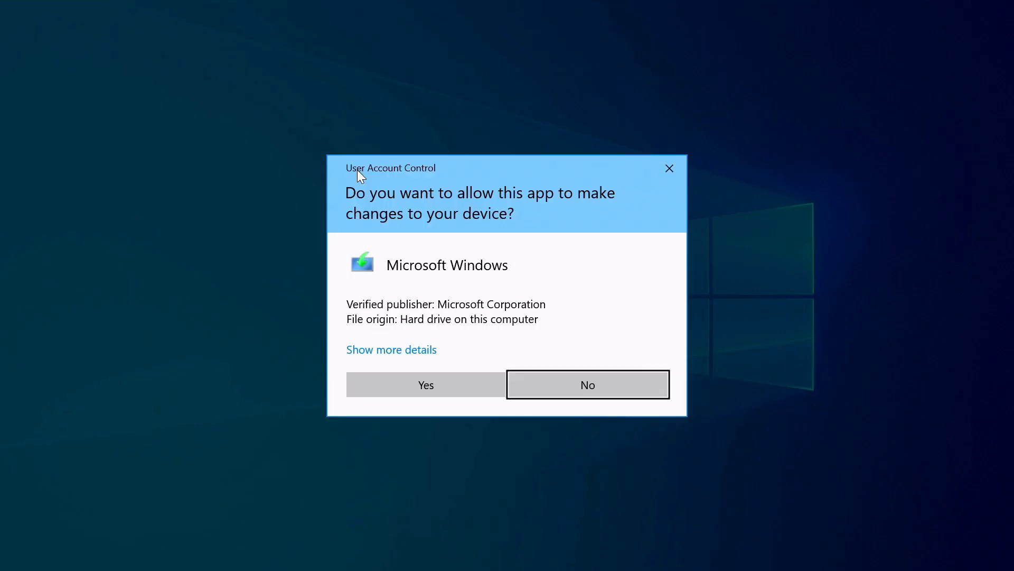
click(425, 384)
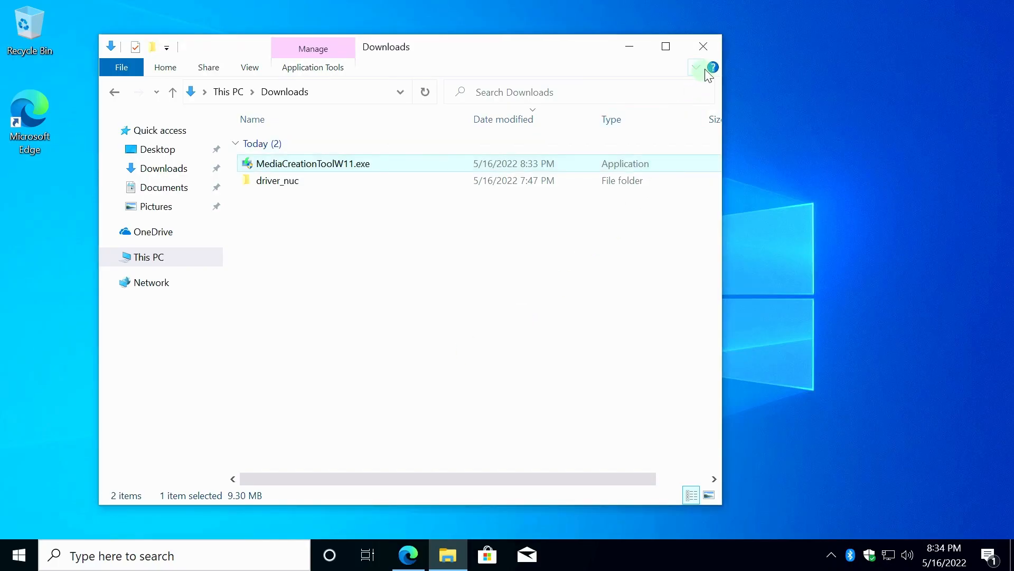
double_click(313, 163)
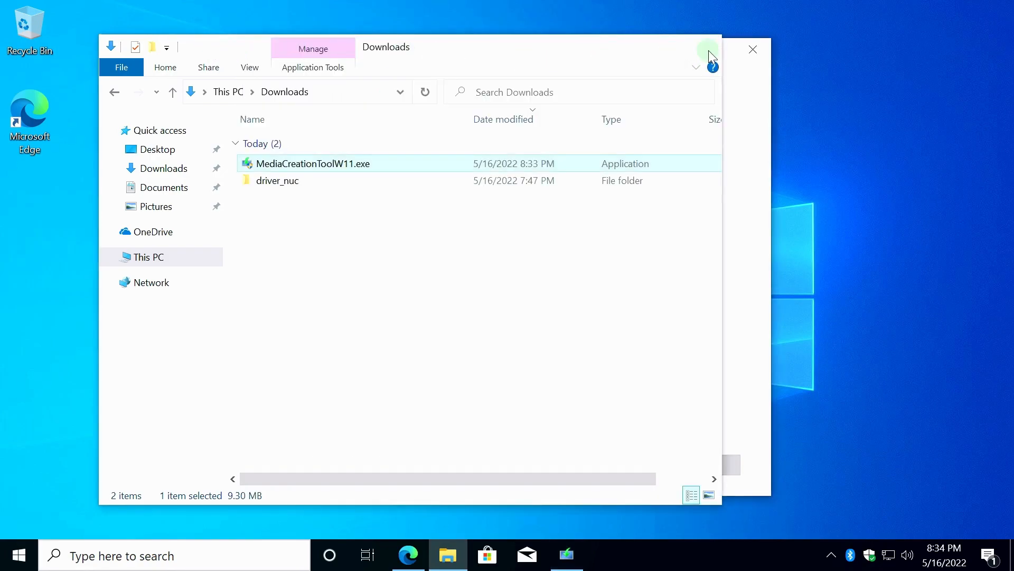
double_click(313, 163)
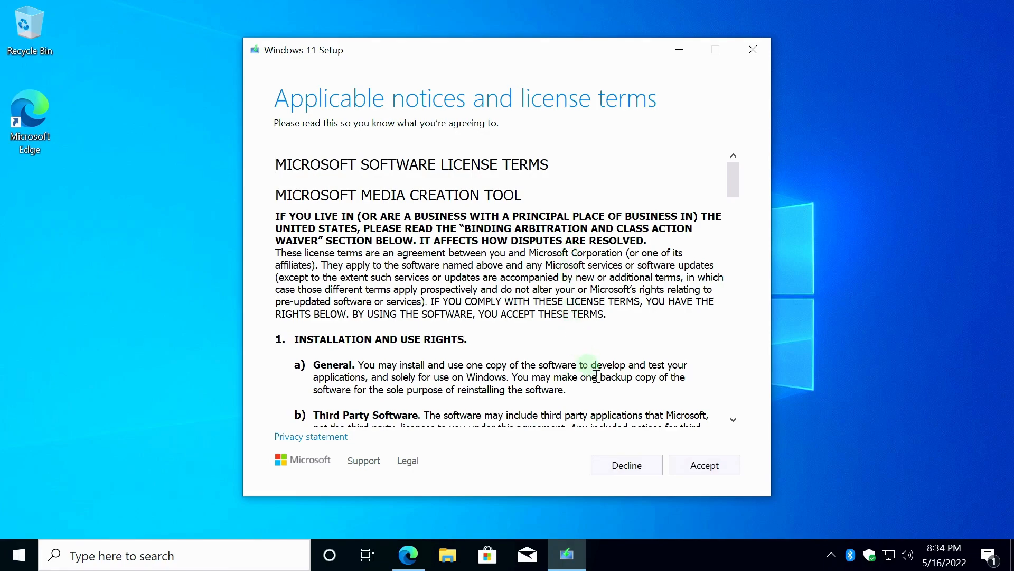
Step: Accept the license, check languages, and keep recommended English Windows 11 options
click(703, 465)
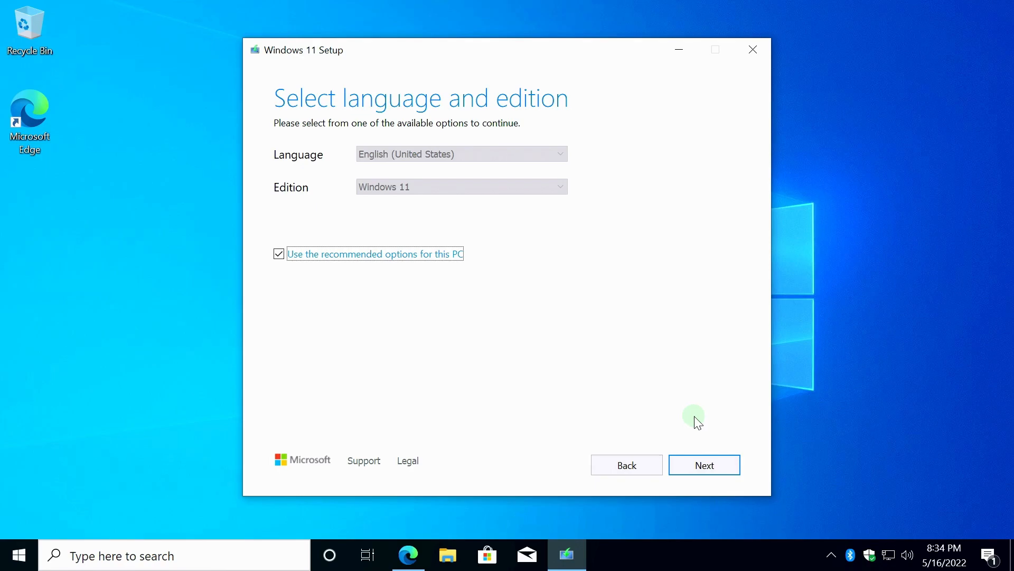
click(279, 254)
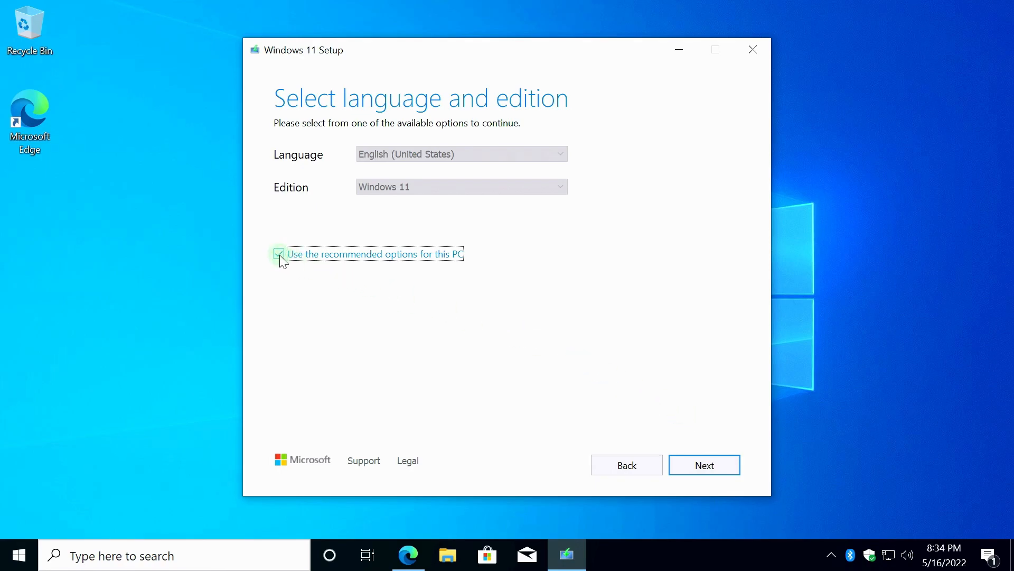
click(279, 253)
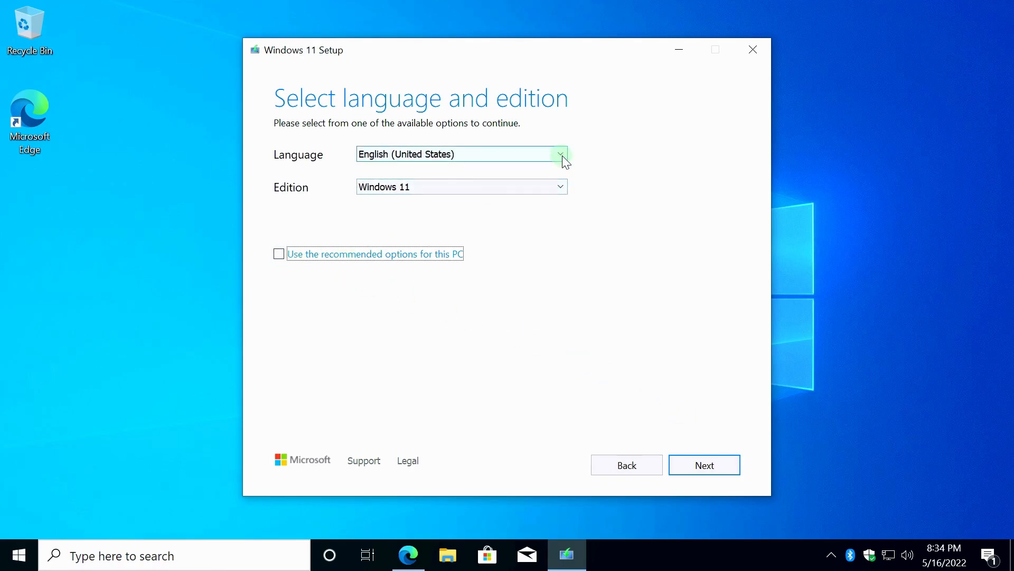
click(559, 154)
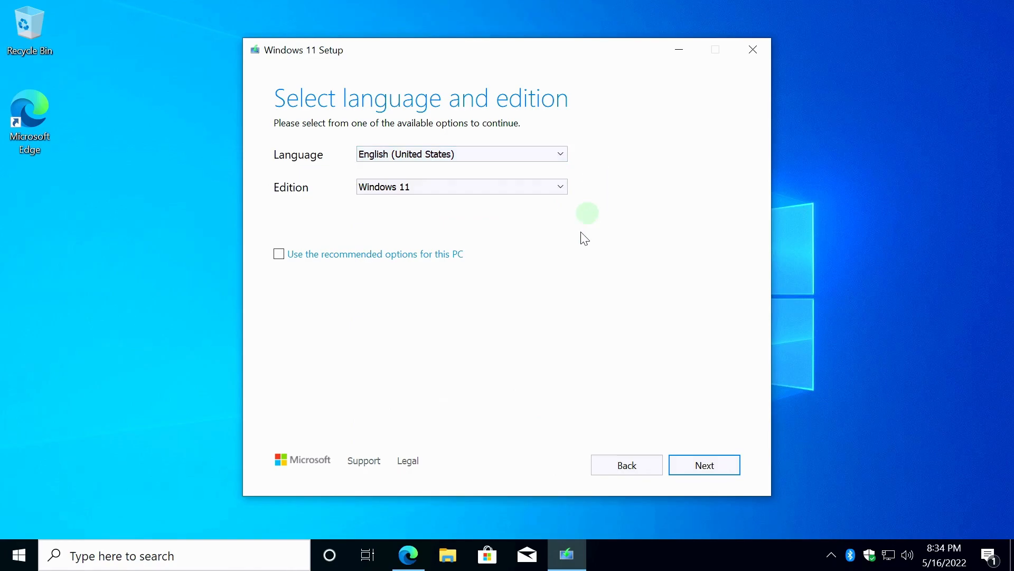
click(279, 254)
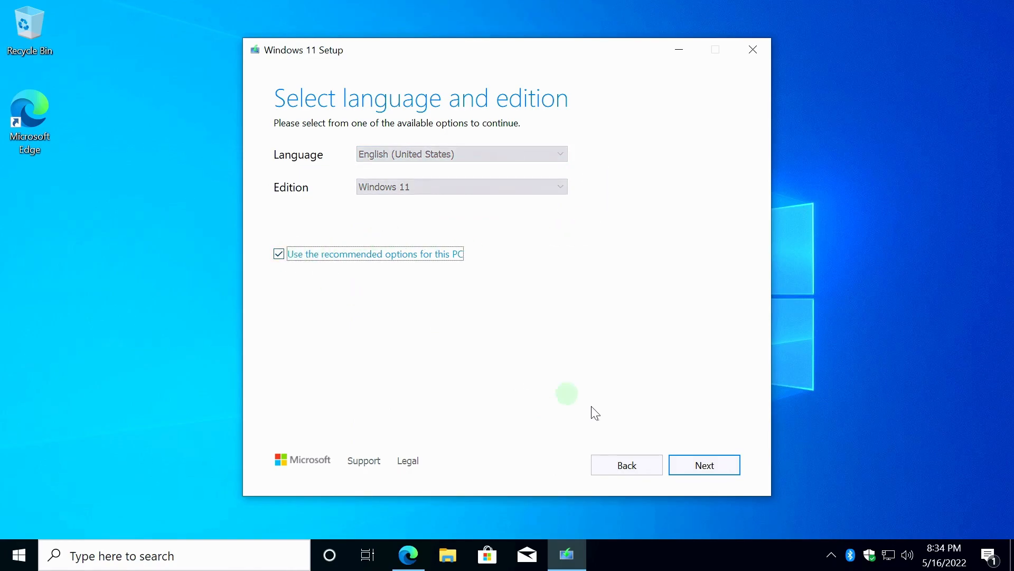
click(703, 465)
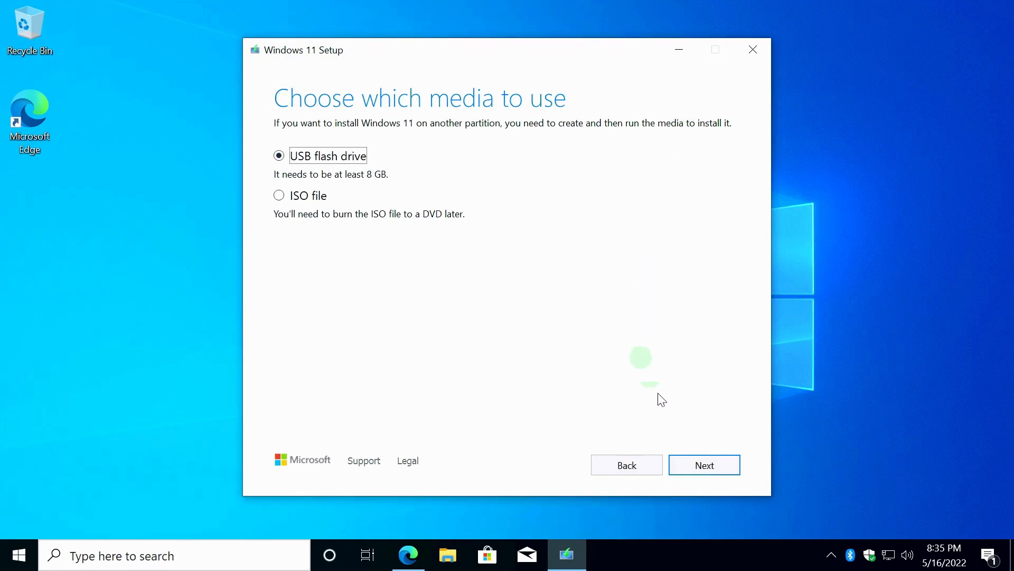
Step: Choose USB flash drive D: (FLASHDRIVE) as the media target and close the tool
click(703, 465)
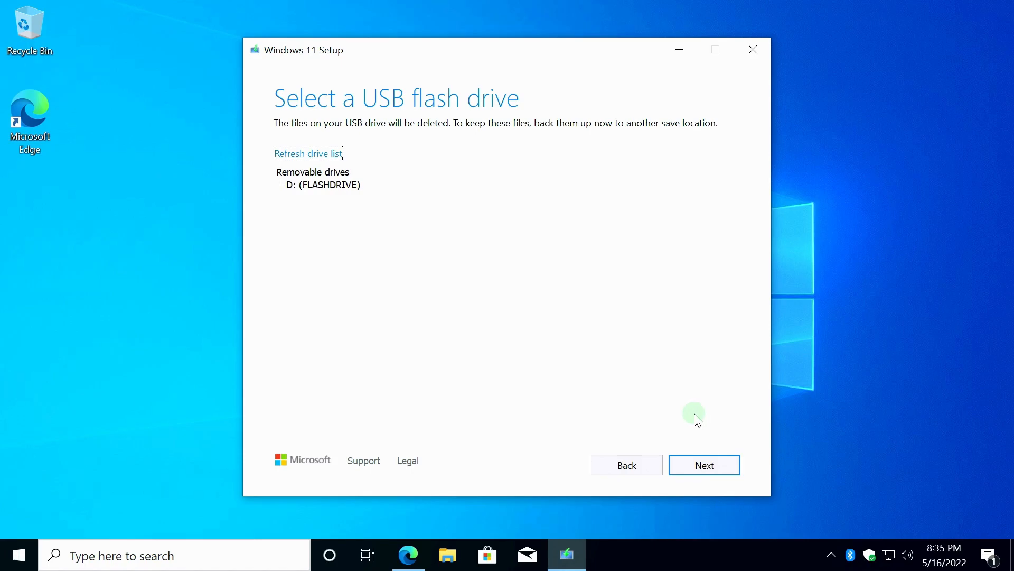
click(703, 465)
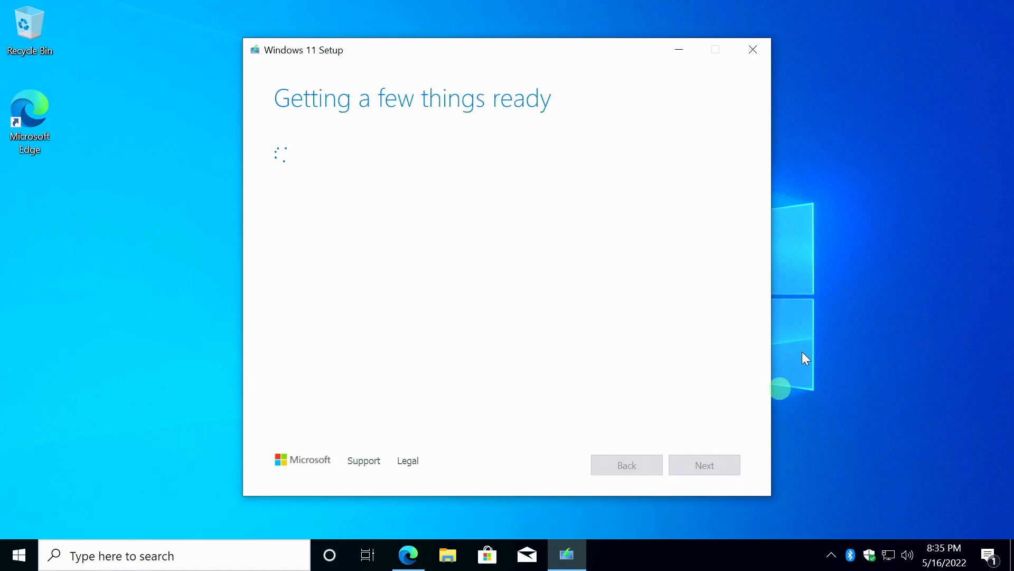
click(678, 50)
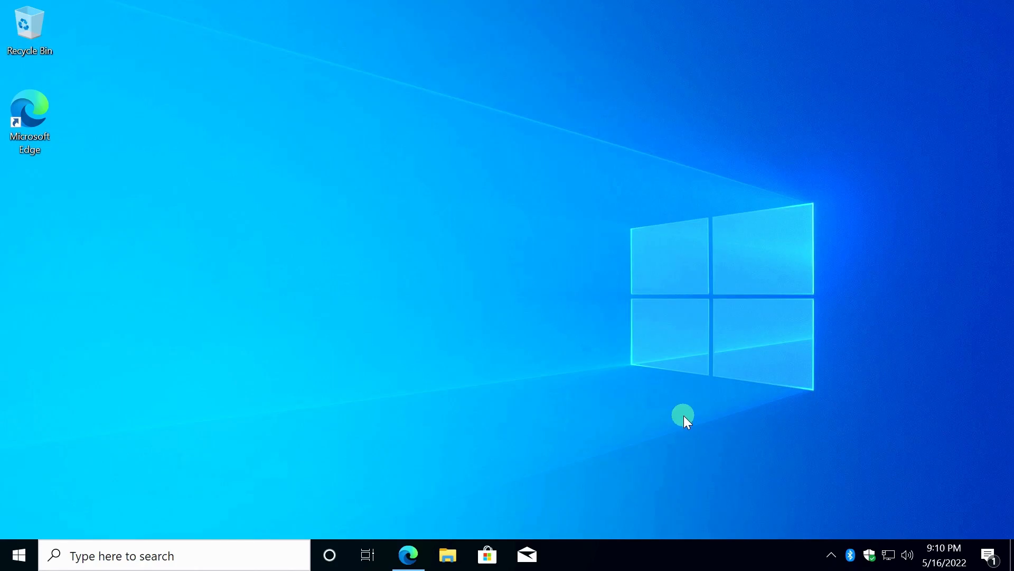
mouse_move(408, 471)
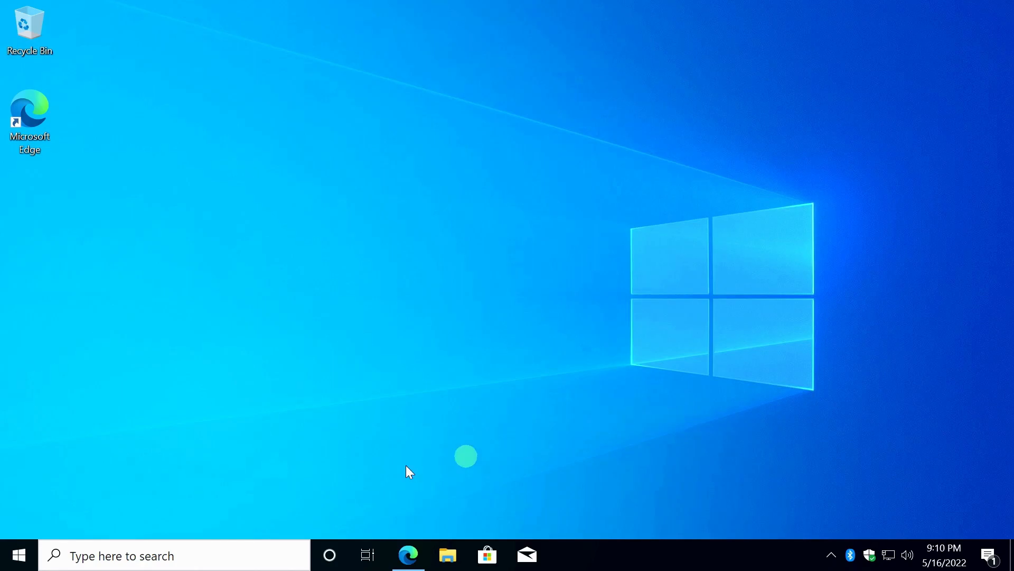
Step: View the About page showing Windows 10 Pro 21H2 and 32 GB RAM
right_click(17, 555)
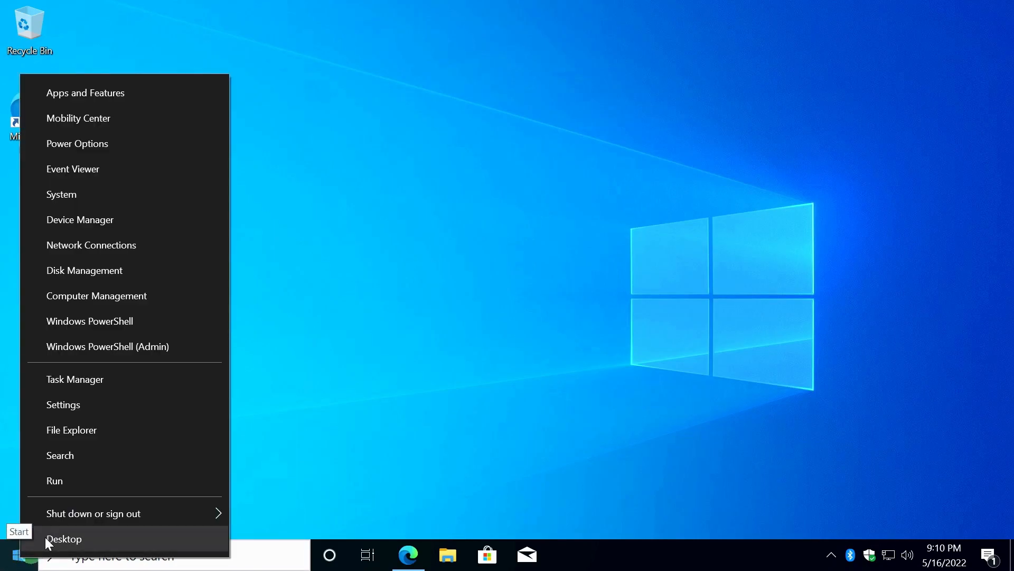
click(64, 404)
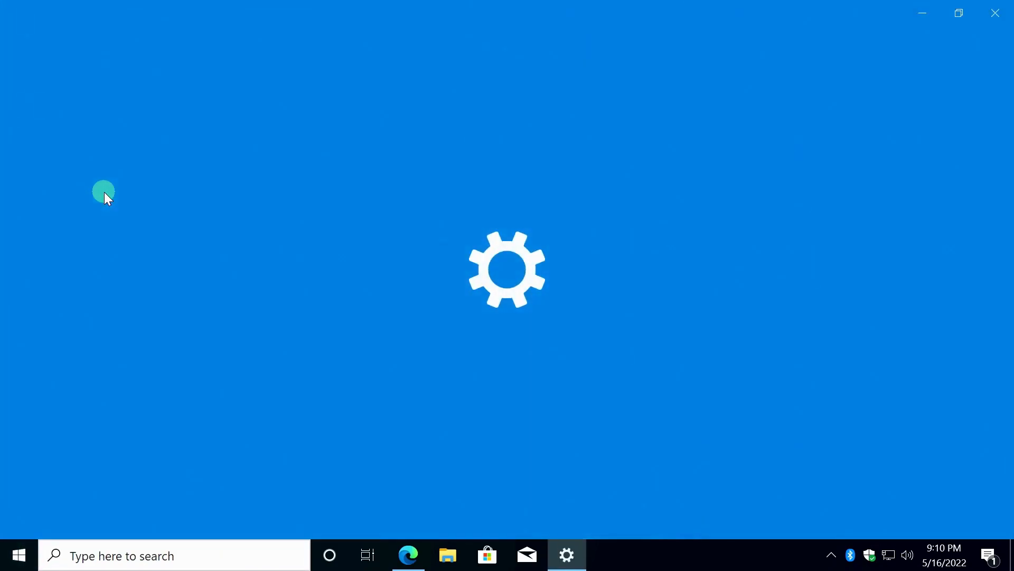
click(566, 555)
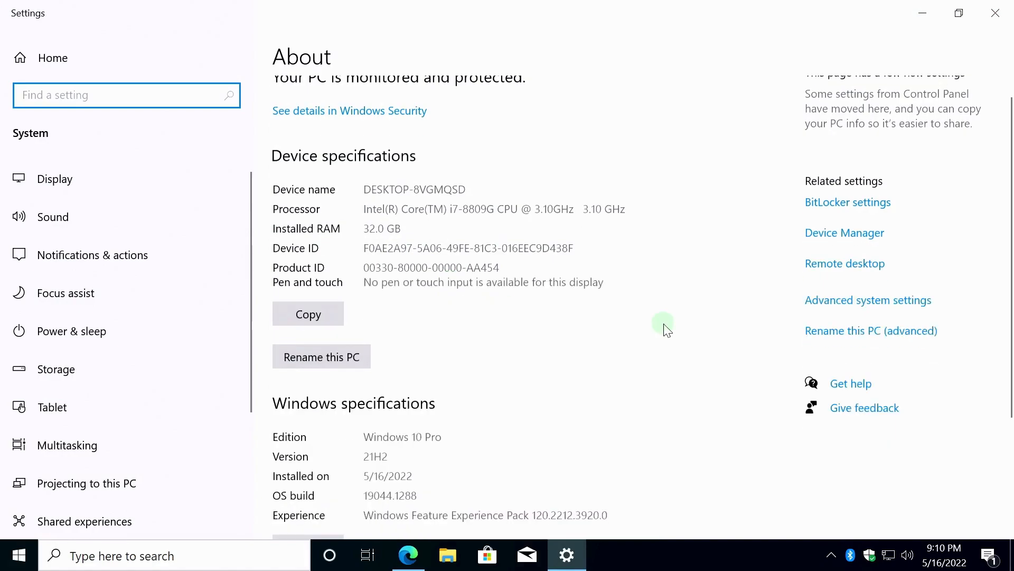
scroll(down, 3)
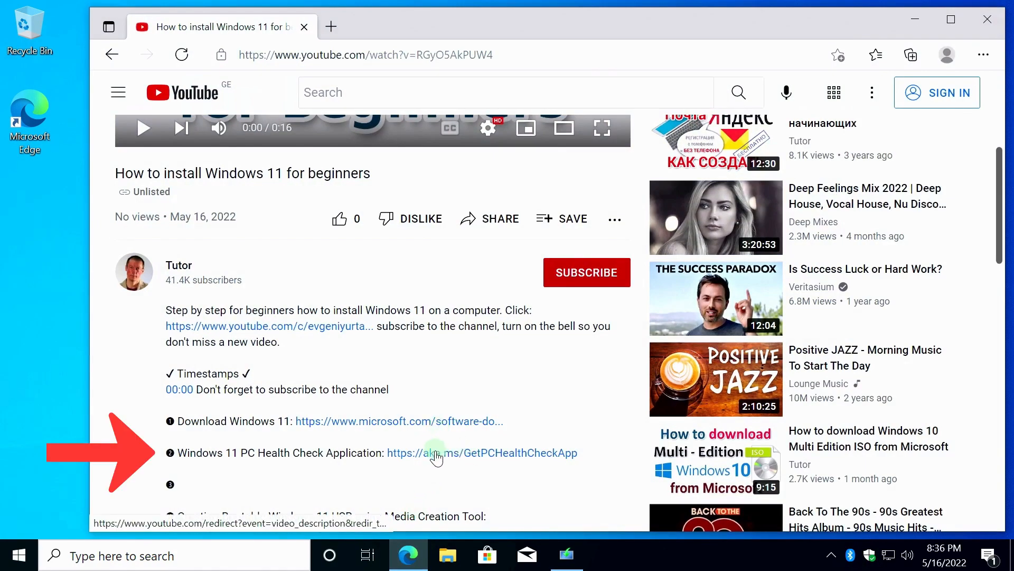
Step: Download WindowsPCHealthCheckSetup.msi via the GetPCHealthCheckApp link in a new tab
click(481, 452)
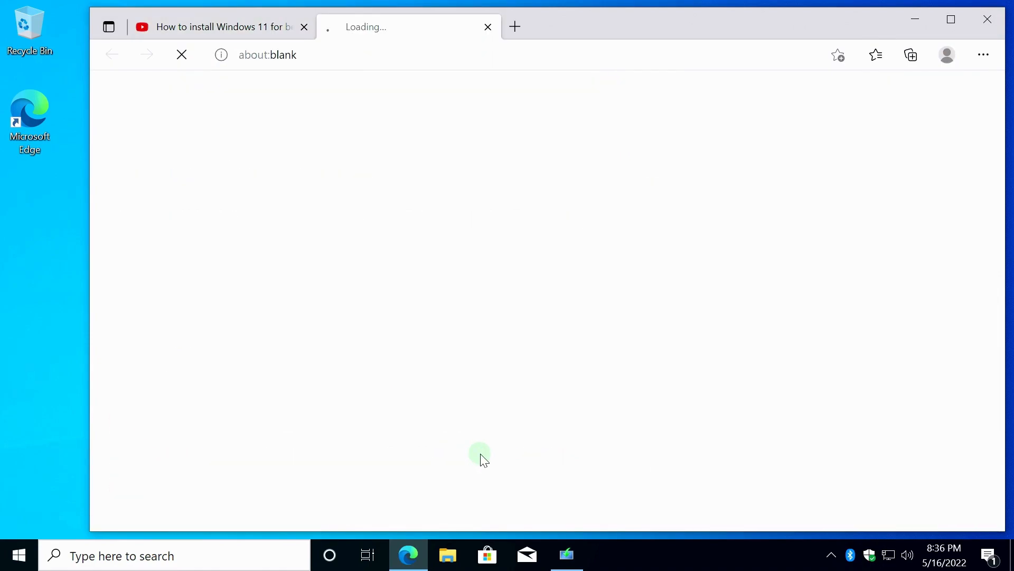
click(910, 54)
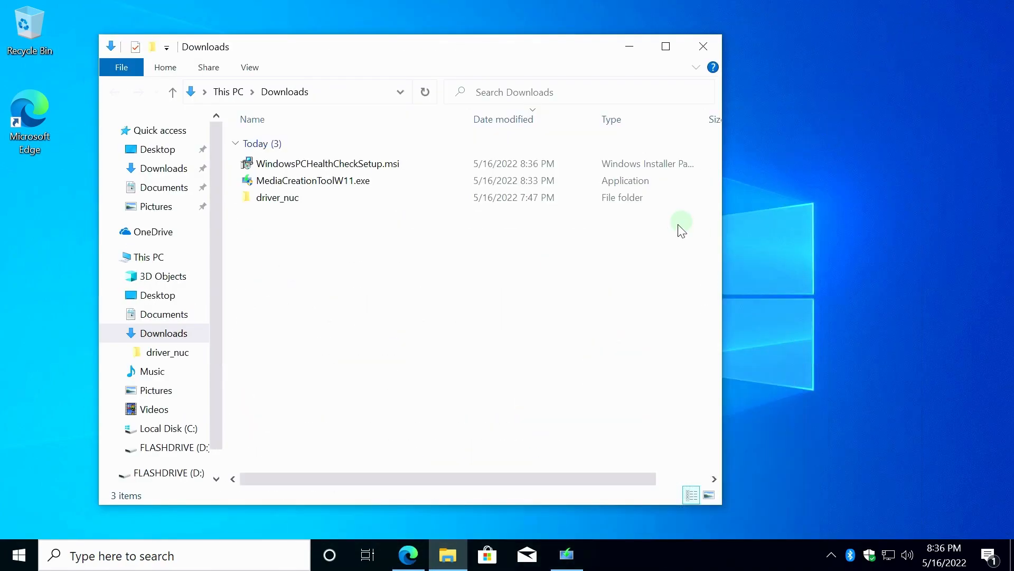
Step: Run WindowsPCHealthCheckSetup.msi, accept the terms, install, and finish to launch the app
click(327, 163)
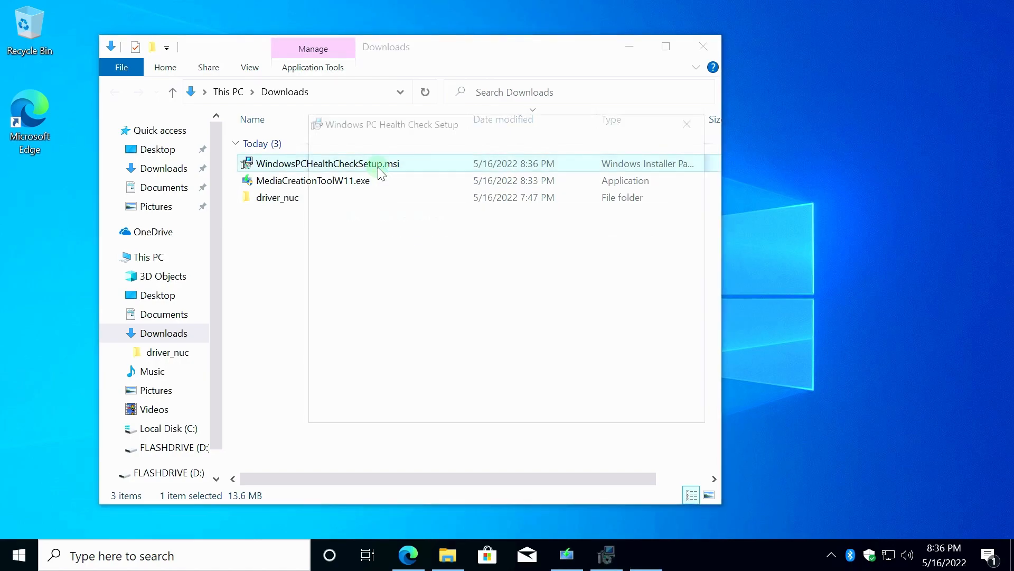
double_click(323, 163)
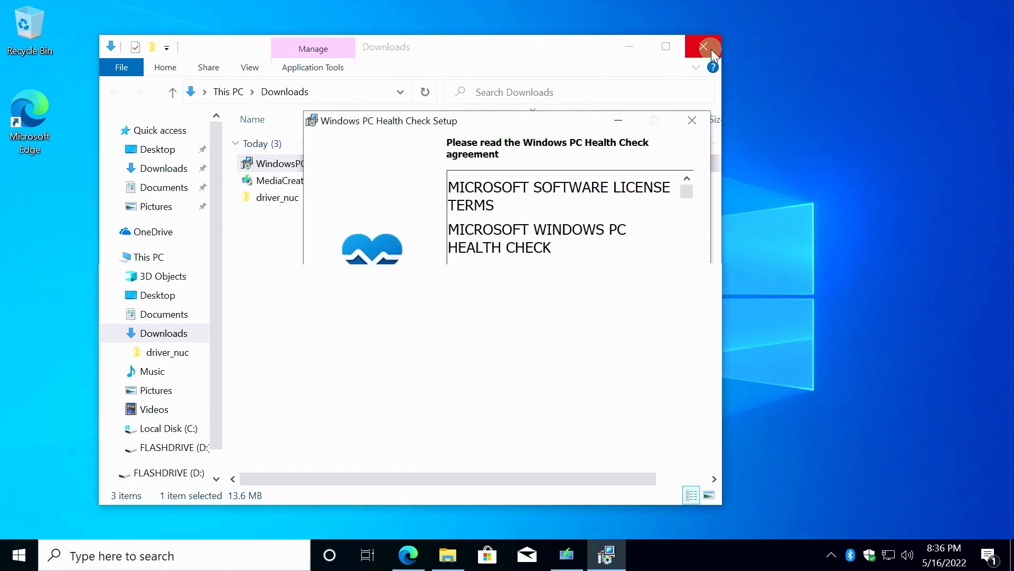
click(703, 46)
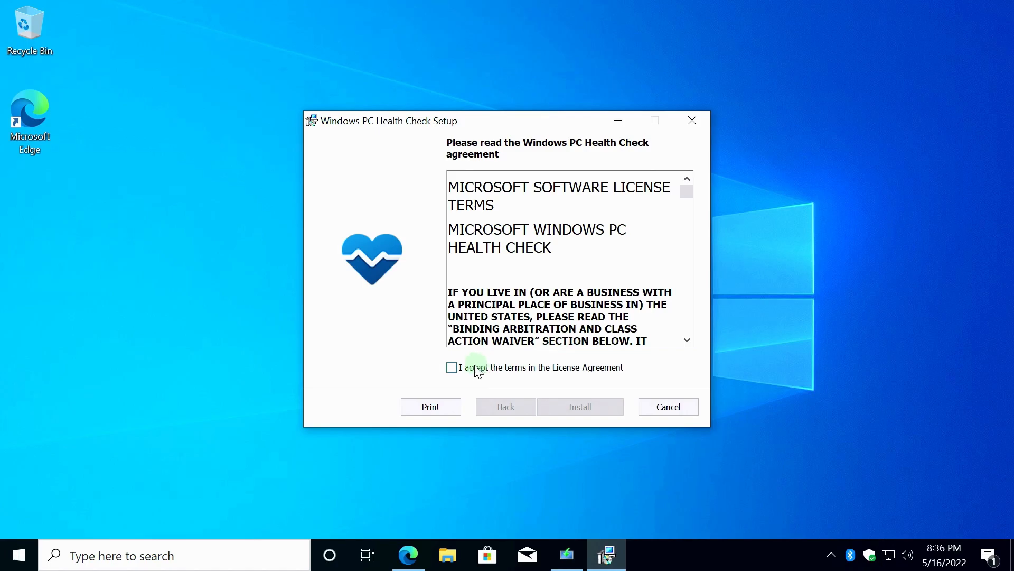
click(451, 367)
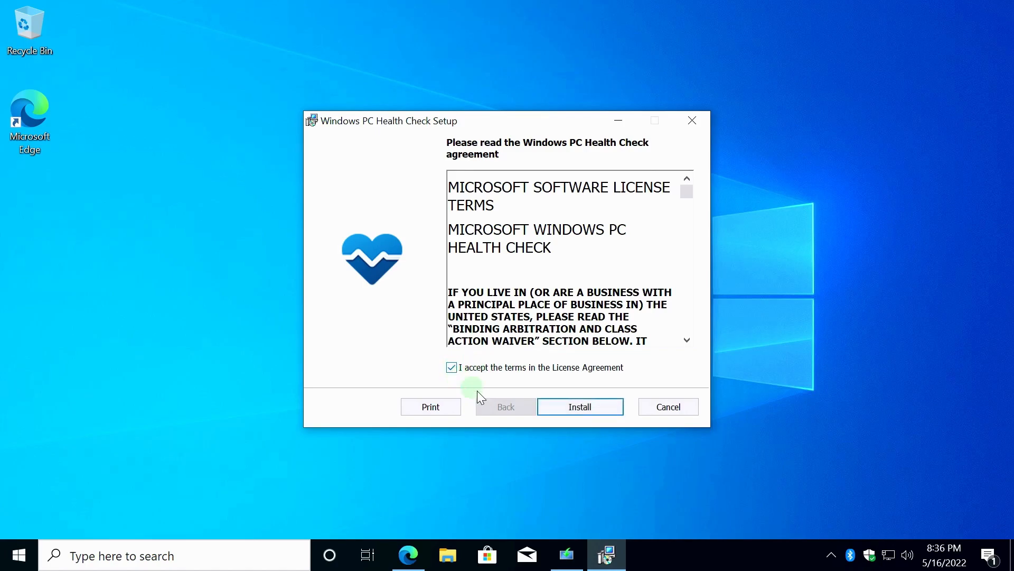
click(579, 407)
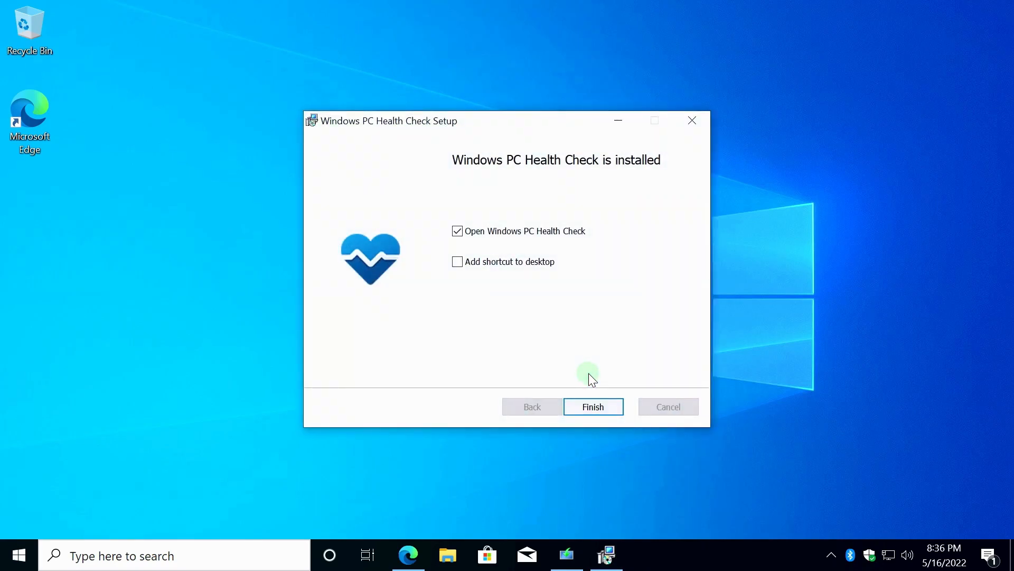
click(591, 406)
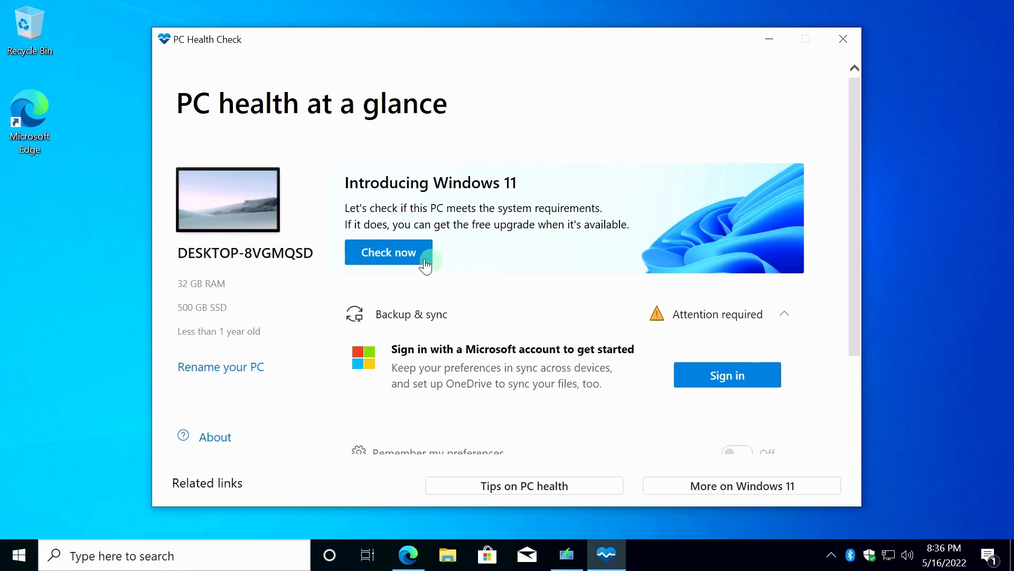
Step: Run Check now, review passed requirements like Secure Boot and TPM 2.0, then close results
click(388, 252)
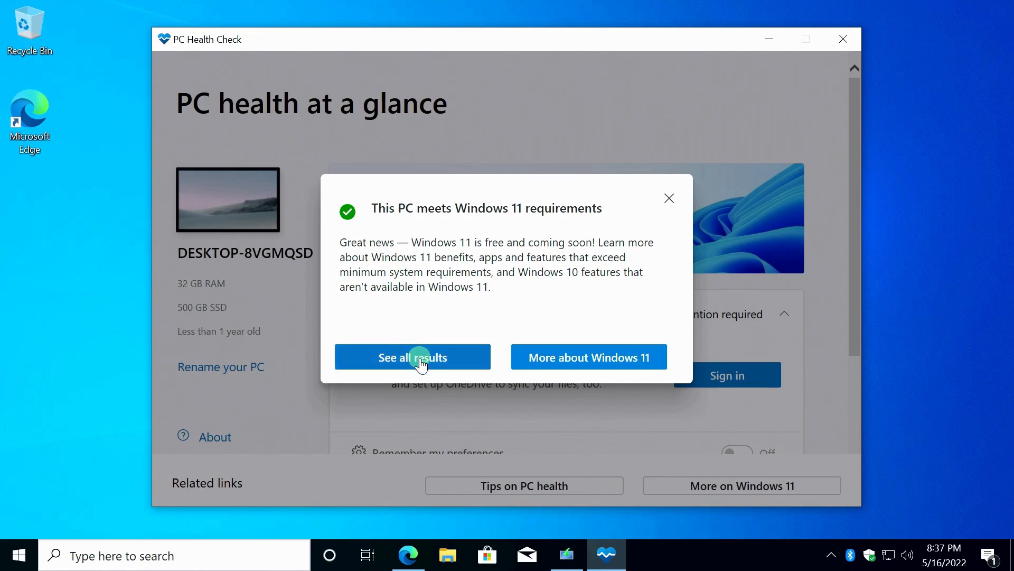
click(412, 356)
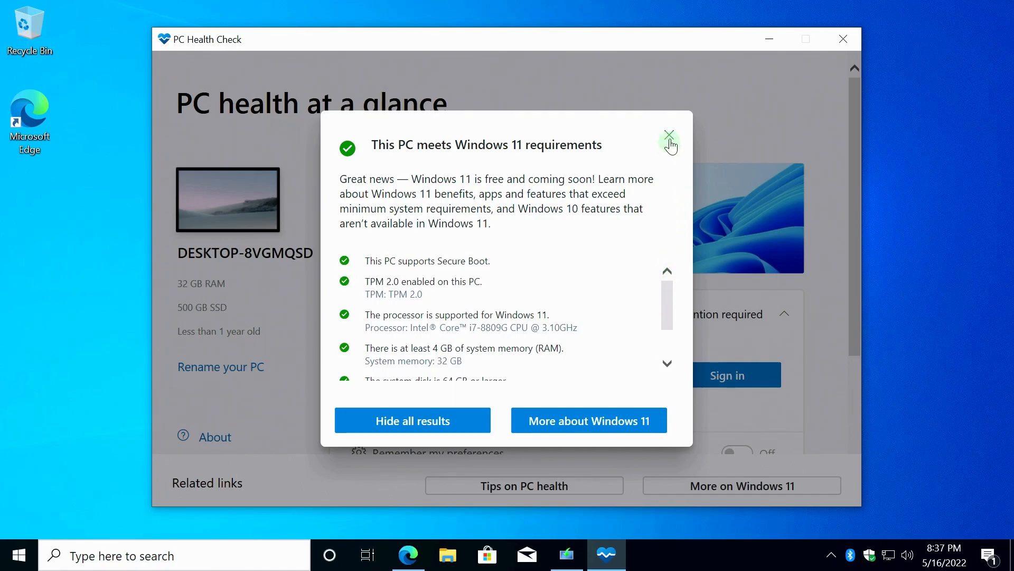
click(669, 136)
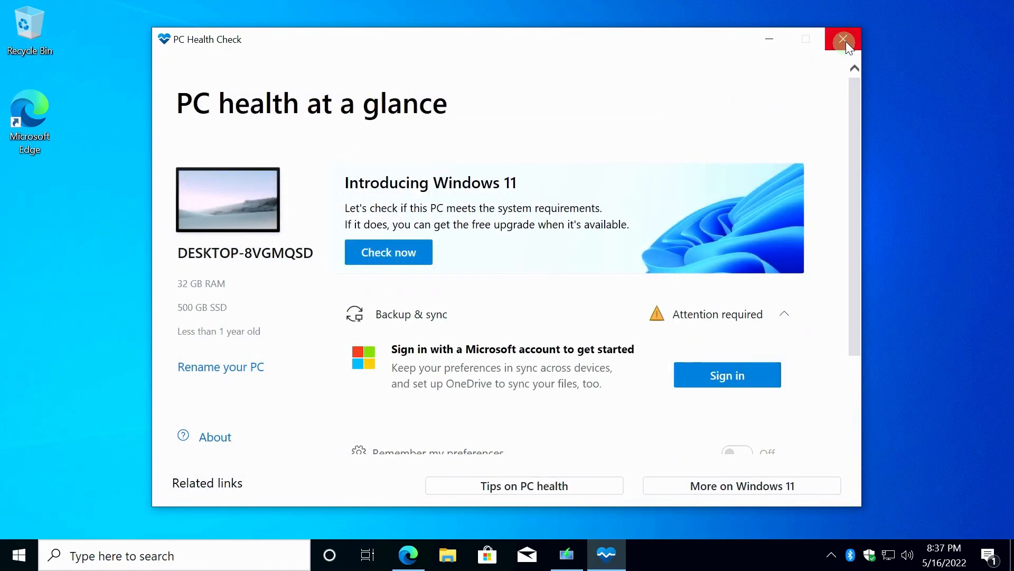
Step: Close PC Health Check, browse Local Disk (C:) with $WINDOWS.~BT and ESD folders, then close Explorer
click(844, 38)
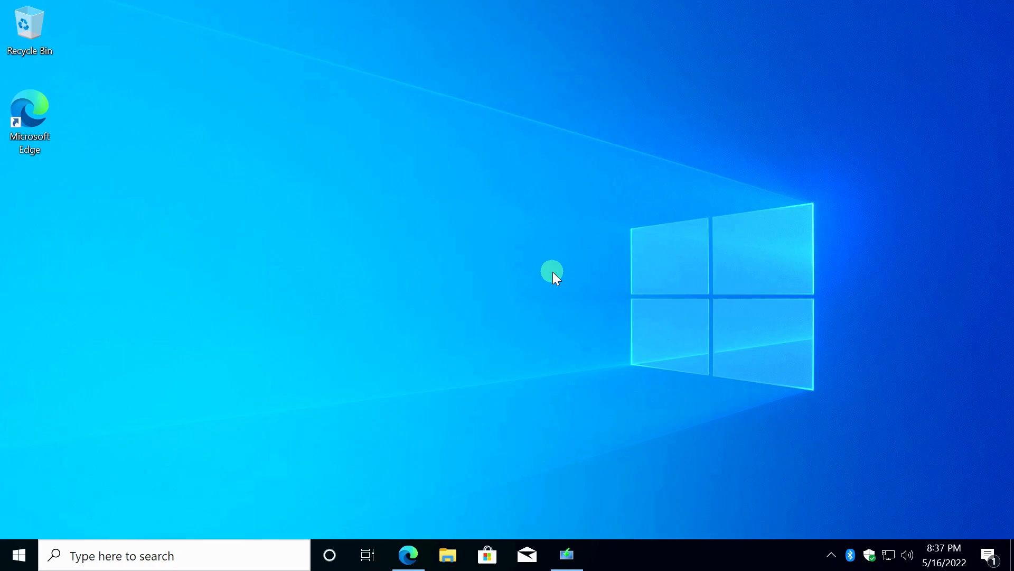
mouse_move(465, 464)
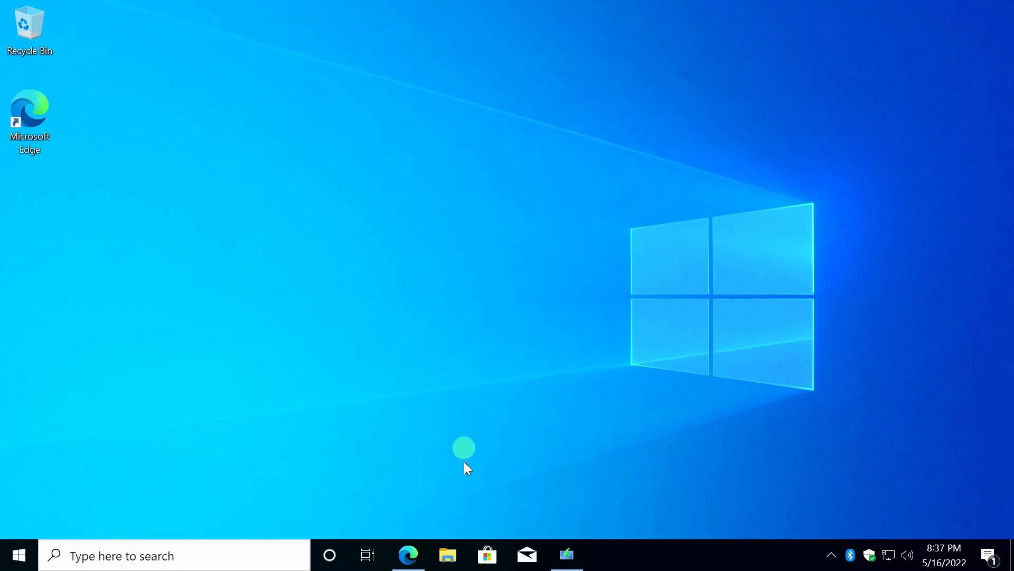
click(447, 555)
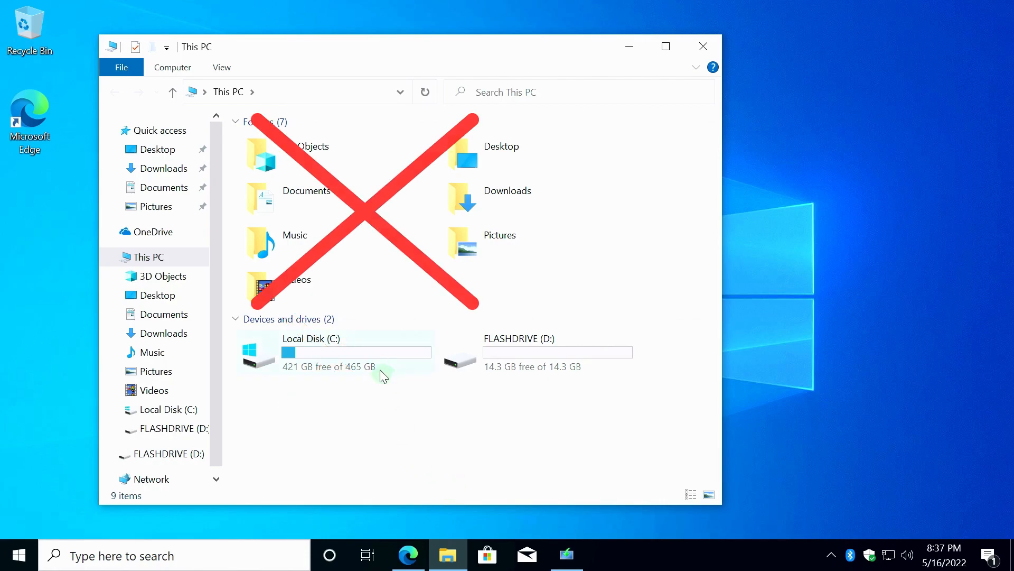
double_click(311, 351)
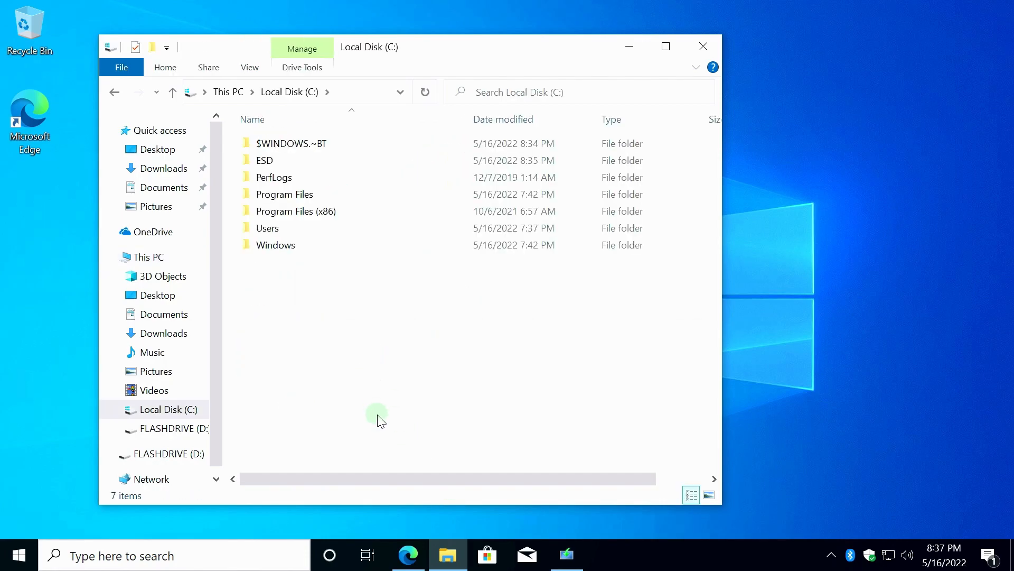
mouse_move(362, 339)
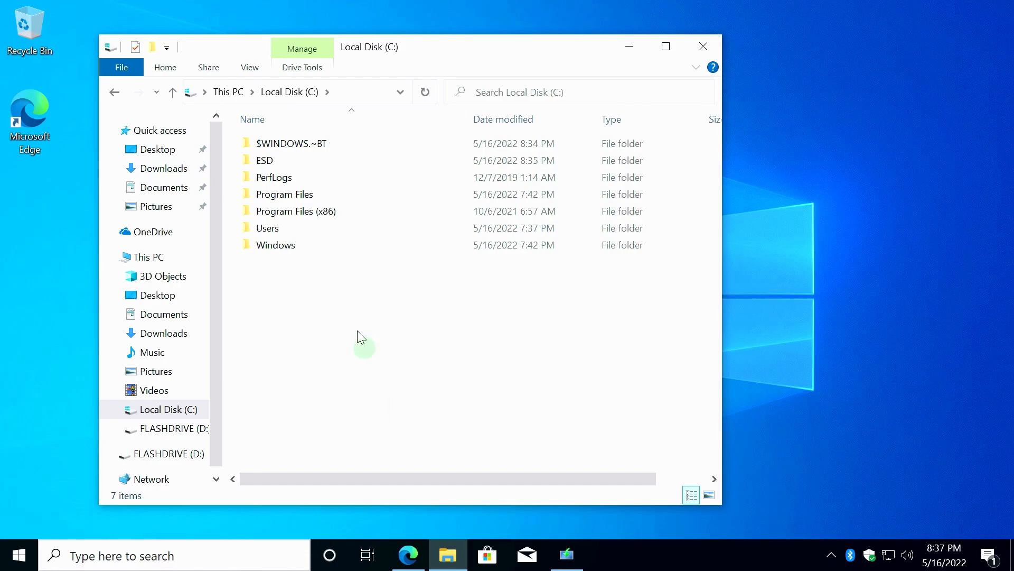
click(147, 257)
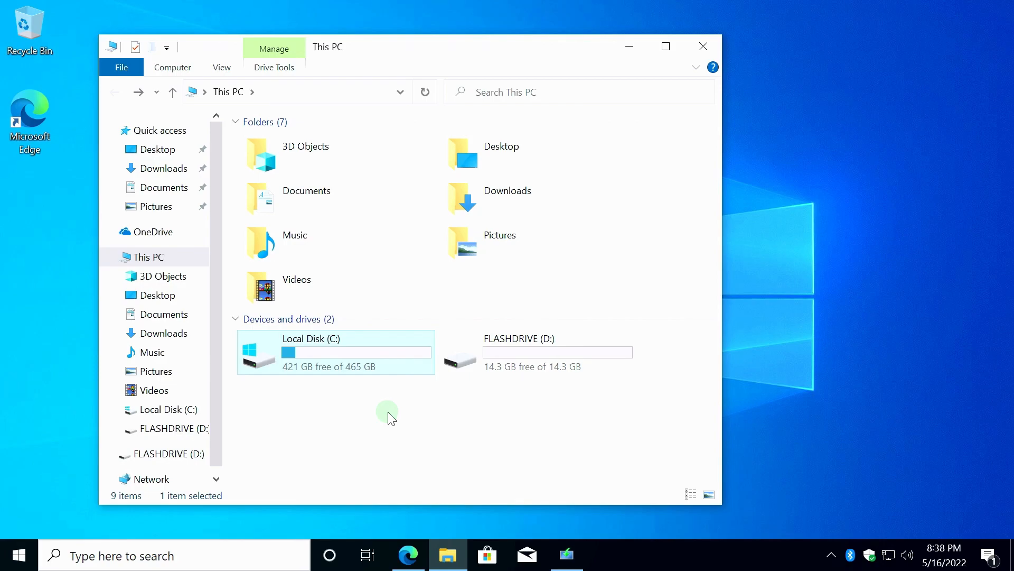
mouse_move(720, 52)
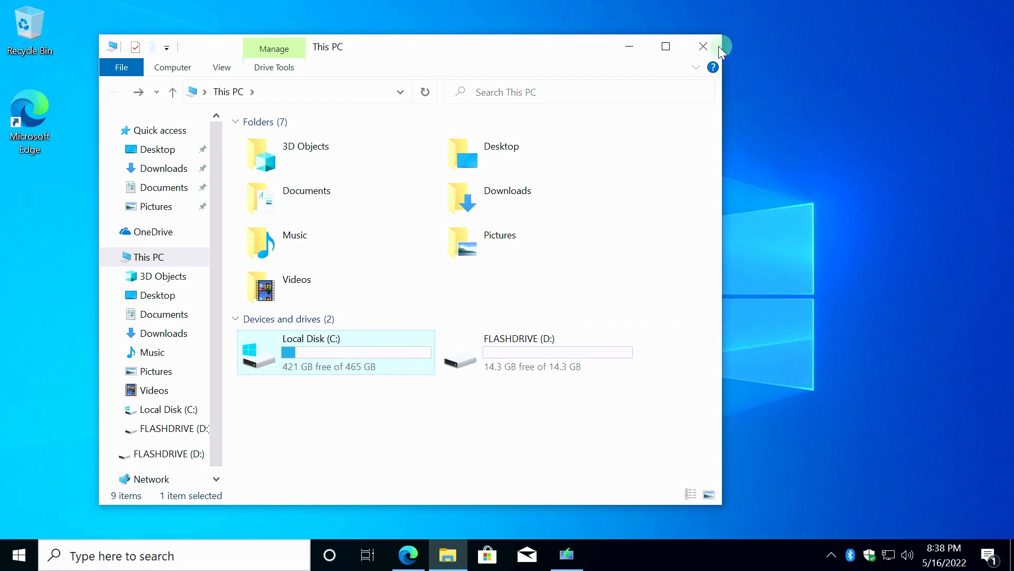
click(703, 46)
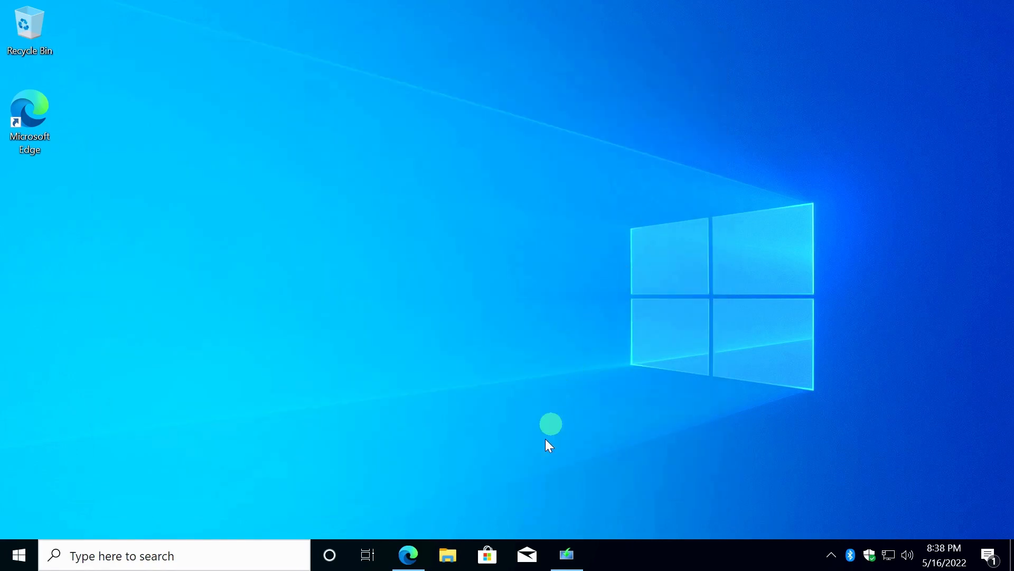
Step: Switch back to Windows 11 Setup while it creates media on the USB drive
click(566, 554)
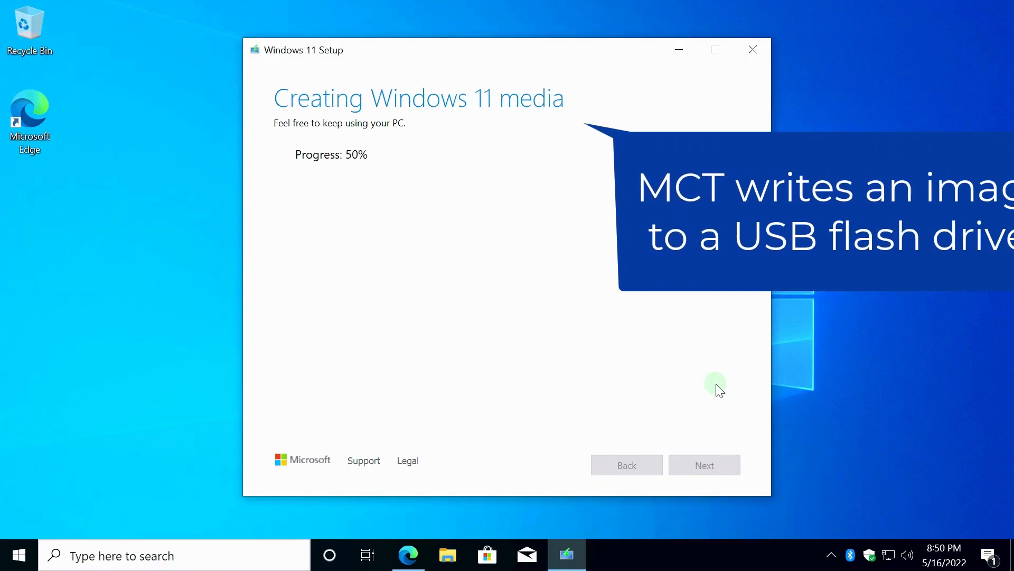
mouse_move(661, 374)
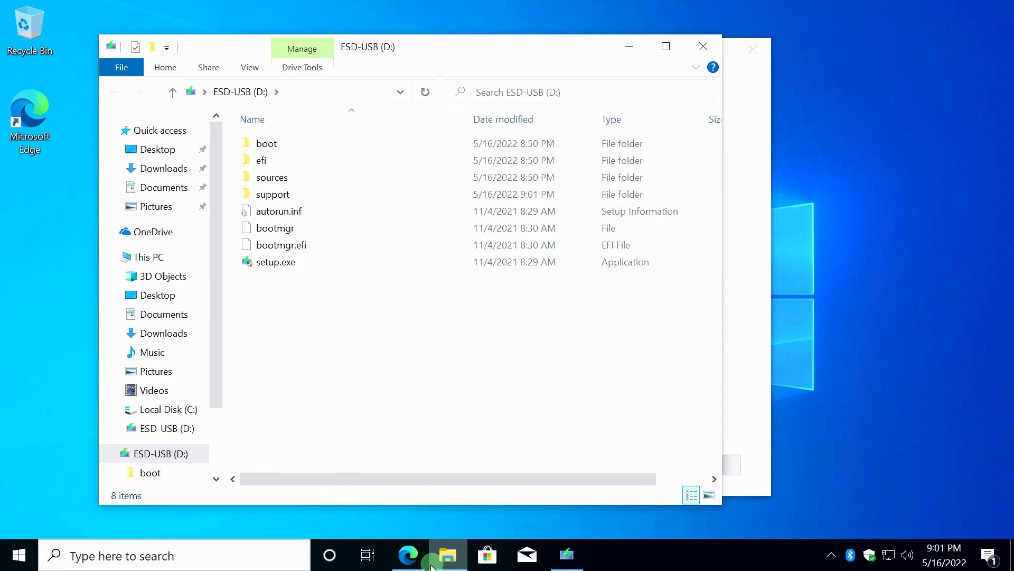
Step: Open File Explorer via Win+X and paste Downloads\driver_nuc into ESD-USB (D:)
right_click(18, 555)
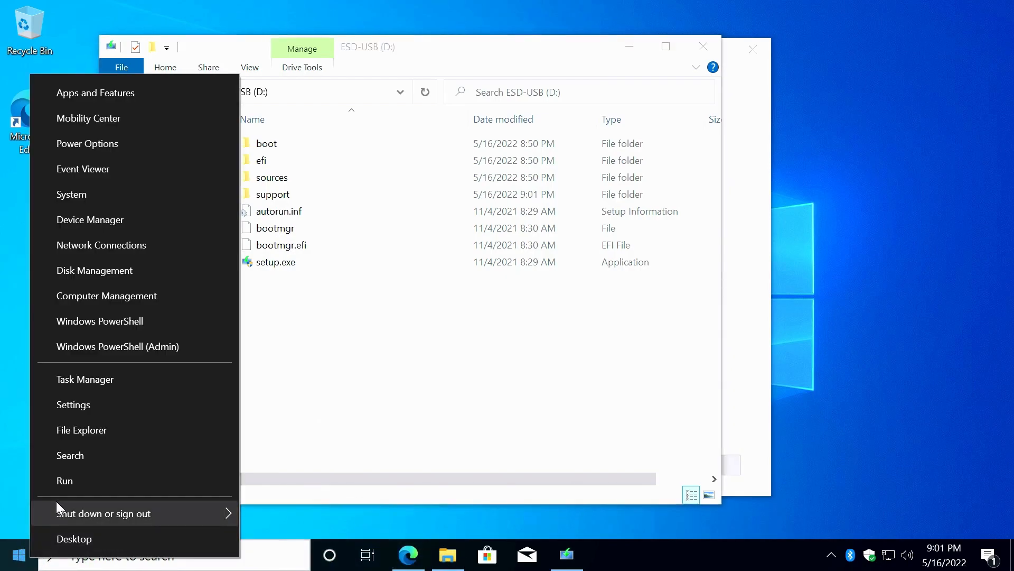
mouse_move(82, 430)
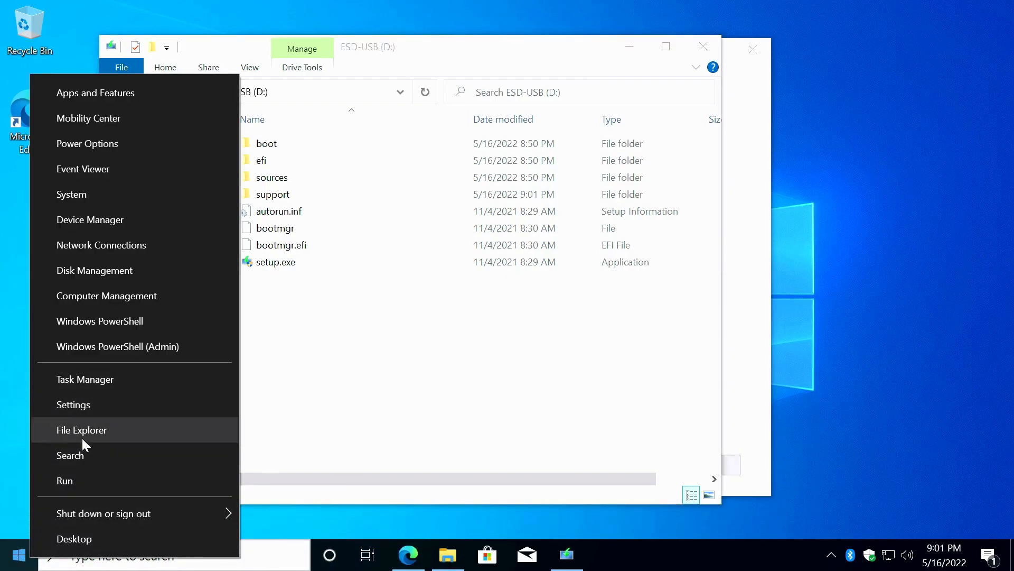
click(81, 429)
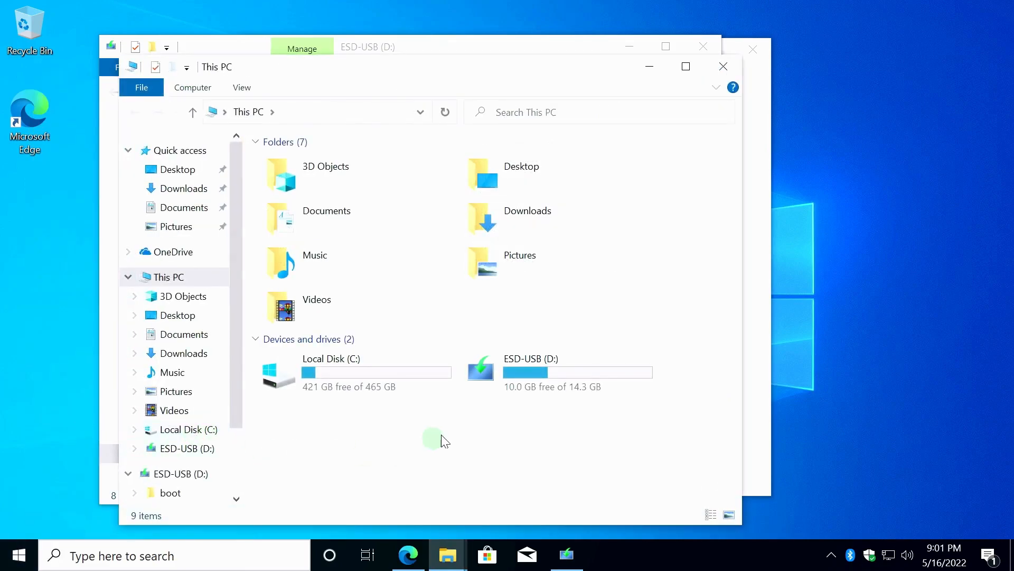
click(184, 188)
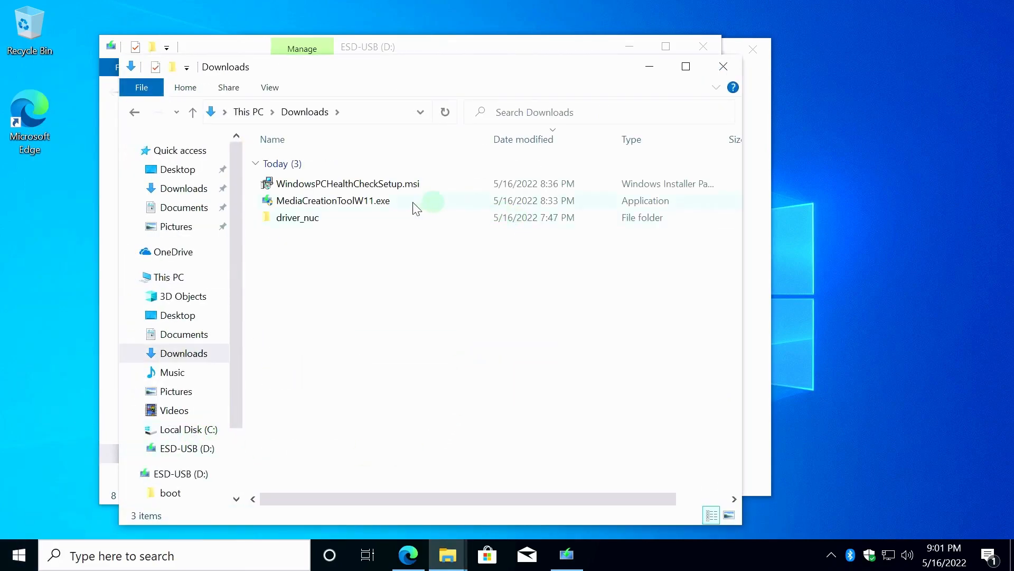
right_click(297, 218)
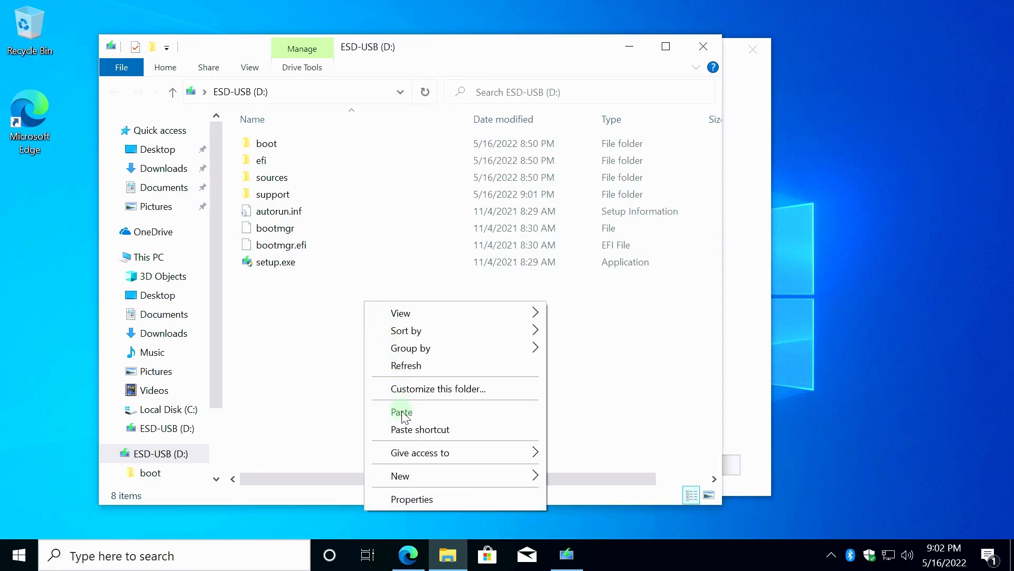
click(401, 412)
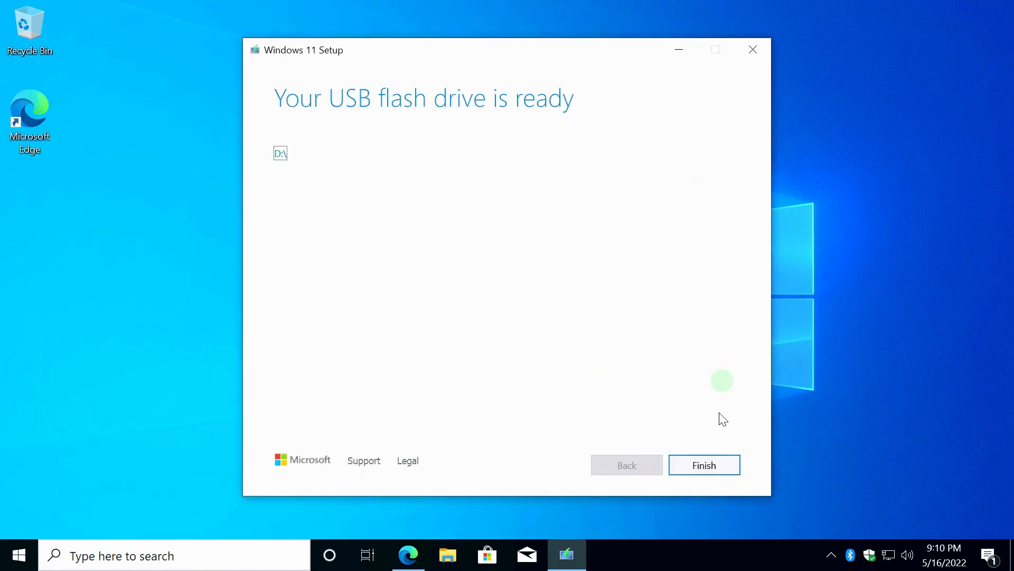
Step: Finish and close the Media Creation Tool wizard
click(704, 465)
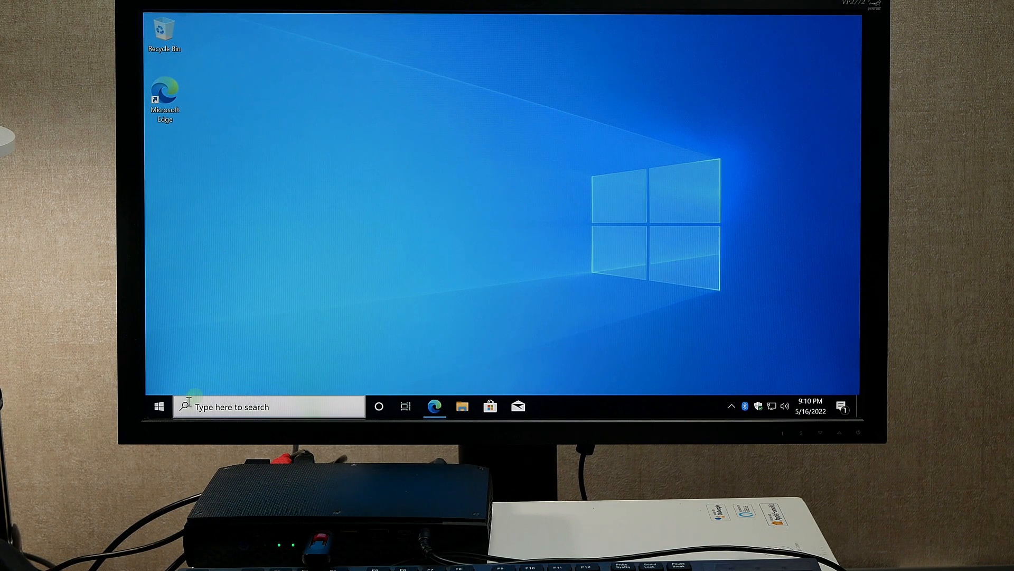
Step: Restart the PC from the Start menu's Power options
click(158, 406)
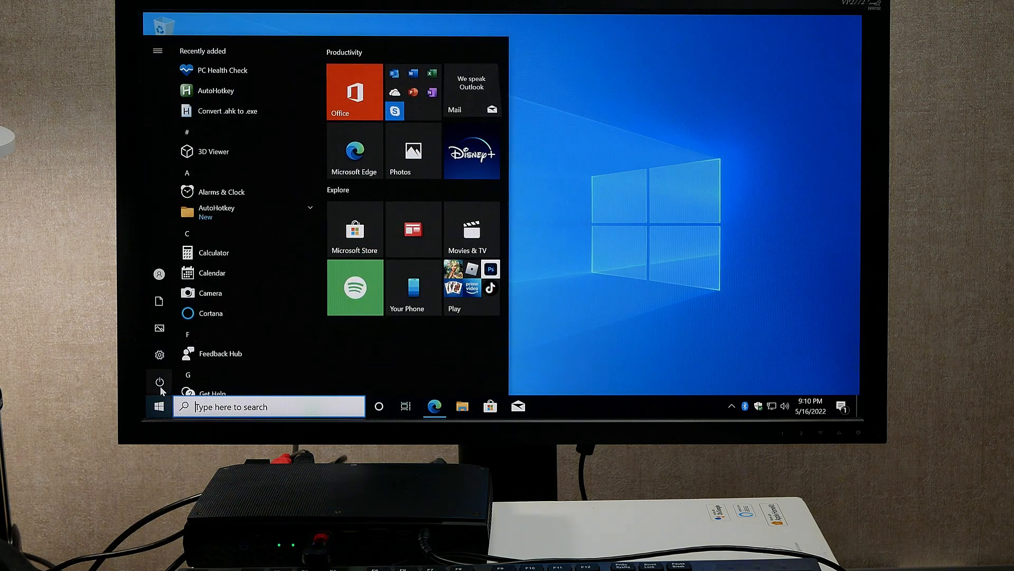
mouse_move(200, 359)
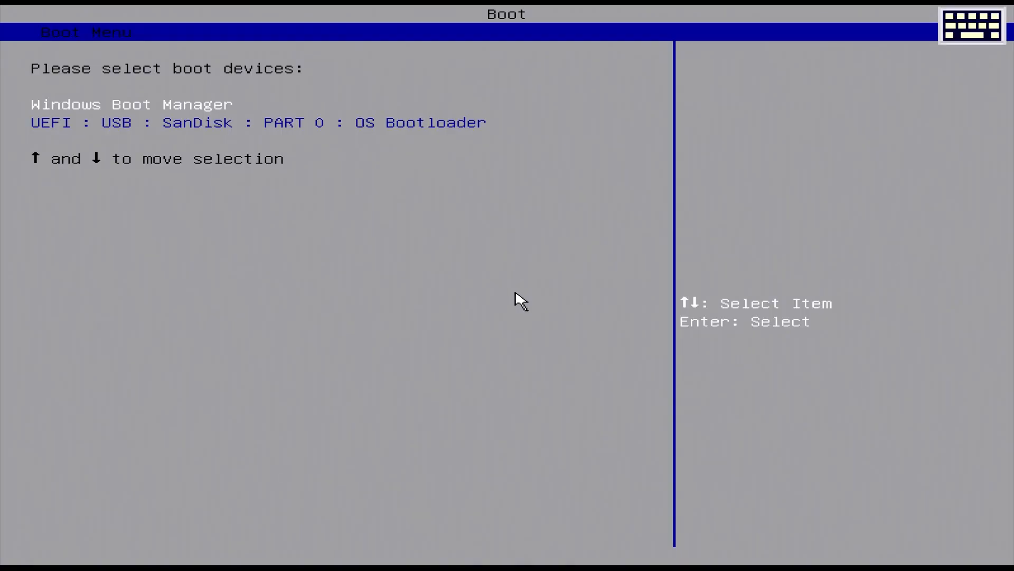
Step: Boot from the UEFI SanDisk USB, keep English (United States), and choose Install now
key(up)
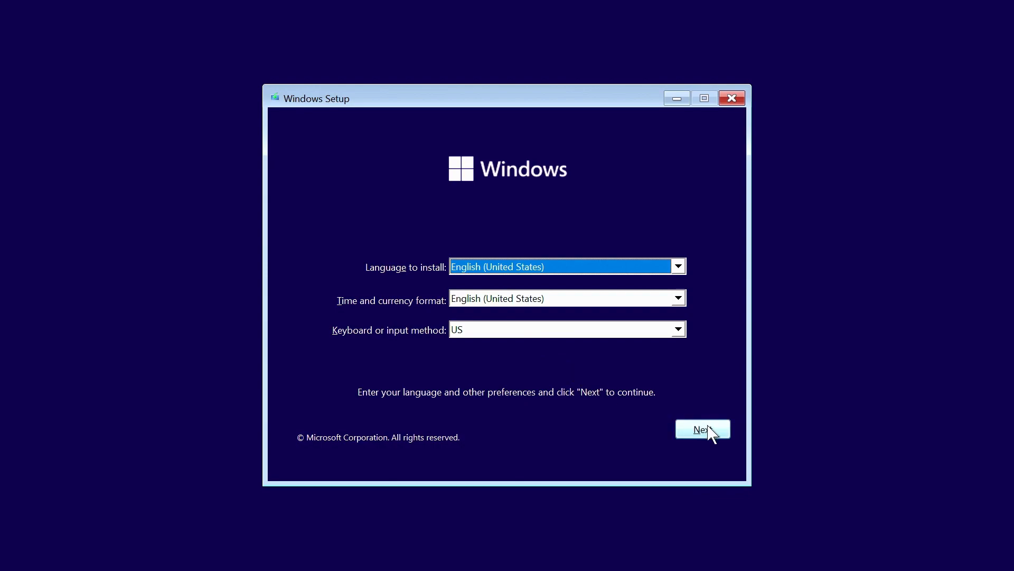
click(703, 428)
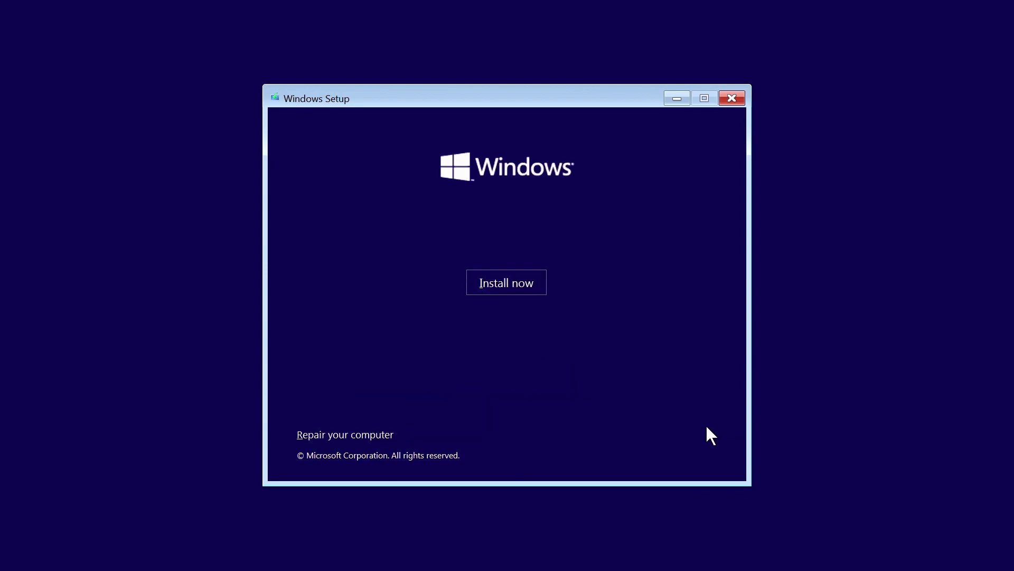
click(507, 282)
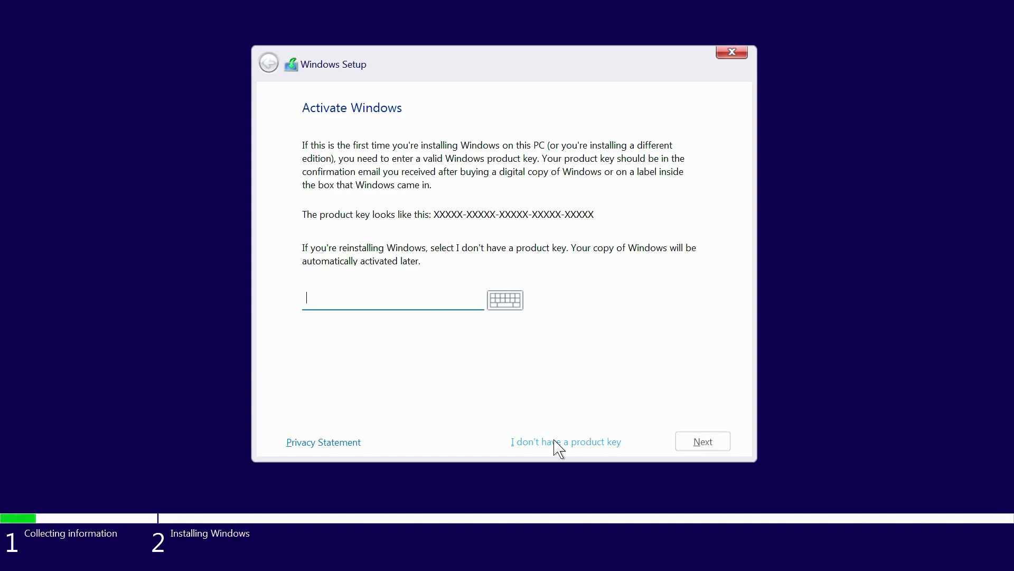
Step: Choose 'I don't have a product key', then select Windows 11 Pro
click(565, 441)
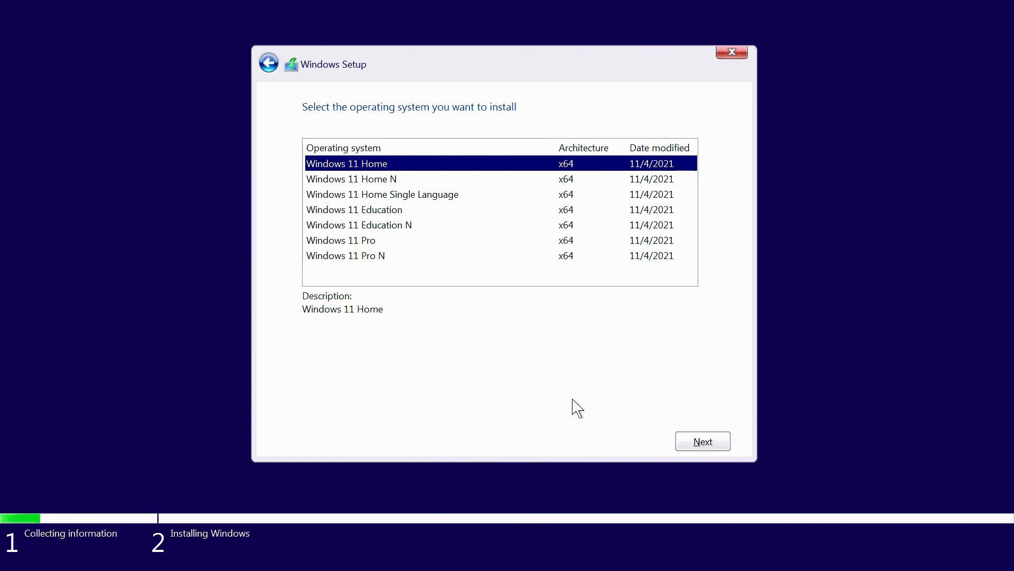
click(341, 240)
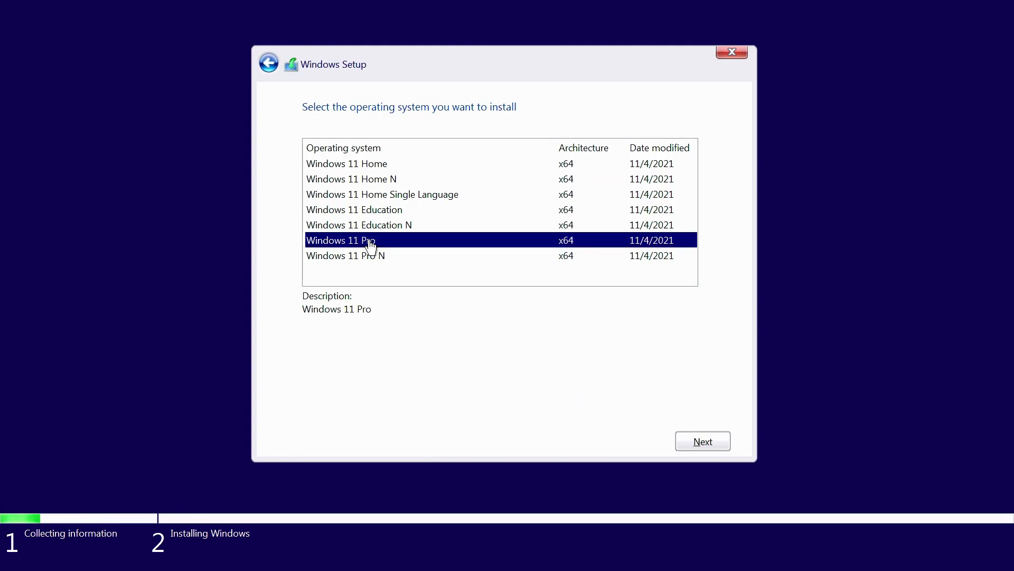
click(703, 441)
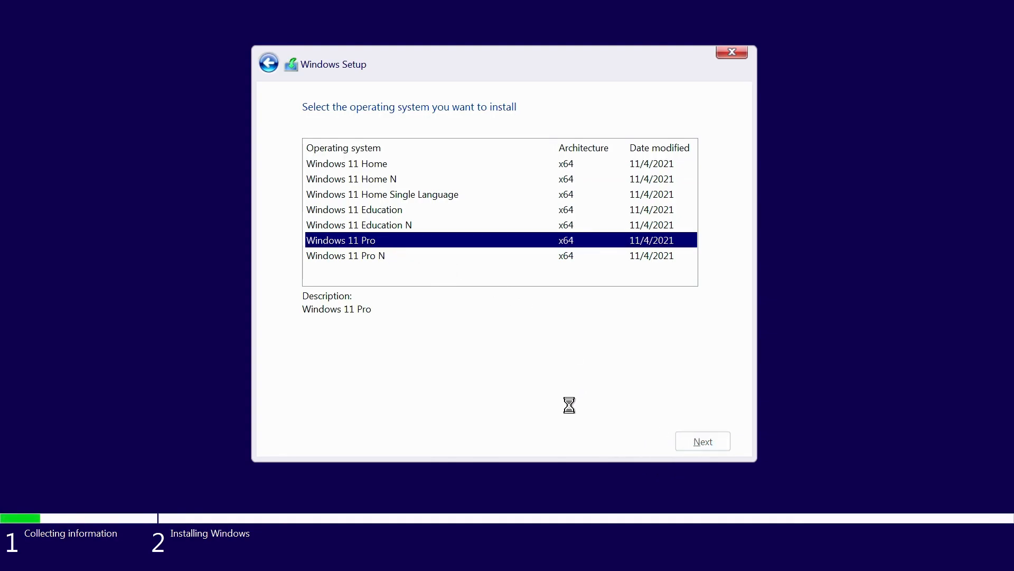
Step: Accept the Microsoft Software License Terms and continue to installation type
click(702, 441)
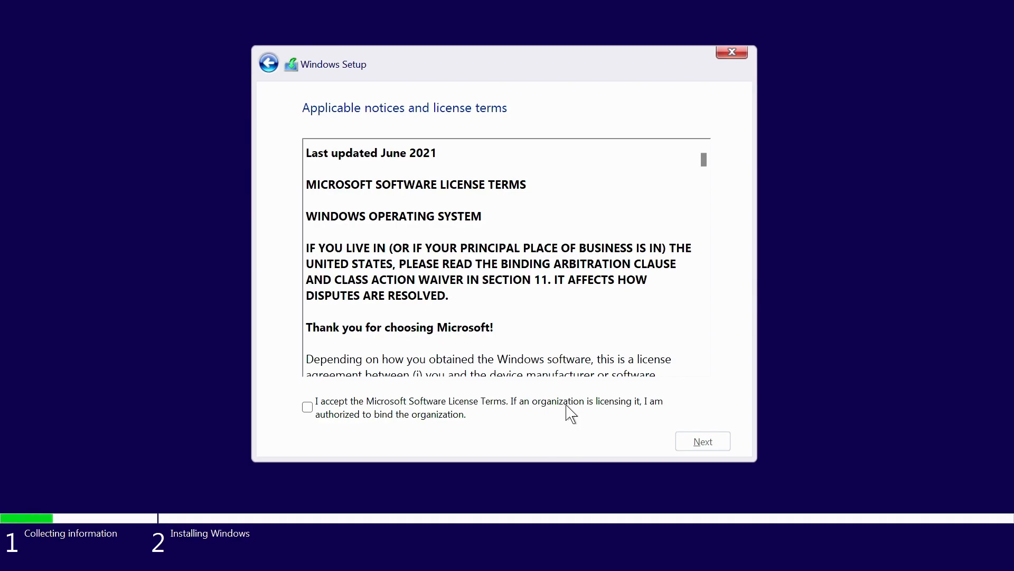
click(307, 406)
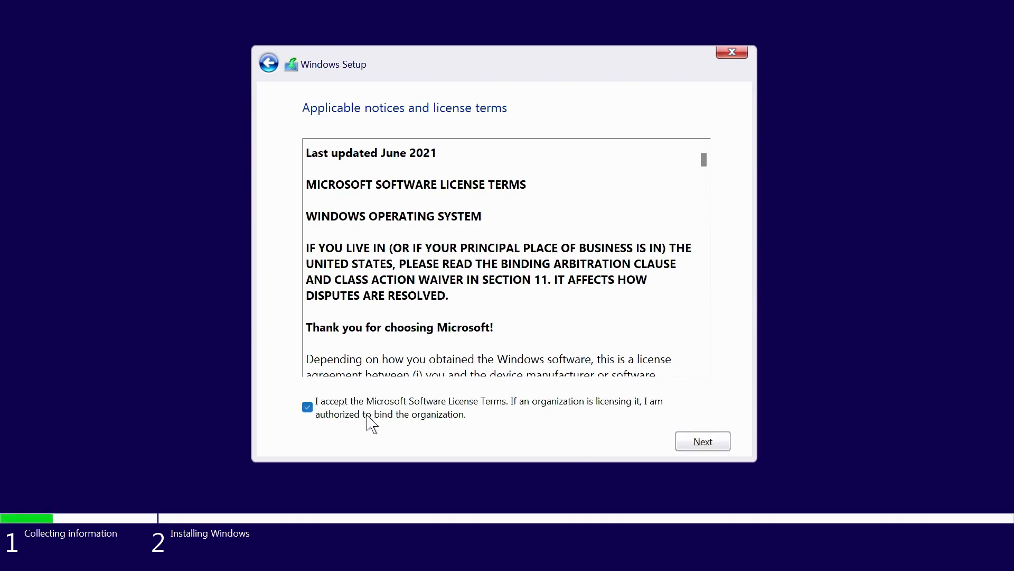
click(702, 440)
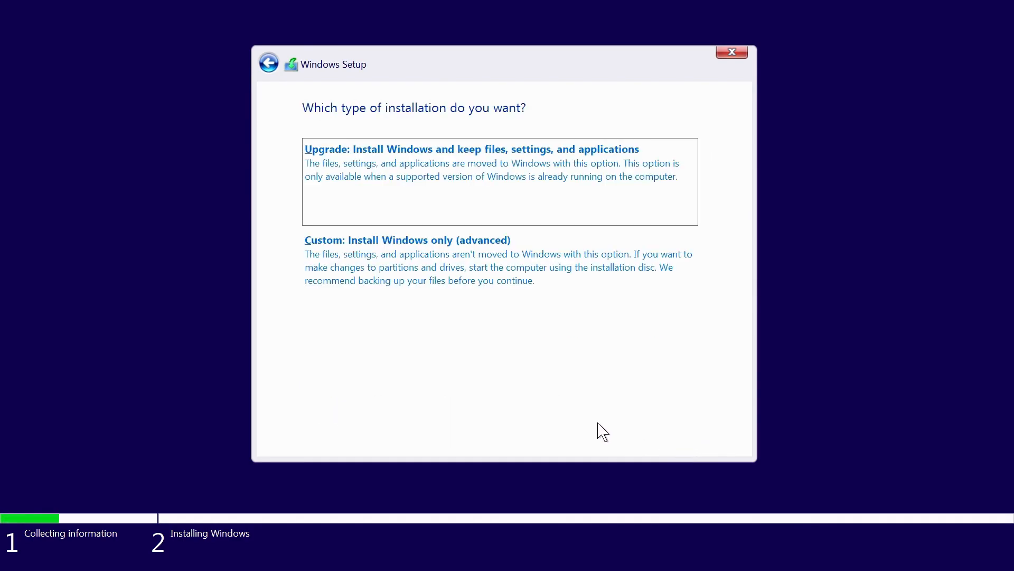
mouse_move(577, 361)
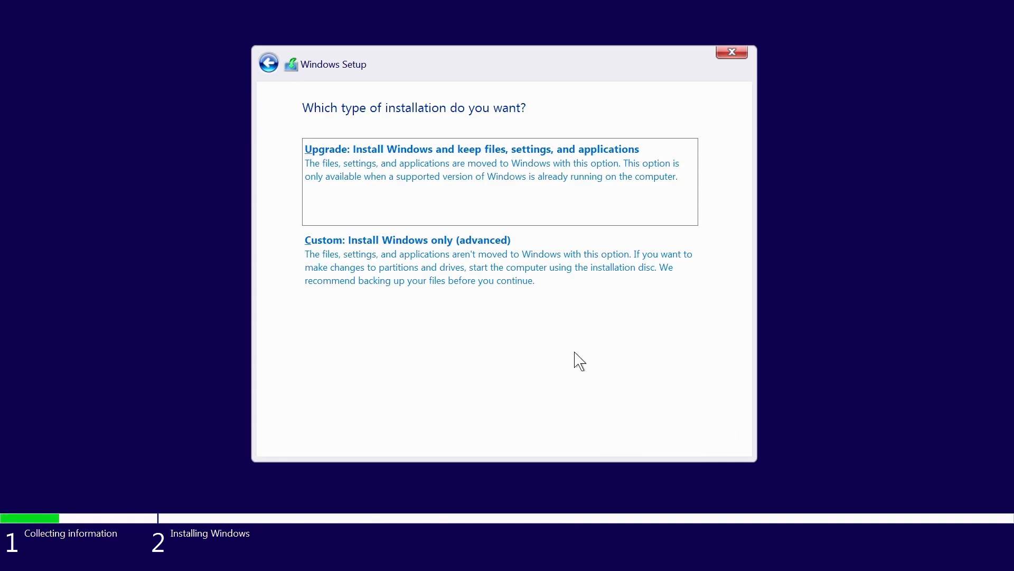
Step: Choose Custom: Install Windows only and delete the 100 MB system partition
click(407, 239)
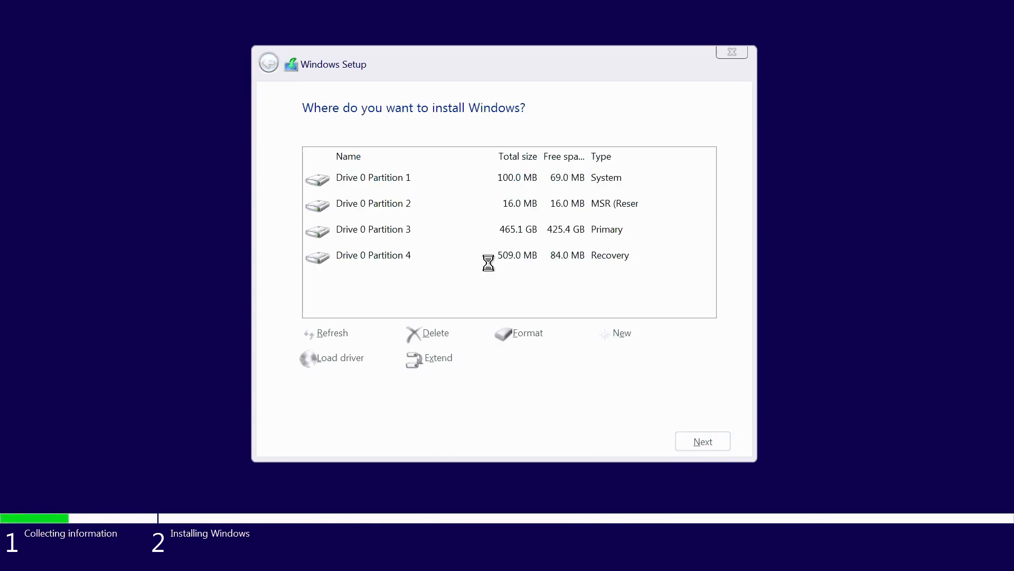
click(389, 229)
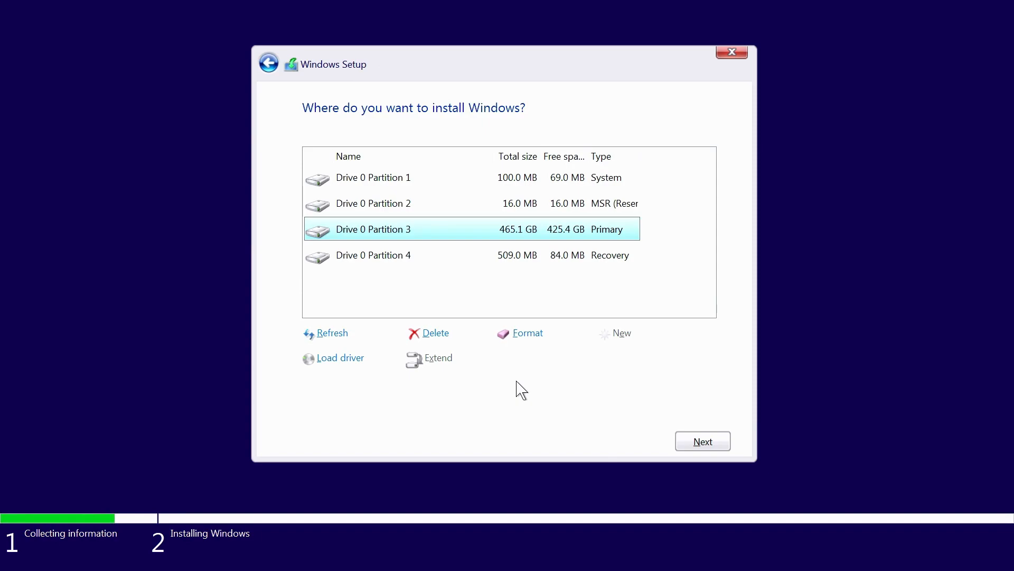
click(374, 177)
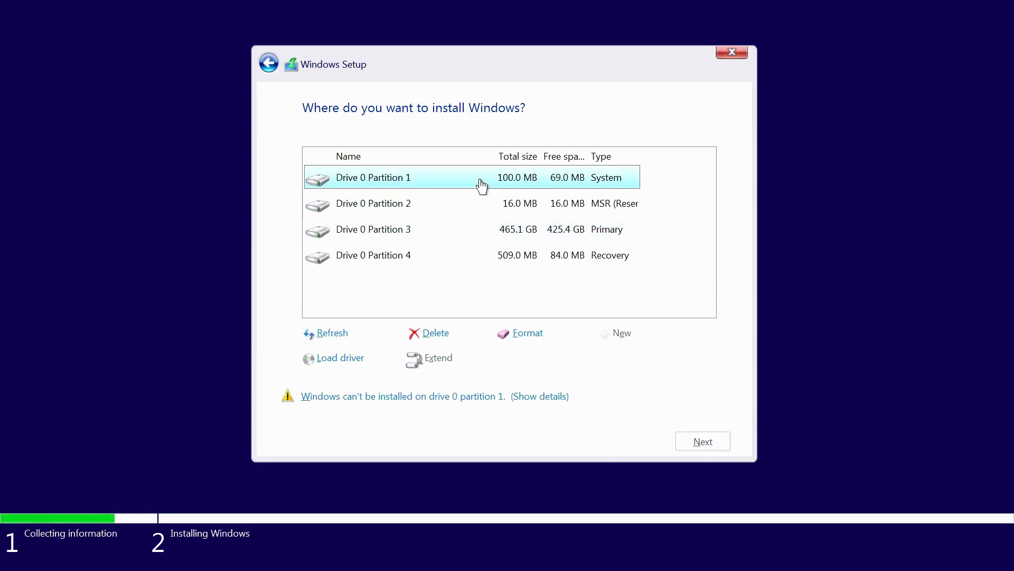
click(435, 333)
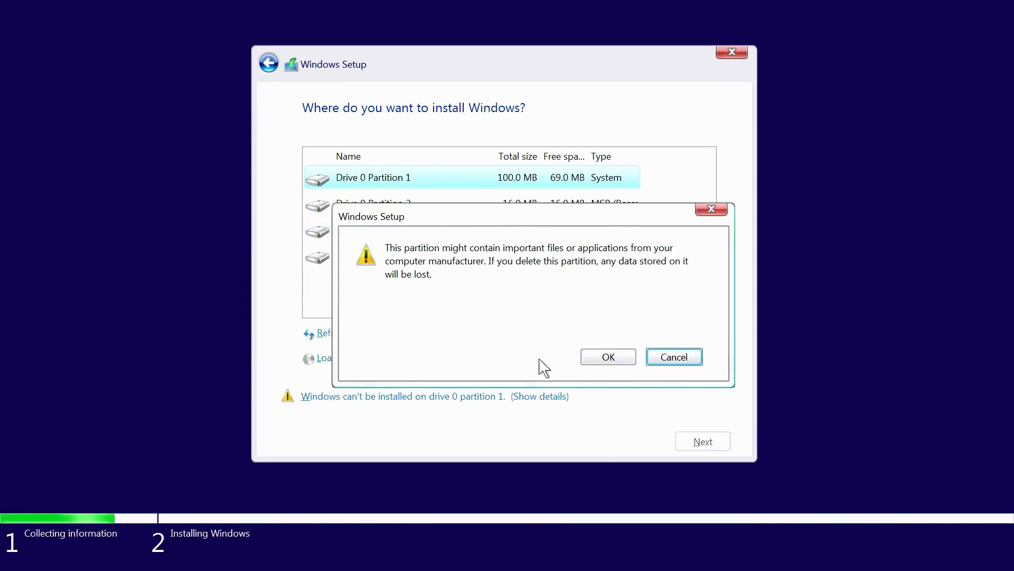
click(607, 356)
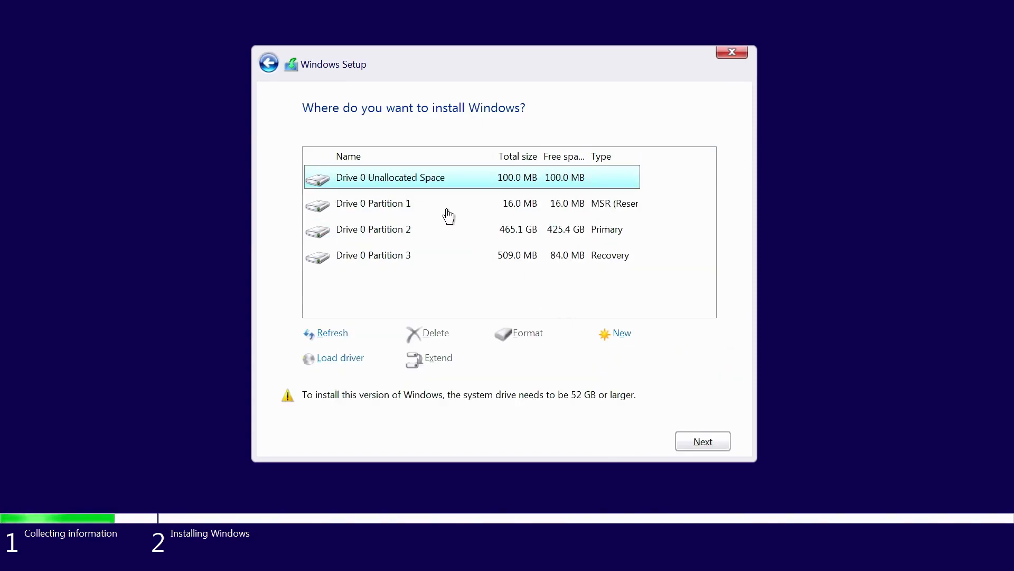
Step: Delete the 16 MB reserved, 465.1 GB primary and 509 MB recovery partitions
click(374, 203)
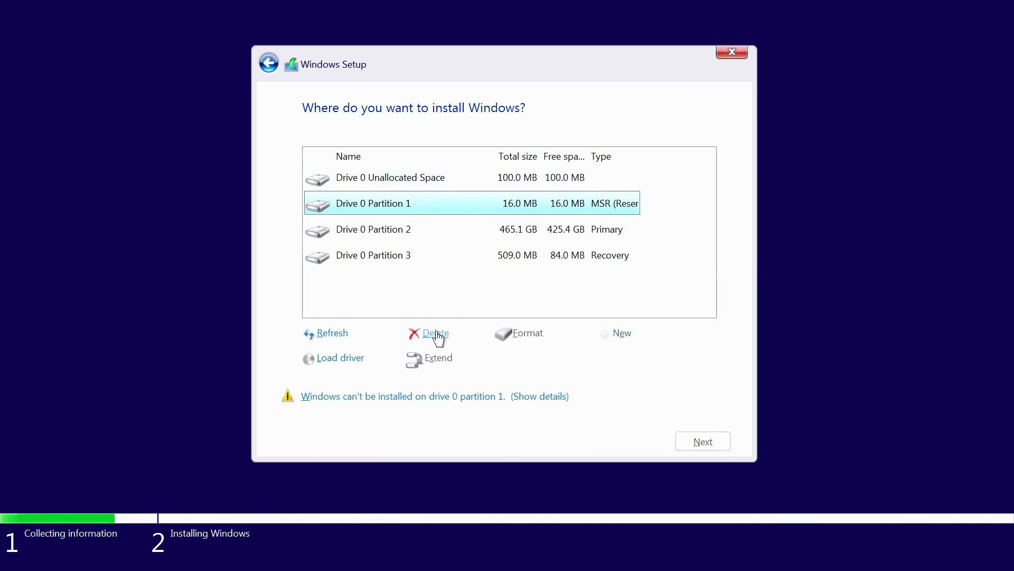
click(435, 332)
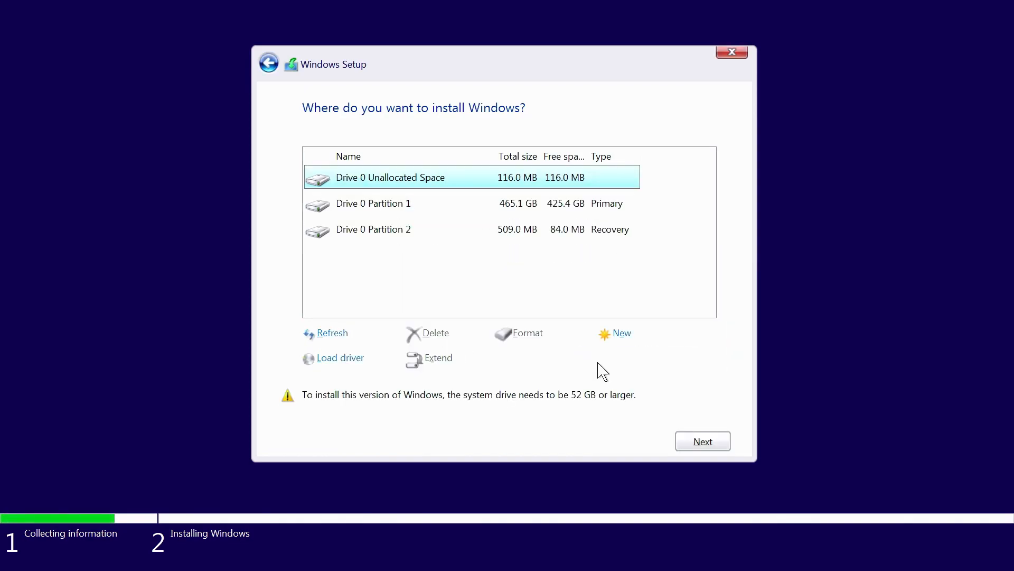
click(374, 203)
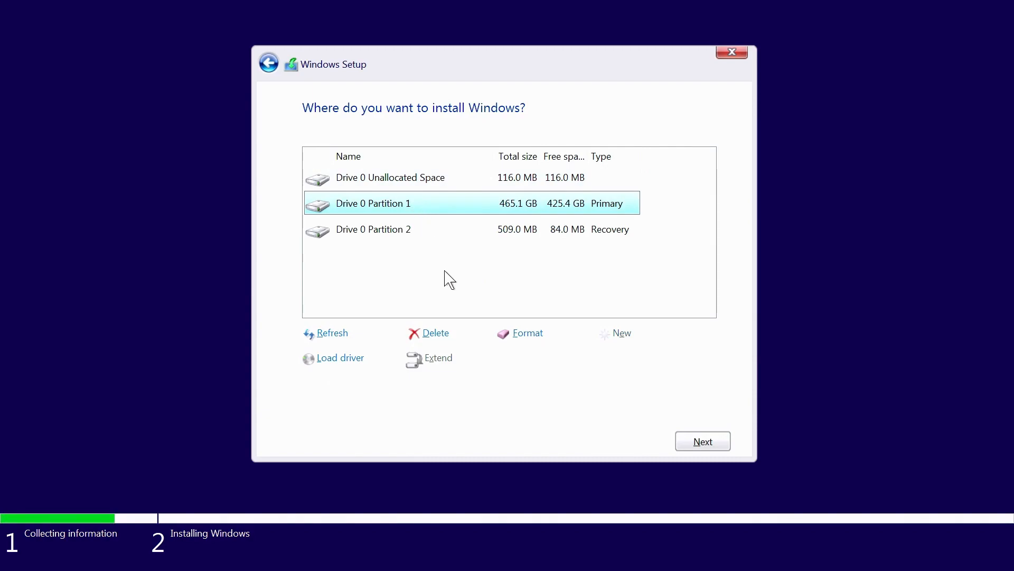
click(435, 332)
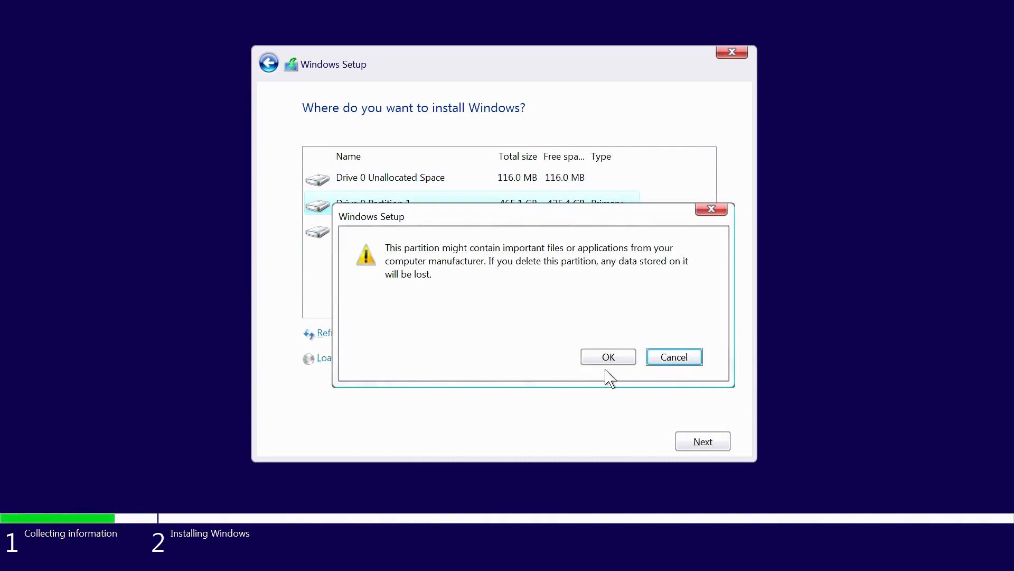
click(608, 356)
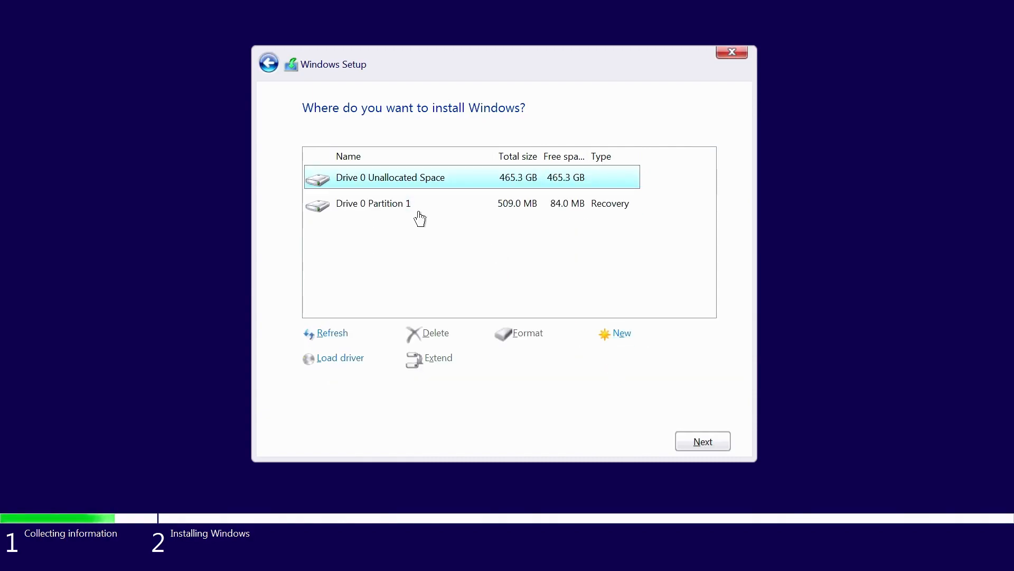
click(435, 332)
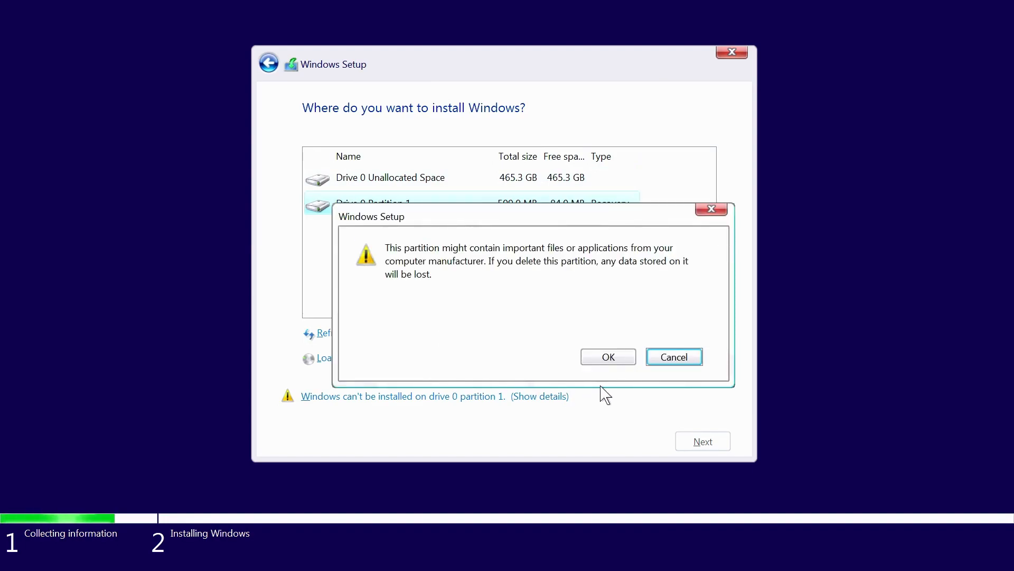
click(607, 357)
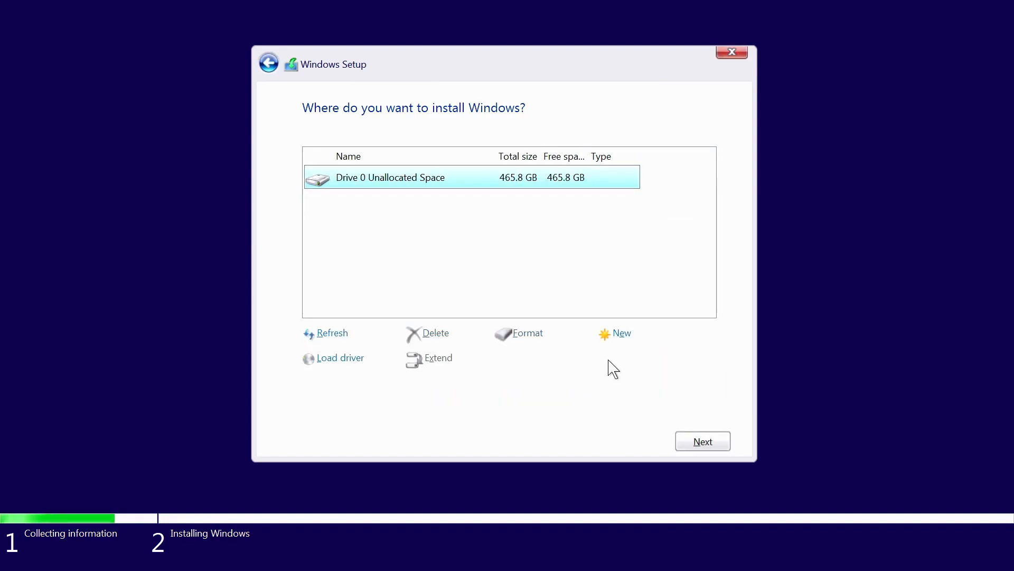
mouse_move(506, 188)
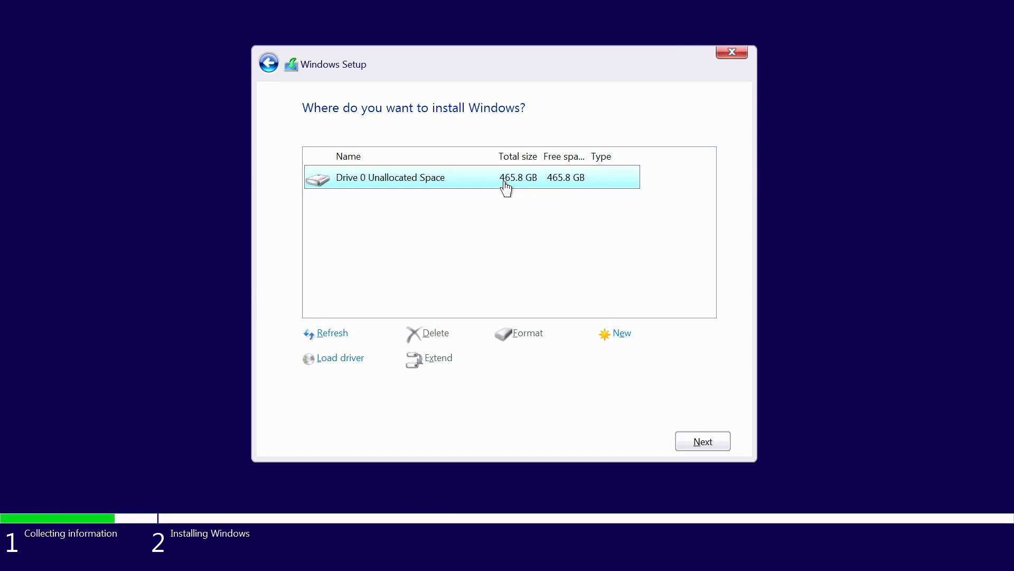
mouse_move(496, 253)
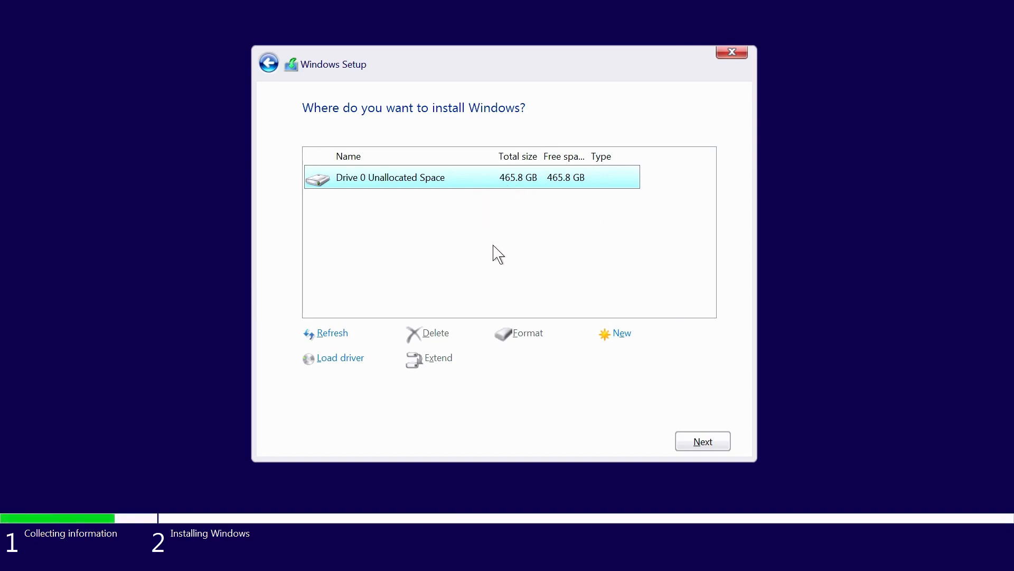
mouse_move(703, 441)
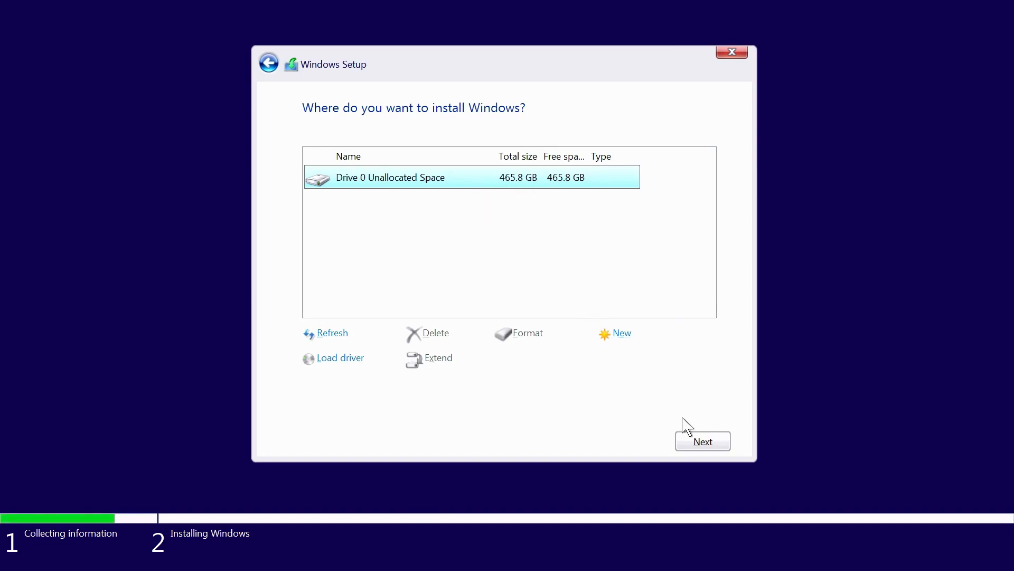
Step: Install Windows onto Drive 0's 465.8 GB unallocated space until first-run setup appears
click(703, 441)
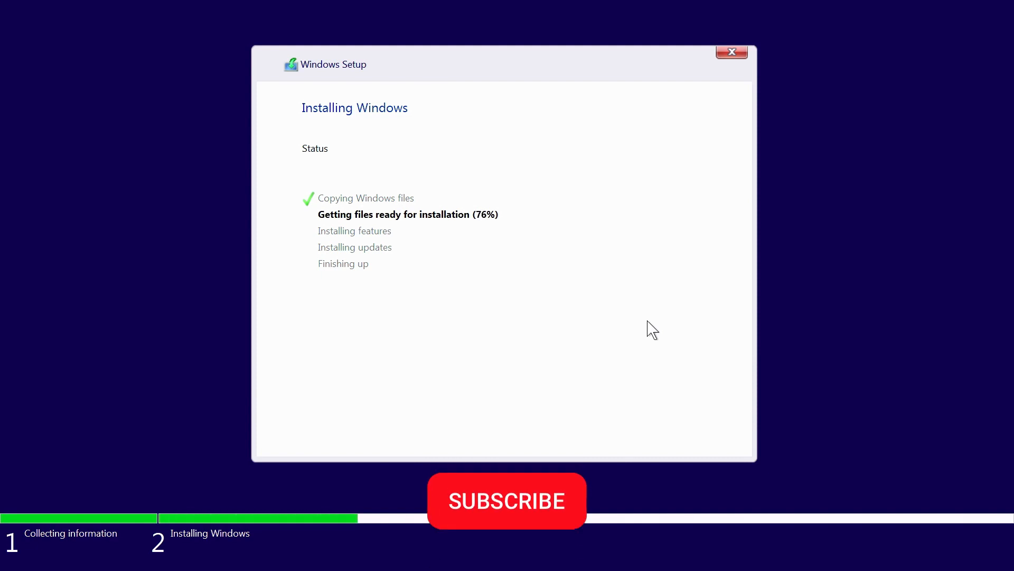
click(507, 500)
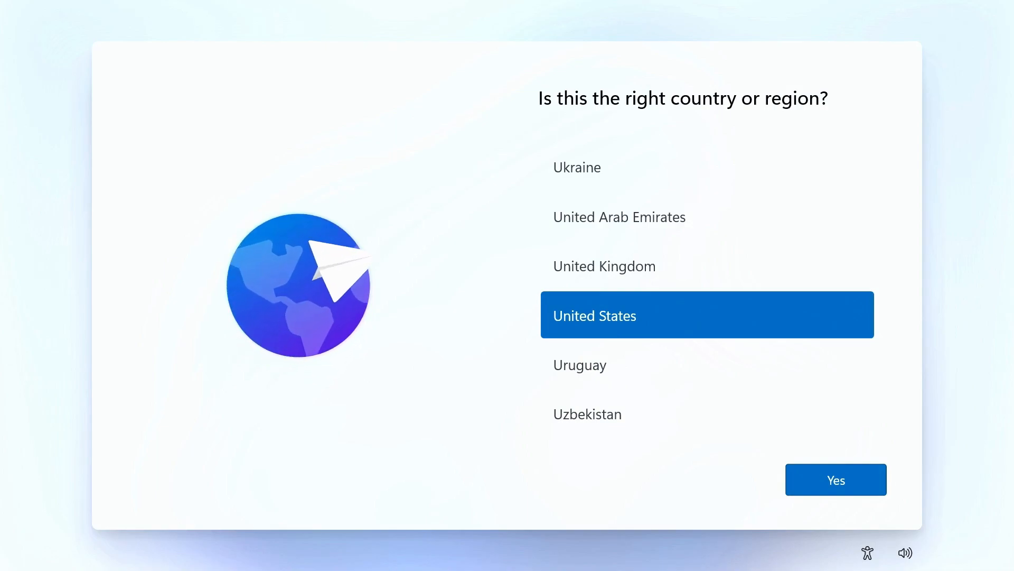
mouse_move(18, 78)
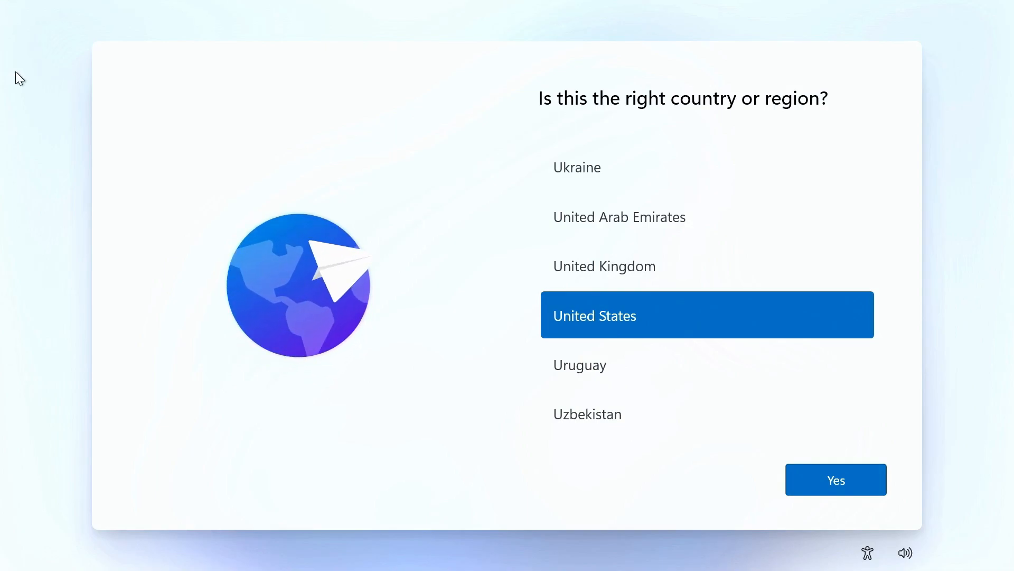
Step: Pick United States as region, US keyboard layout, and skip a second layout
scroll(down, 3)
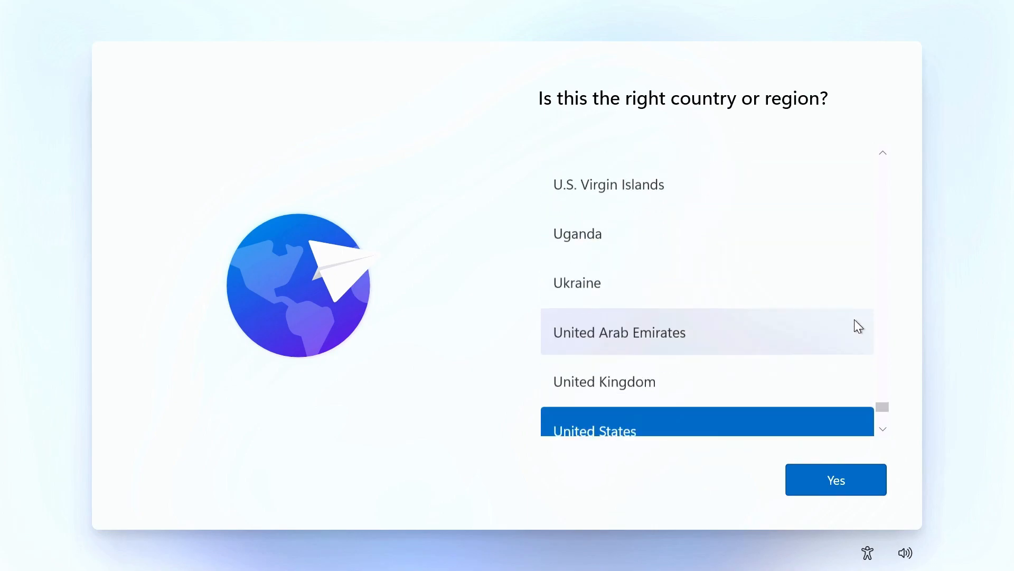
click(835, 479)
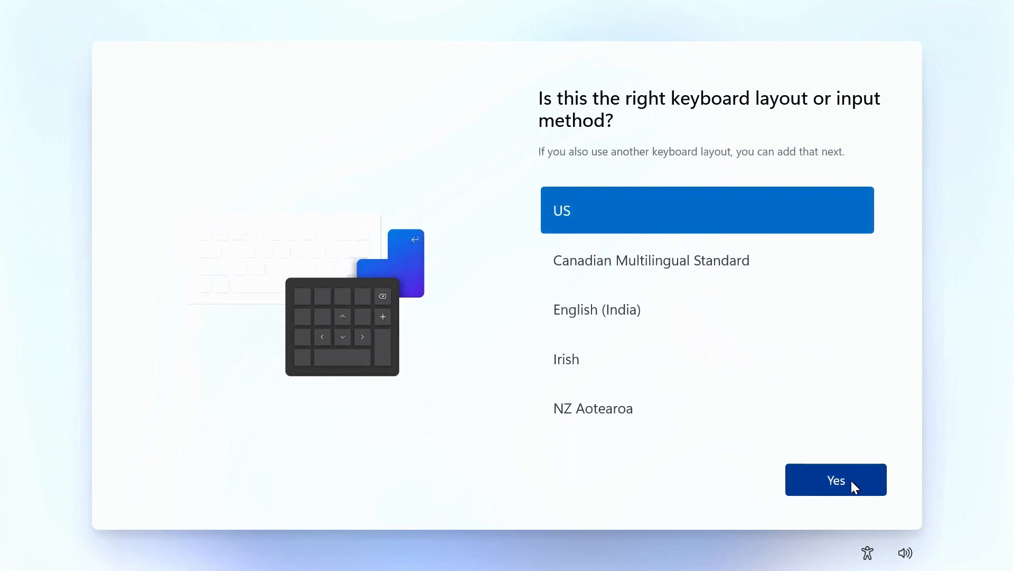
click(835, 479)
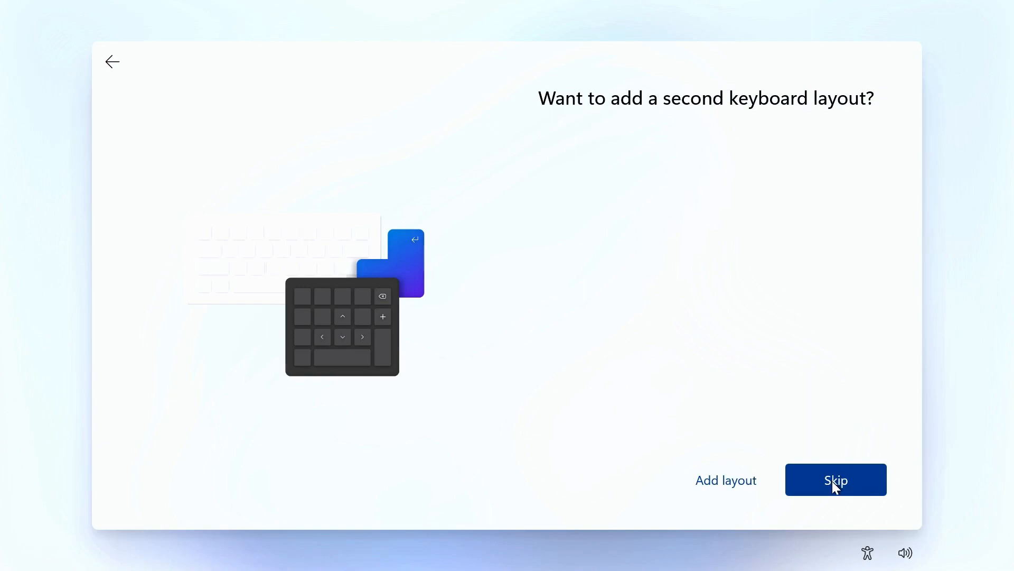
click(835, 479)
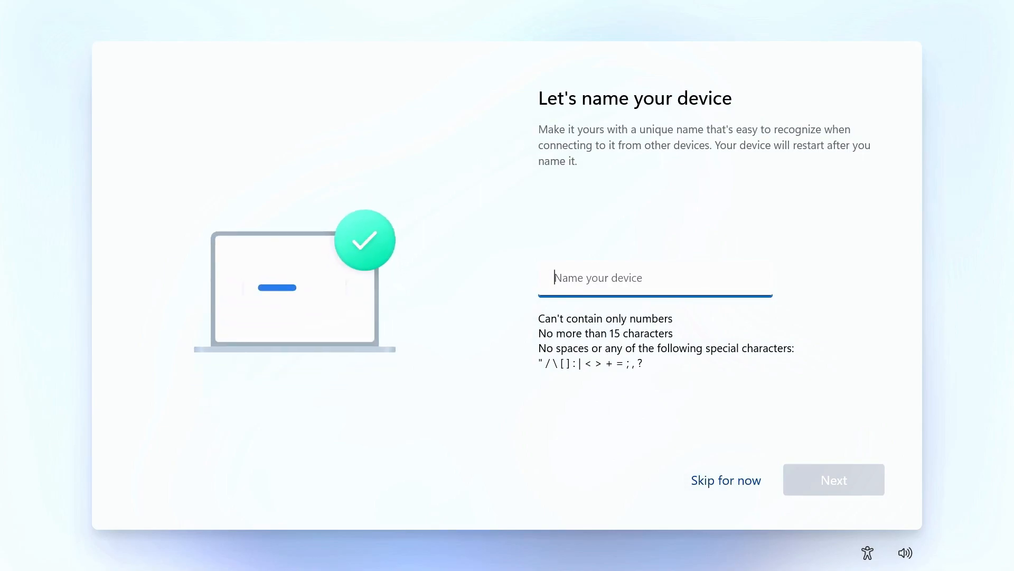
Step: Enter 'PC' as the device name and confirm
text(PC)
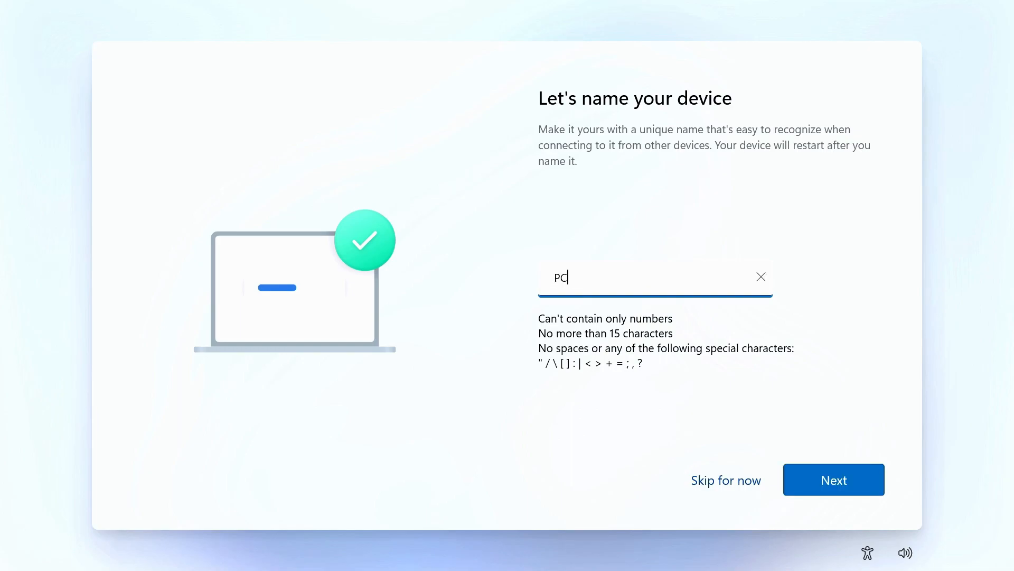
mouse_move(820, 472)
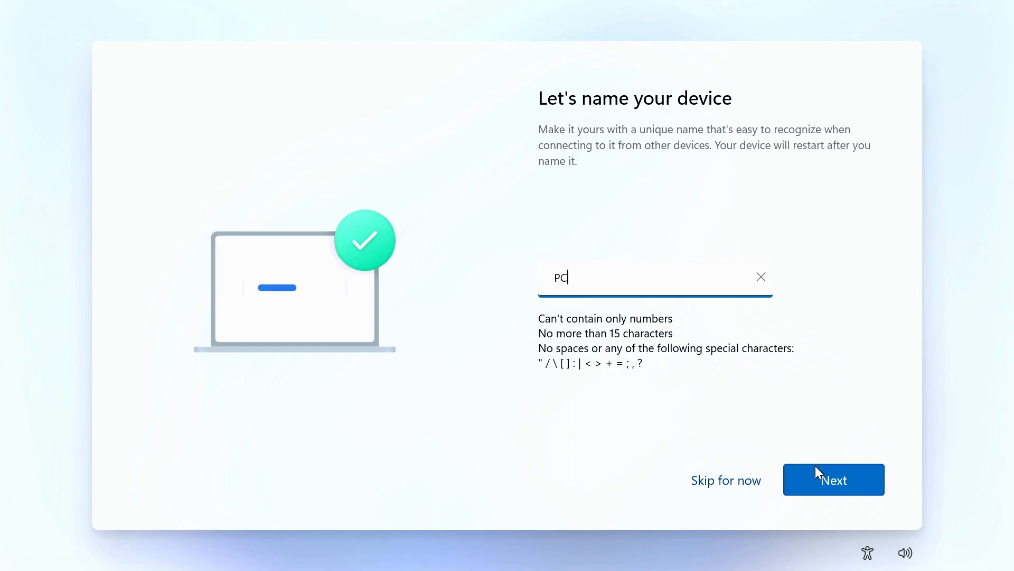
click(833, 480)
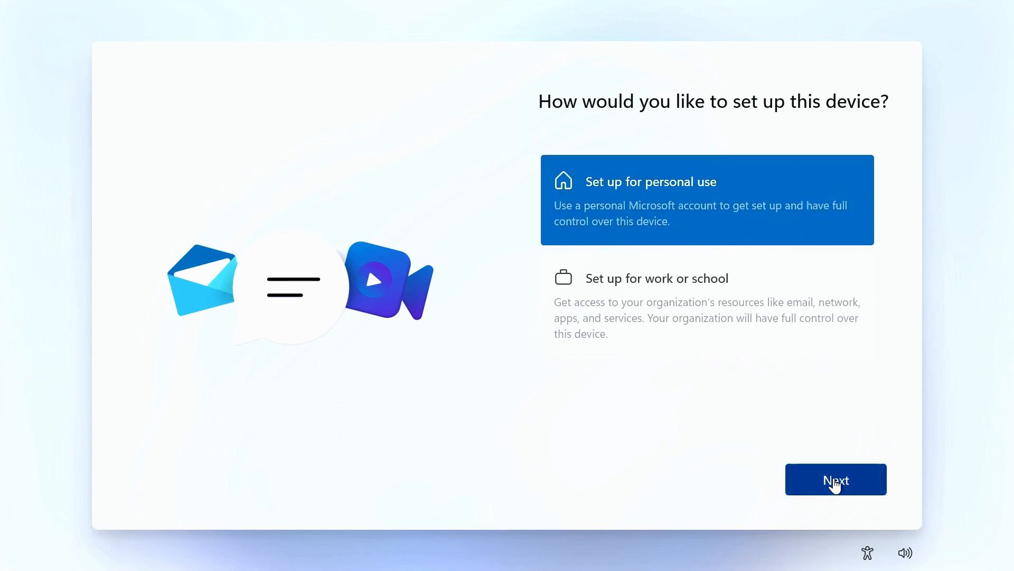
Step: Choose personal use, then switch to an offline account and skip the Microsoft sign-in
click(835, 479)
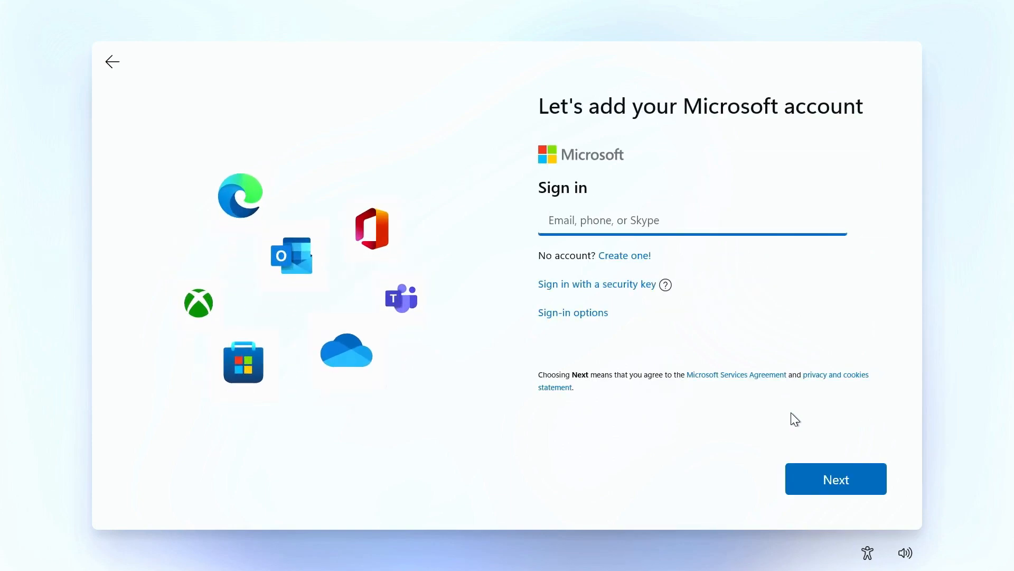
click(692, 220)
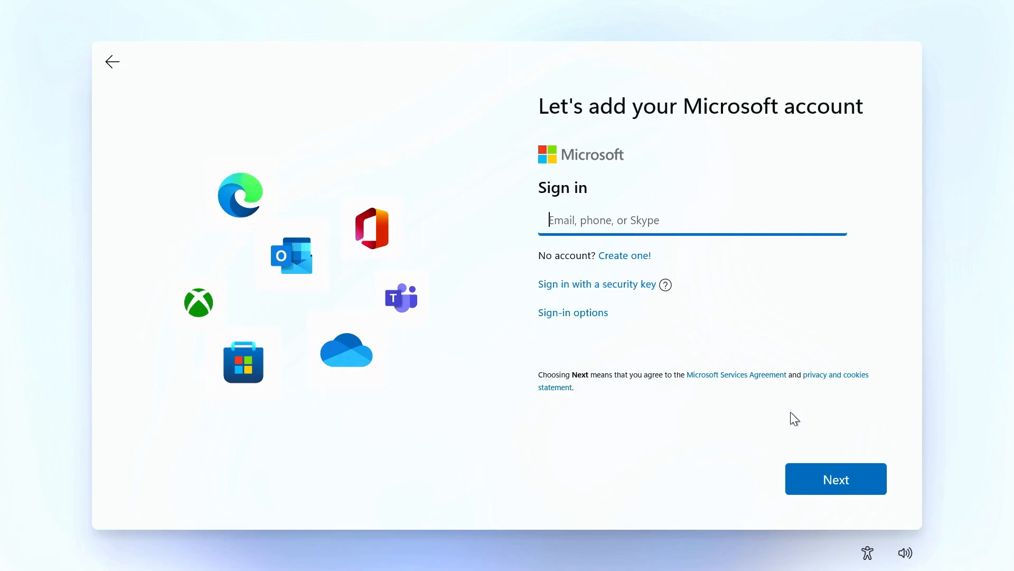
mouse_move(729, 341)
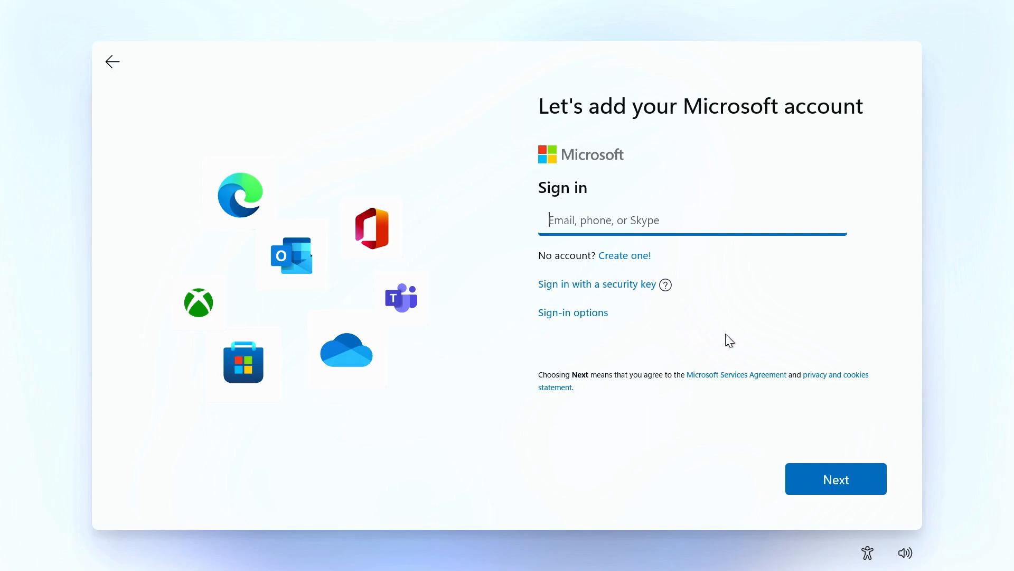
mouse_move(573, 312)
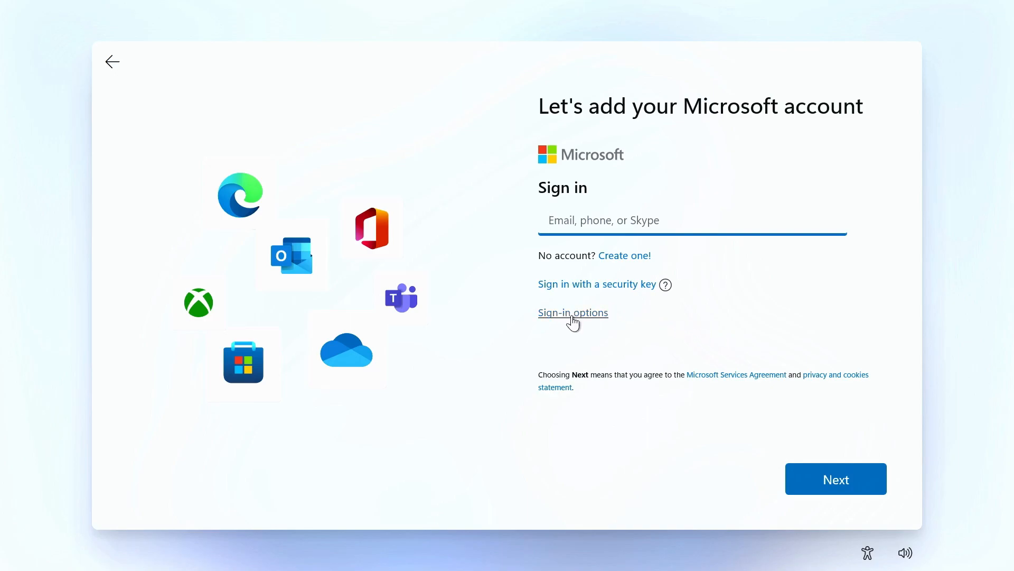
click(573, 312)
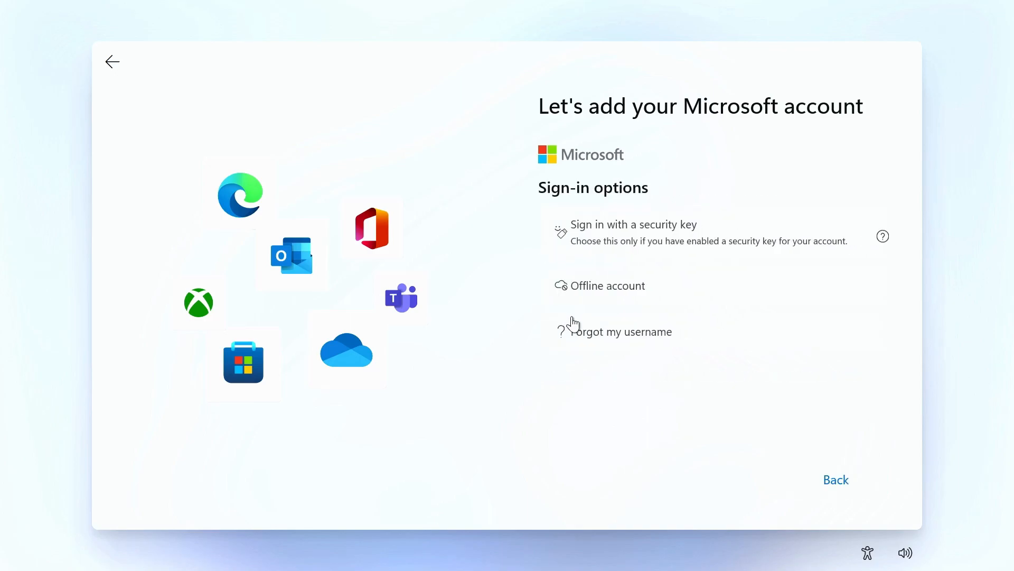
mouse_move(677, 296)
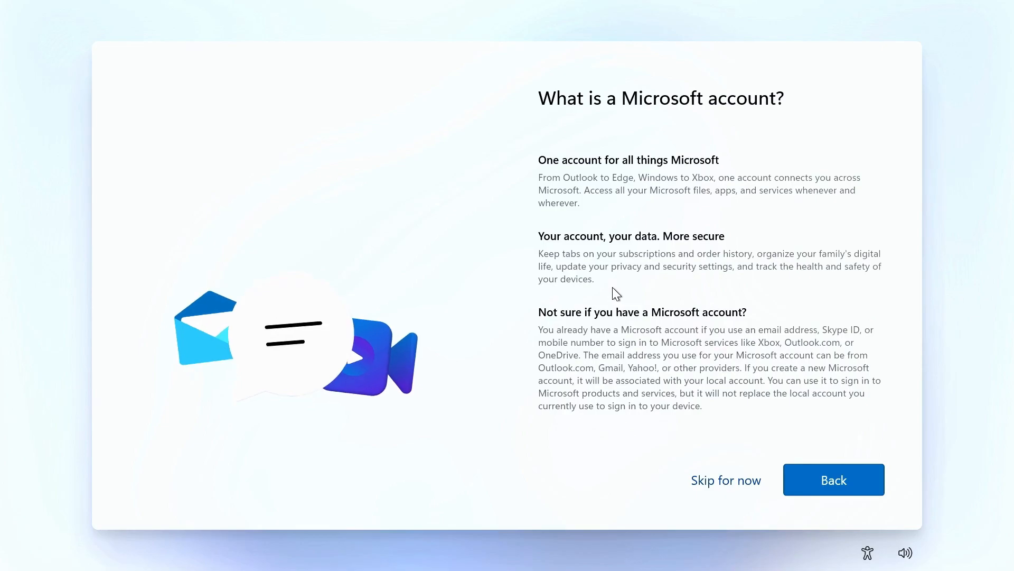
click(726, 480)
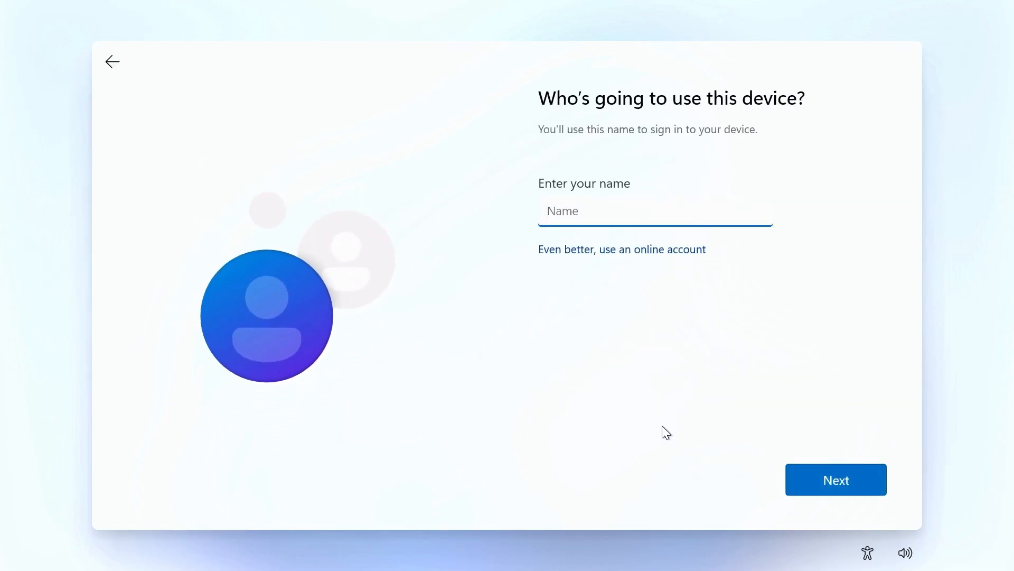
Step: Name the local account 'Tutor' and leave its password blank
text(Tu)
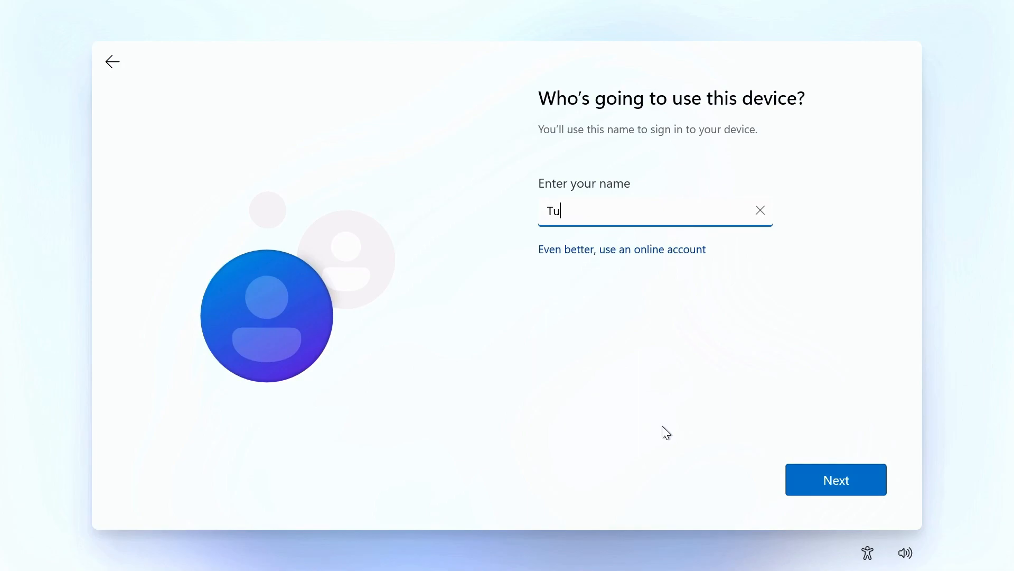
text(tor)
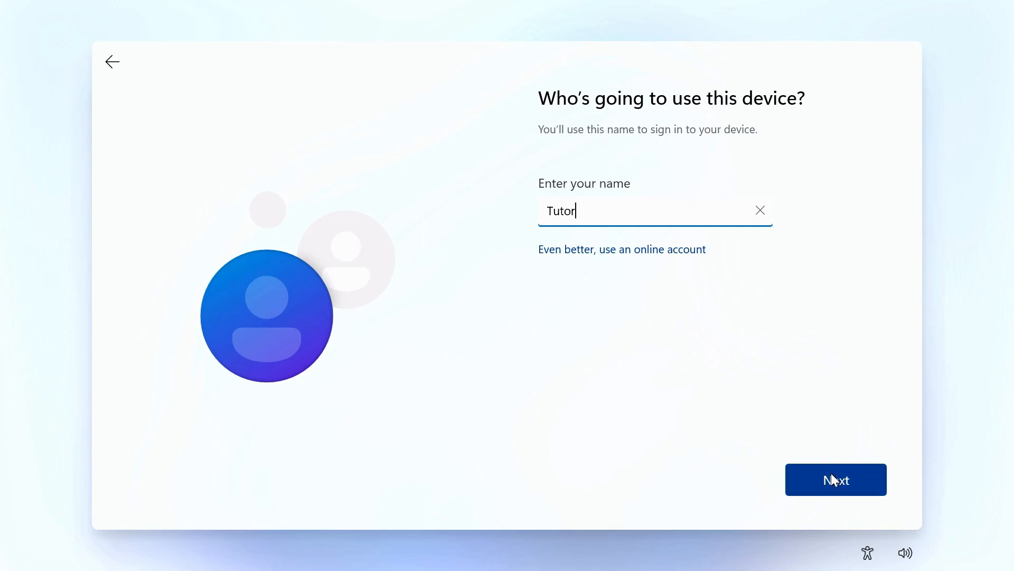
click(835, 480)
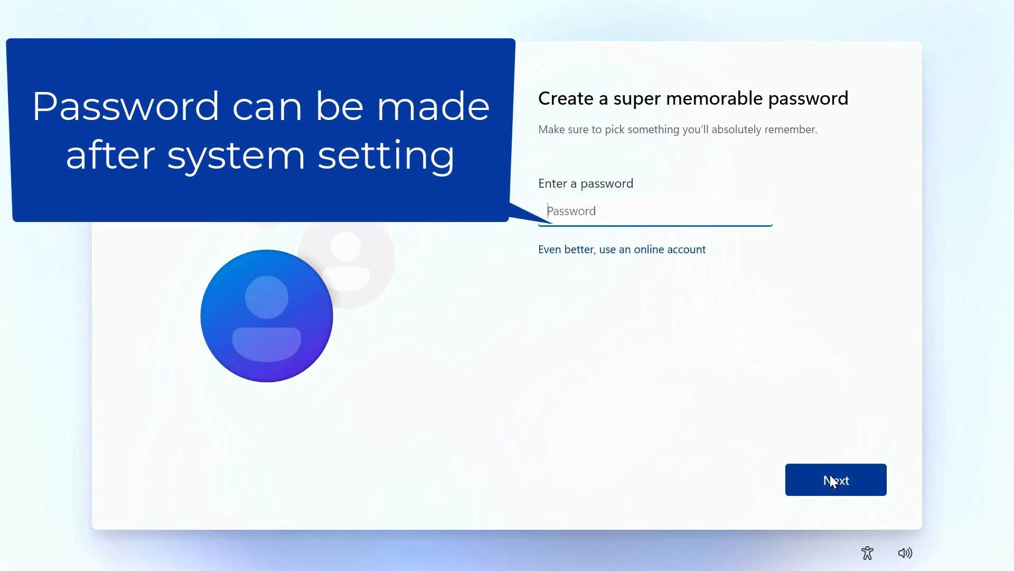
click(835, 479)
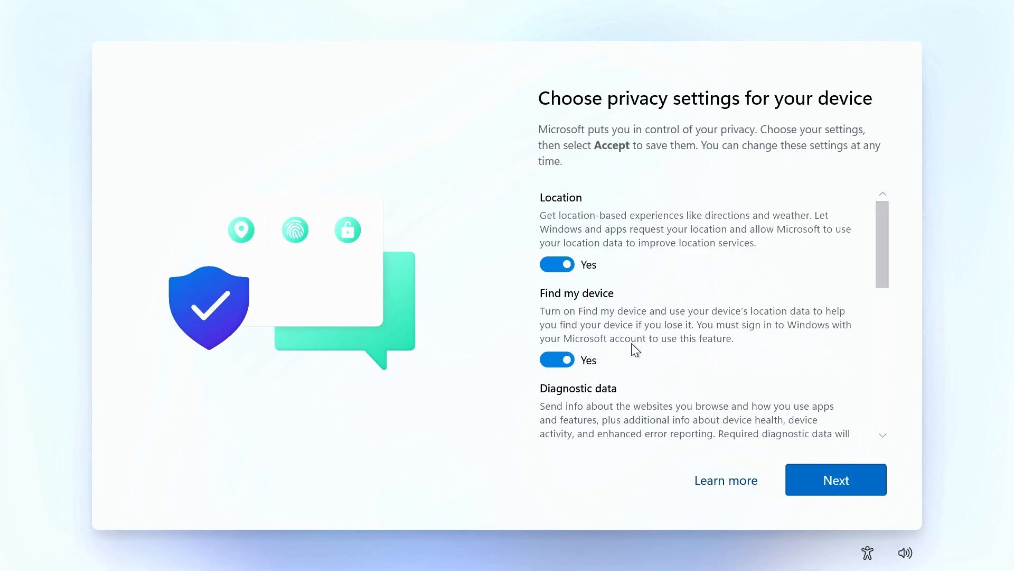
Step: Turn off the privacy toggles, including Tailored experiences, and accept to finish setup
click(557, 264)
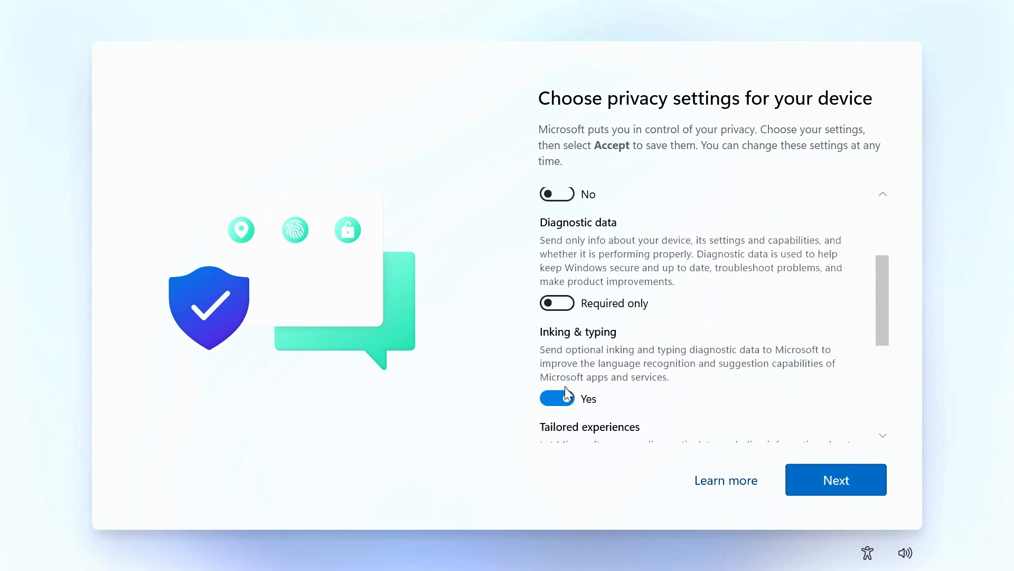
scroll(down, 3)
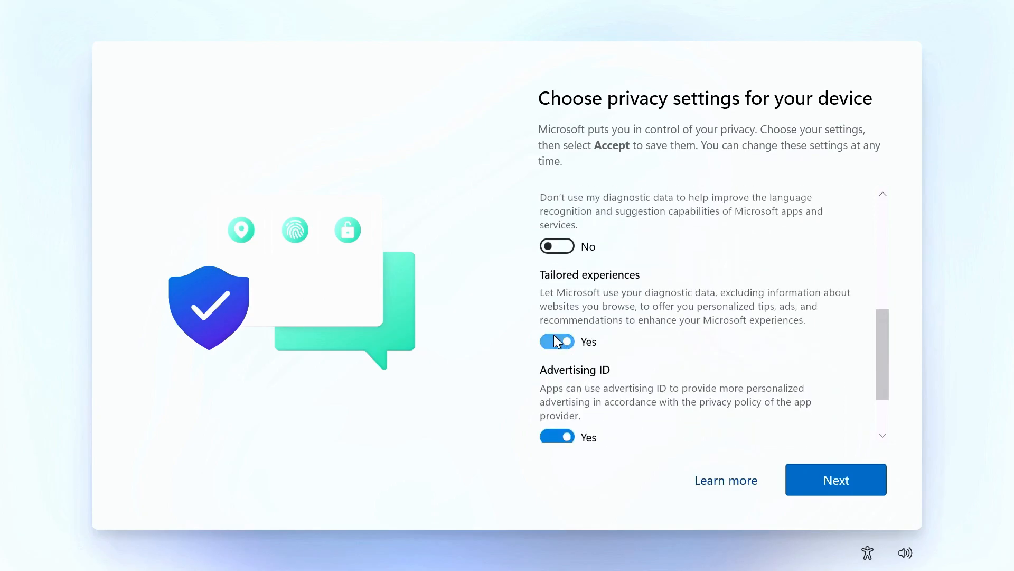
click(557, 340)
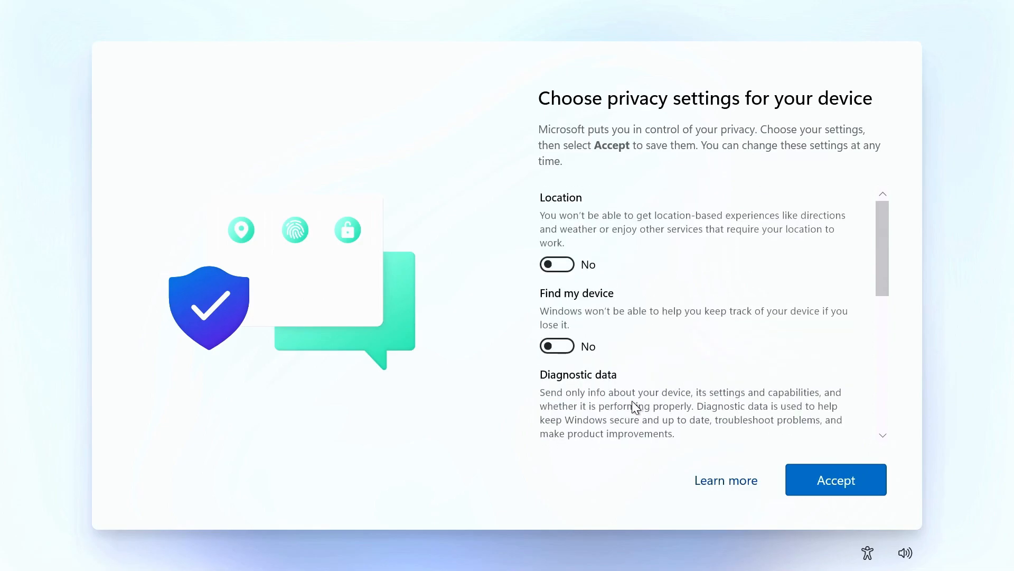
click(834, 479)
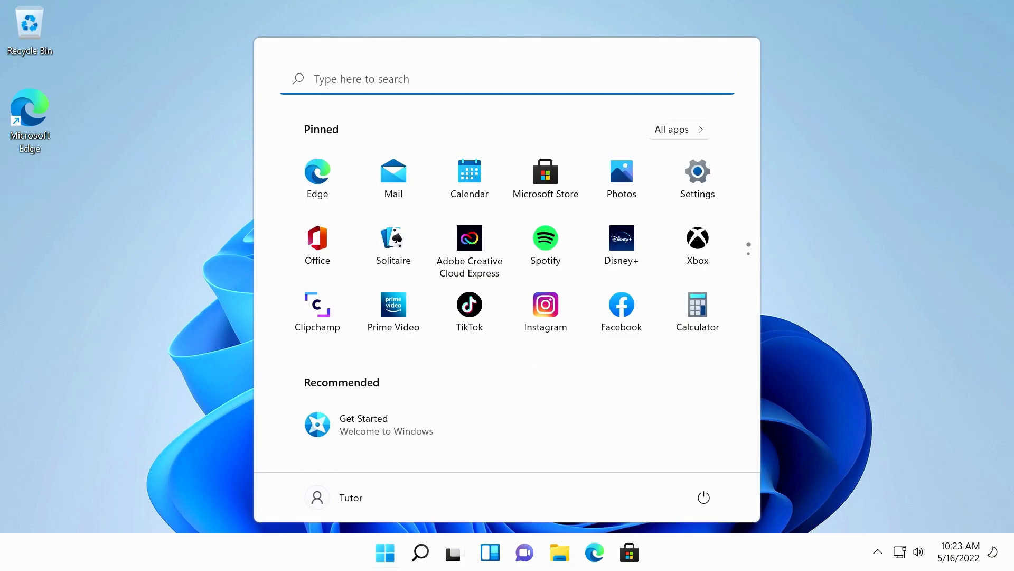
mouse_move(468, 287)
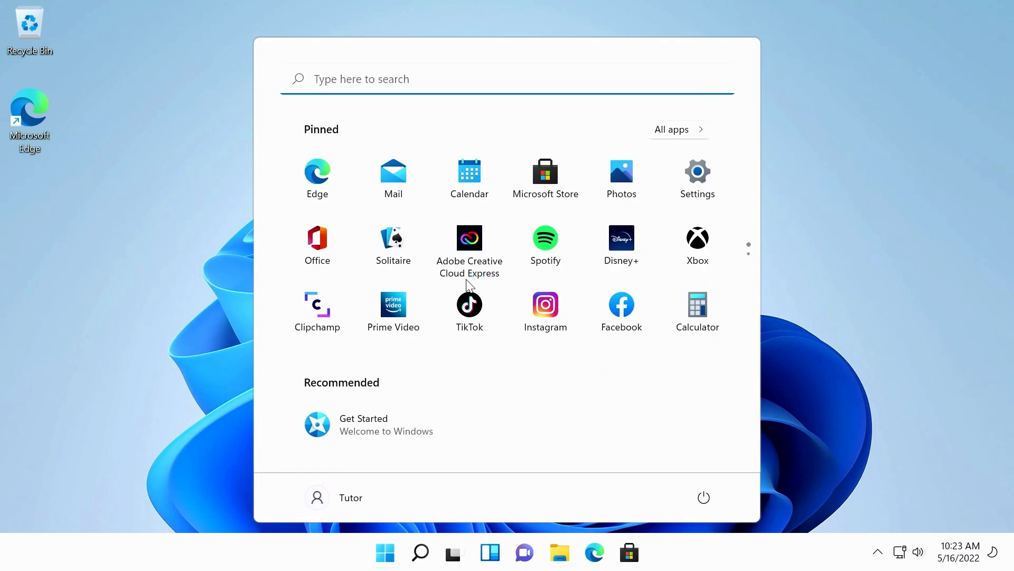
mouse_move(210, 329)
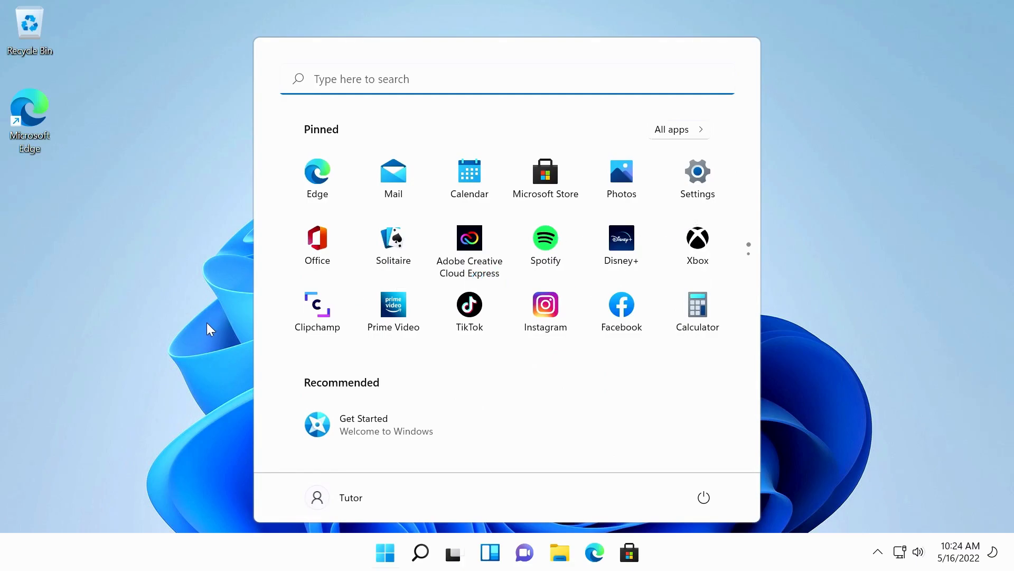
Step: Check the About page showing Windows 11 Pro 21H2, build 22000.318, then close Settings
right_click(384, 552)
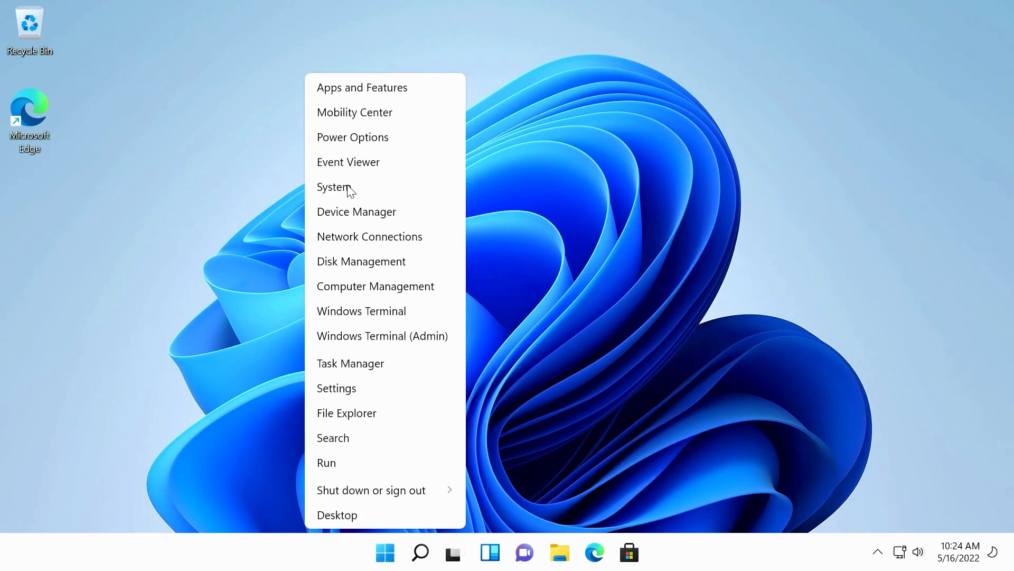
click(333, 186)
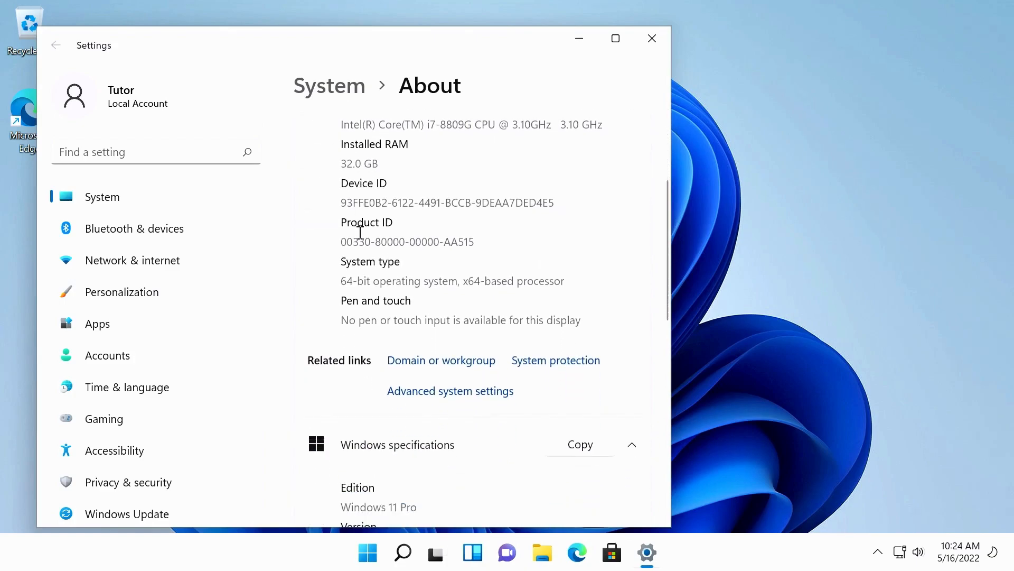
scroll(down, 3)
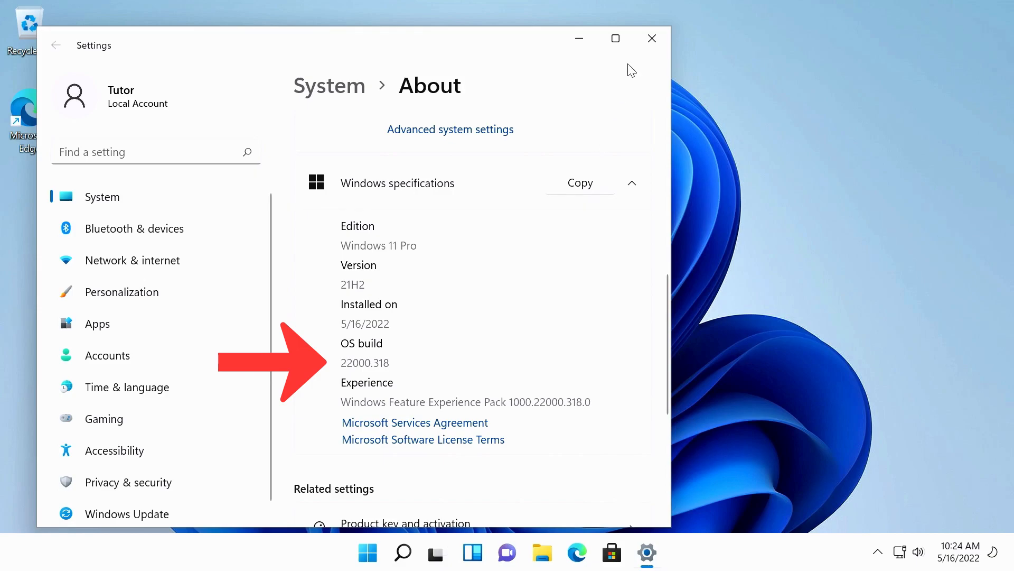
click(651, 38)
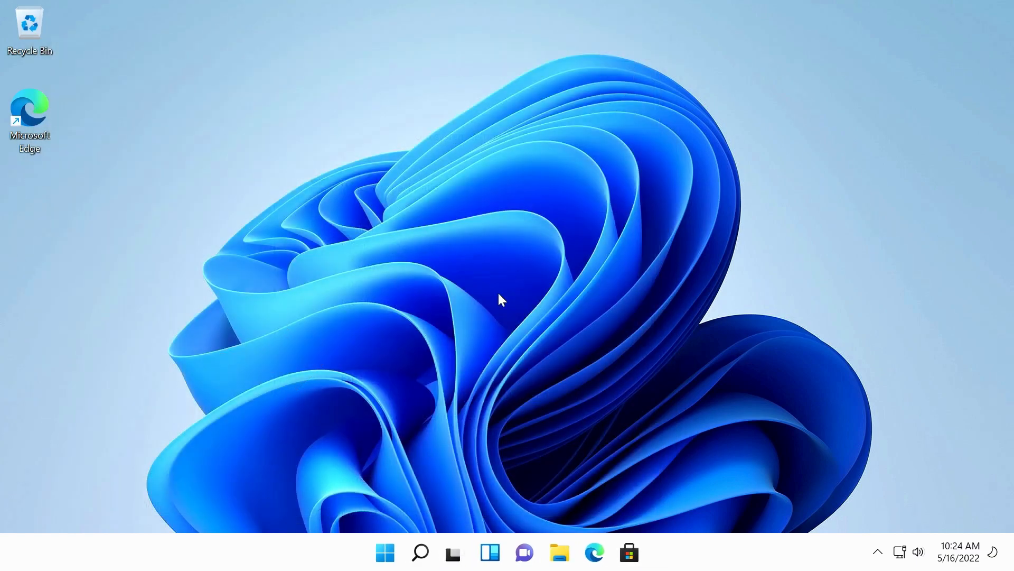
Step: Update Base System Device from D:\driver_nuc, installing the Intel Gaussian Mixture Model driver
right_click(385, 551)
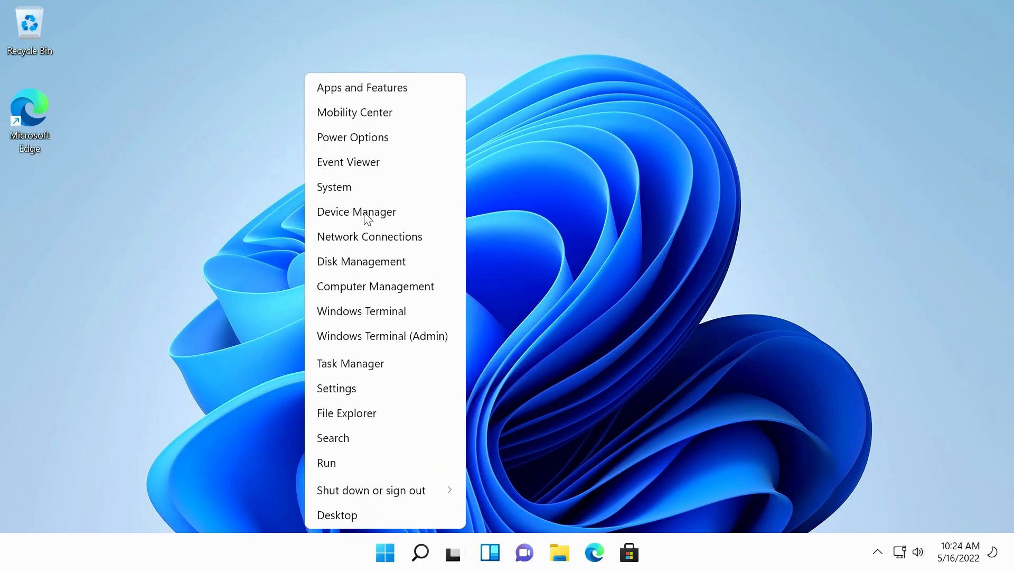
click(357, 211)
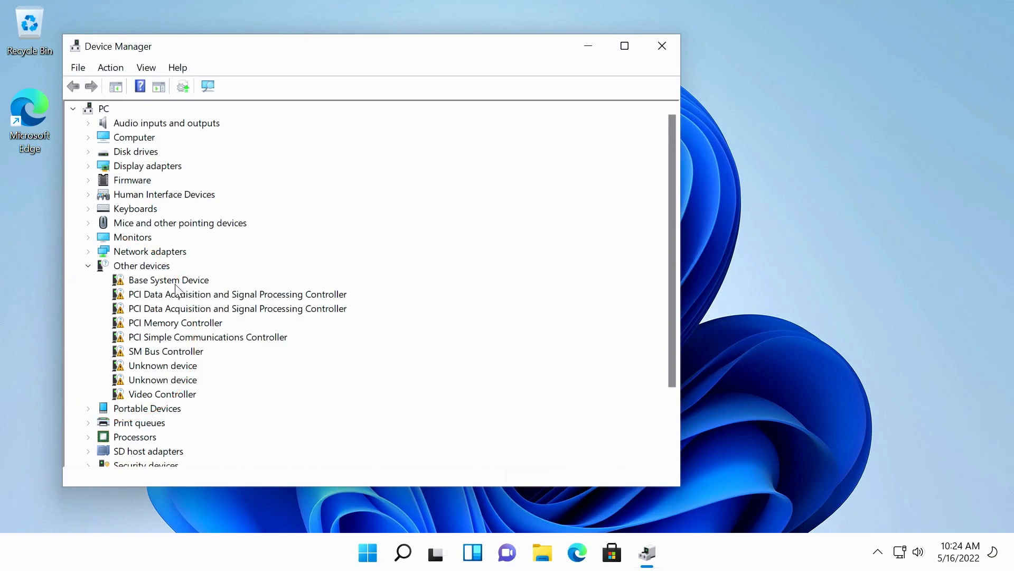
right_click(169, 280)
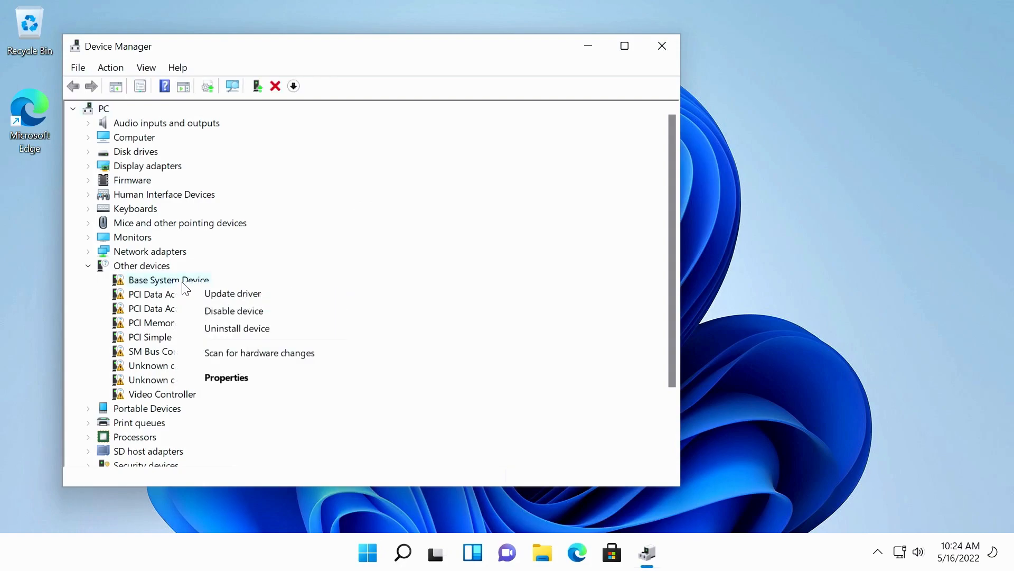
click(233, 293)
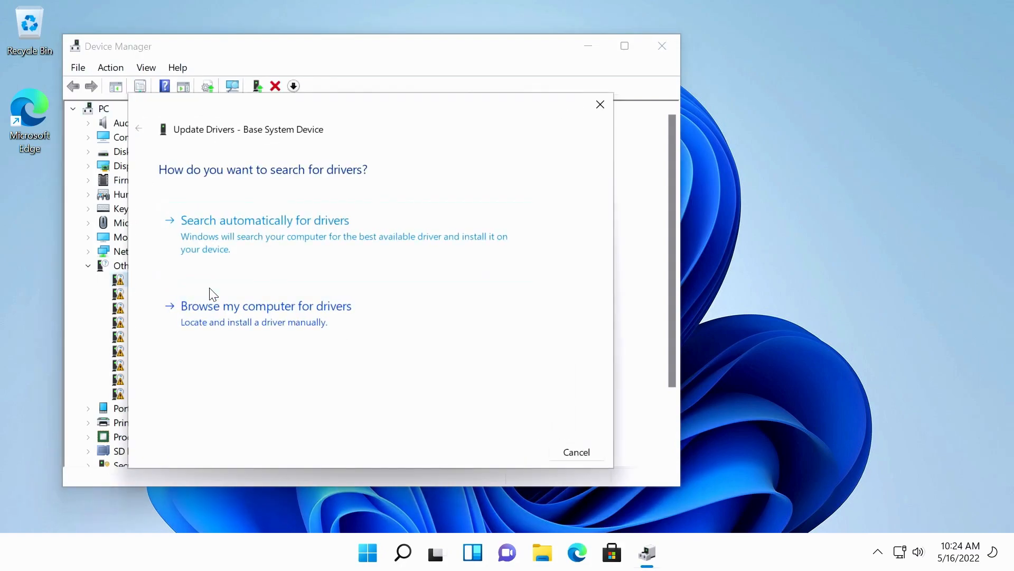
click(265, 305)
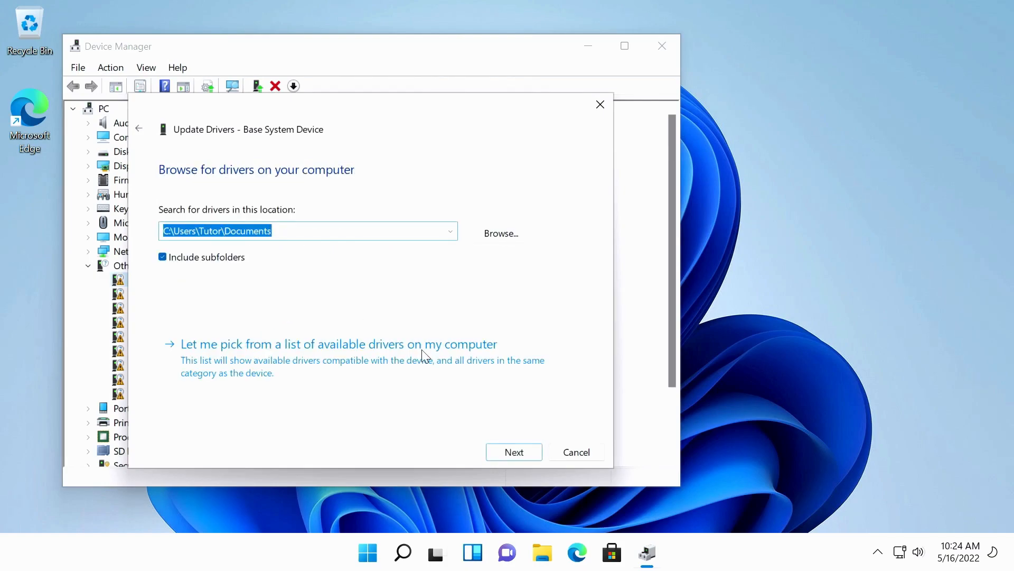
click(500, 233)
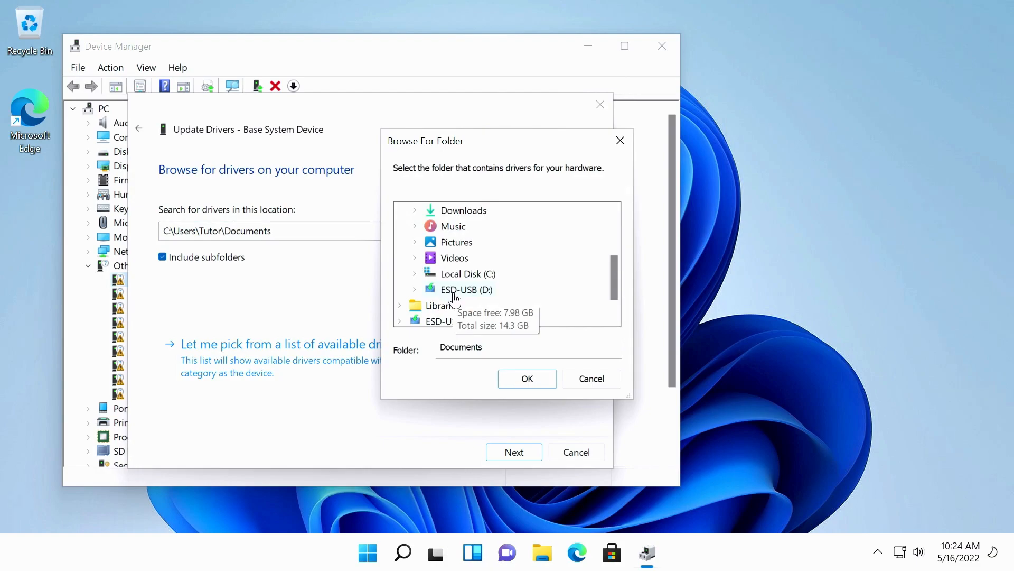
click(466, 289)
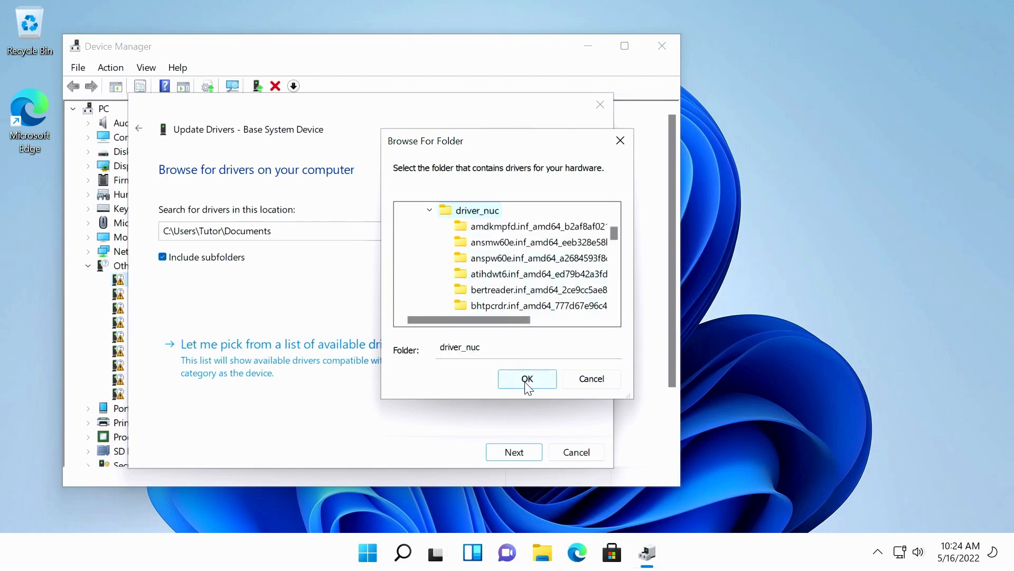
click(527, 378)
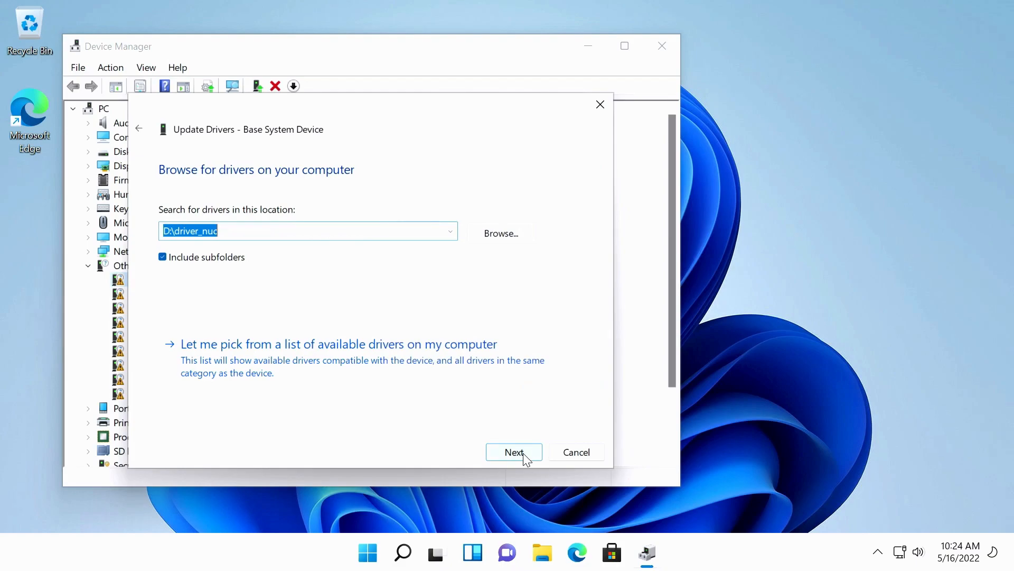
click(513, 452)
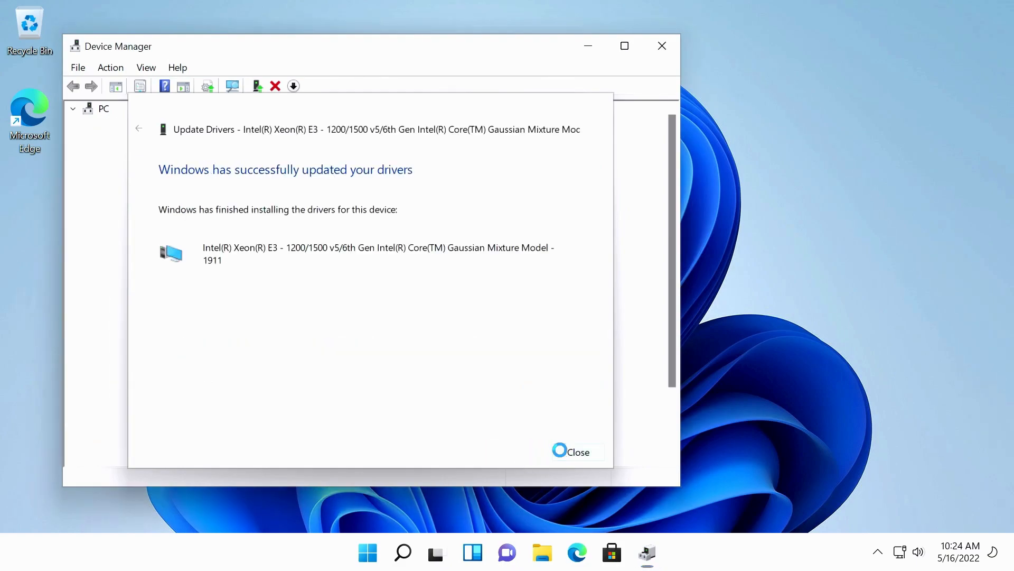
Step: Install drivers for the PCI controllers and Unknown Device, adding Chipset PMC and Intel Wireless Bluetooth
click(574, 452)
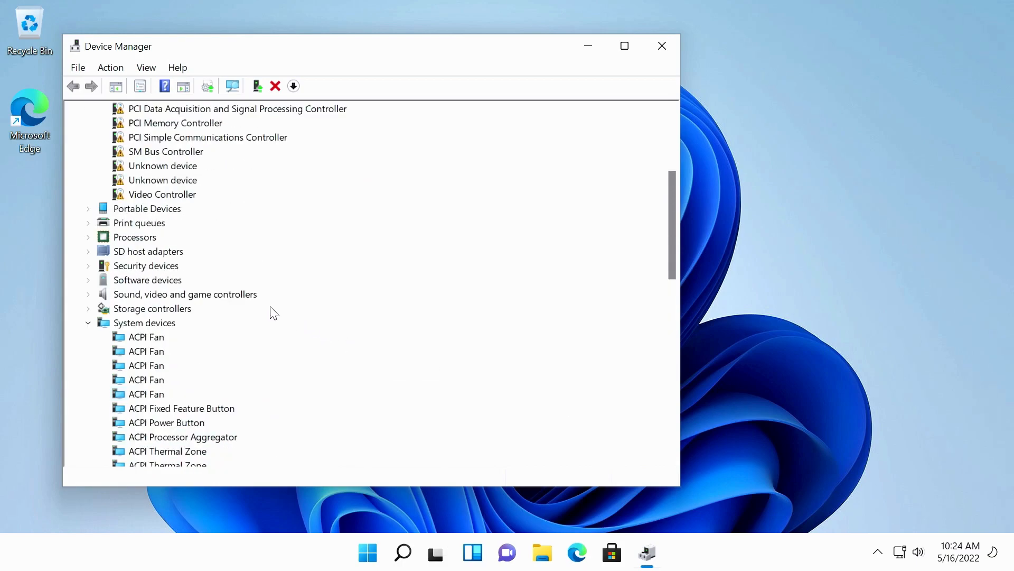
right_click(238, 180)
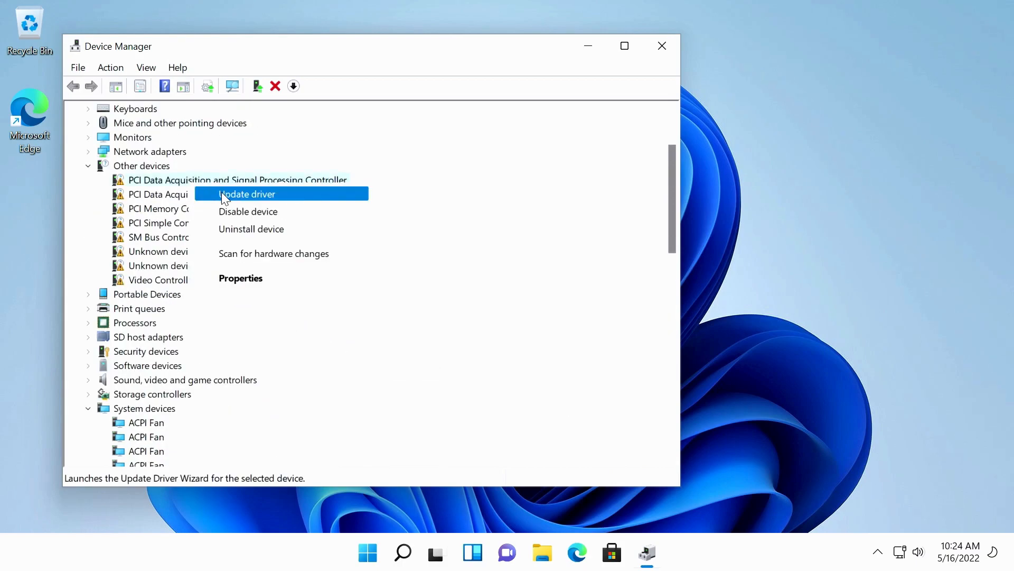
click(245, 193)
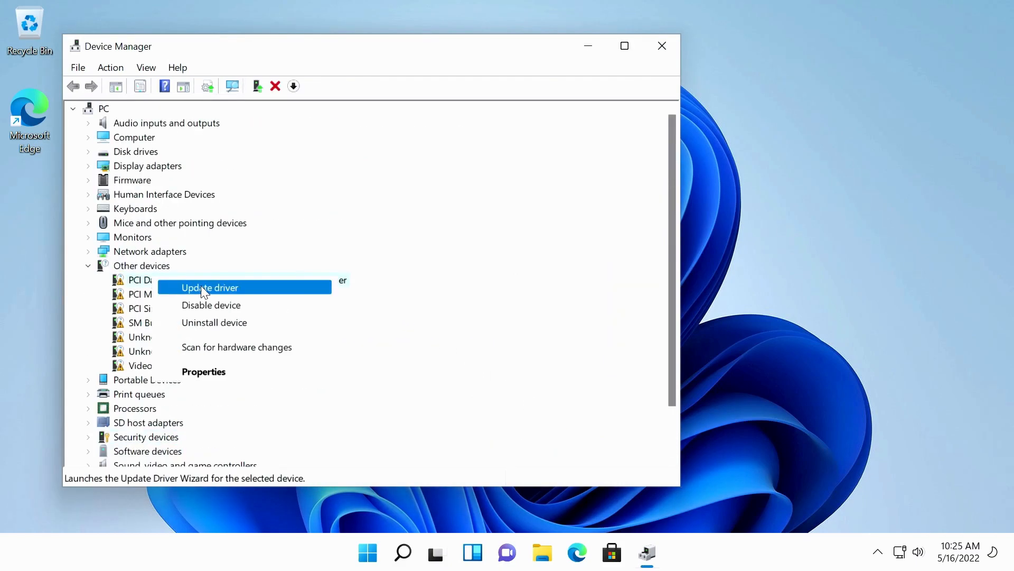
click(210, 287)
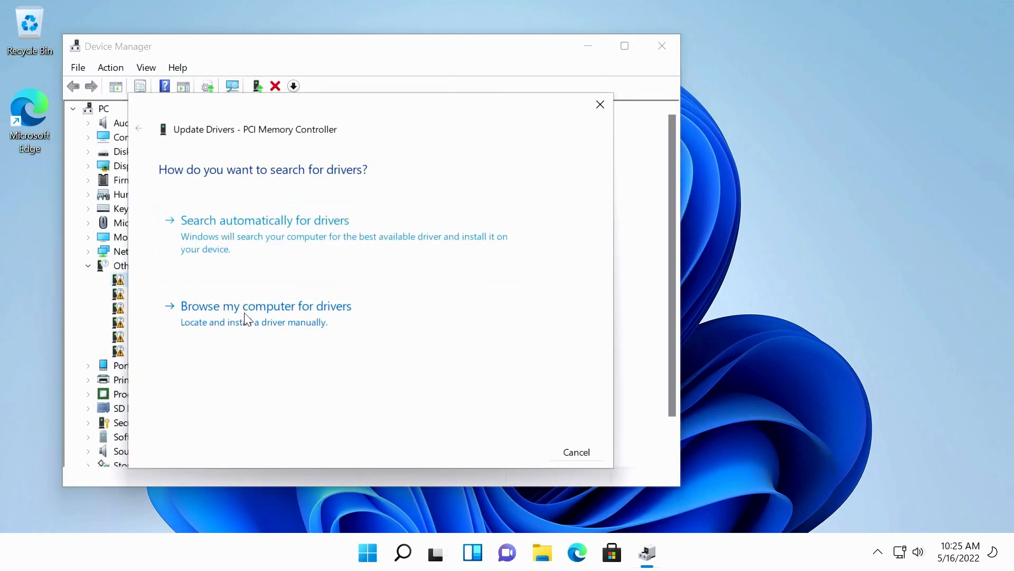
click(265, 220)
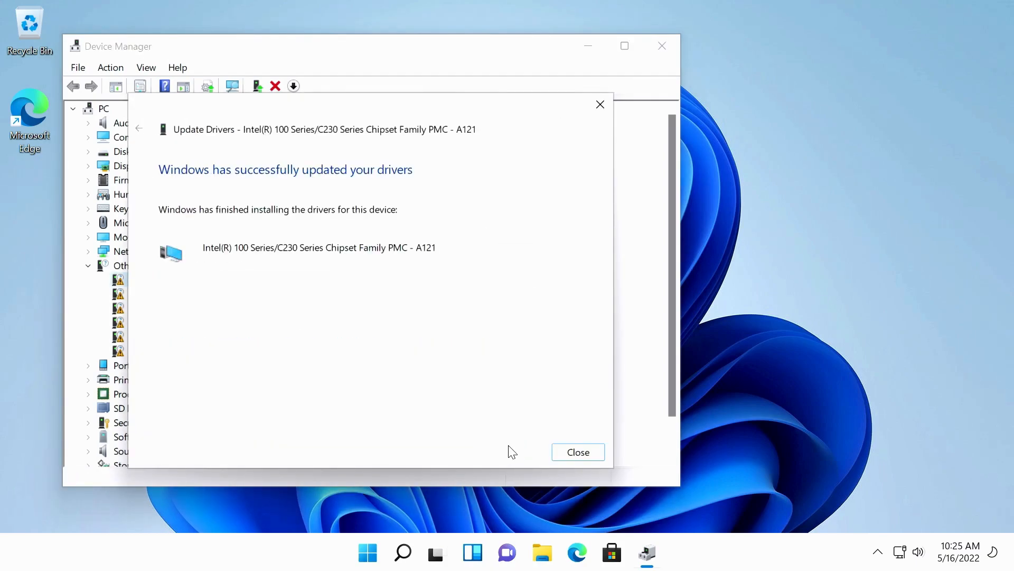
click(577, 451)
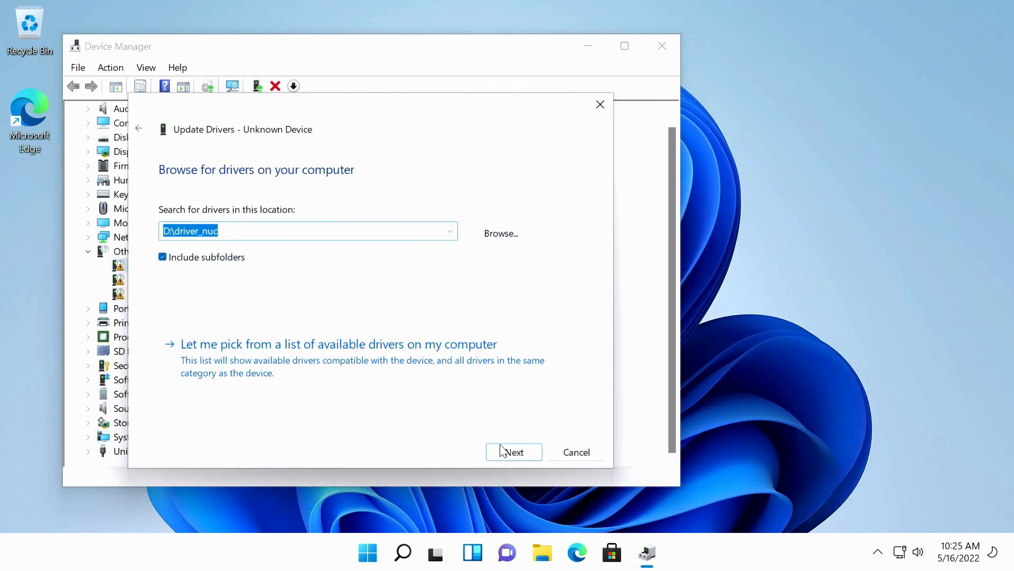
click(575, 451)
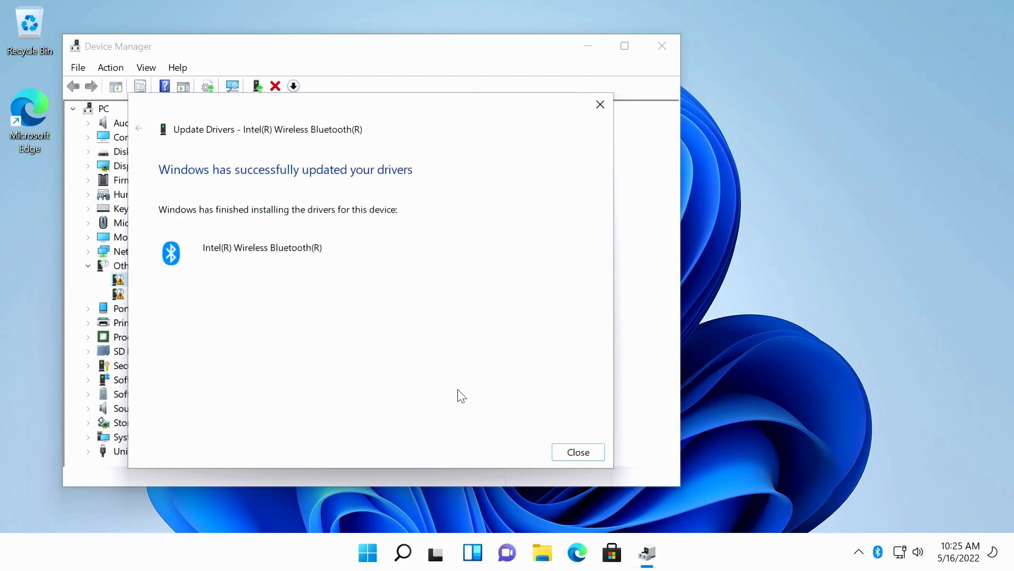
click(577, 452)
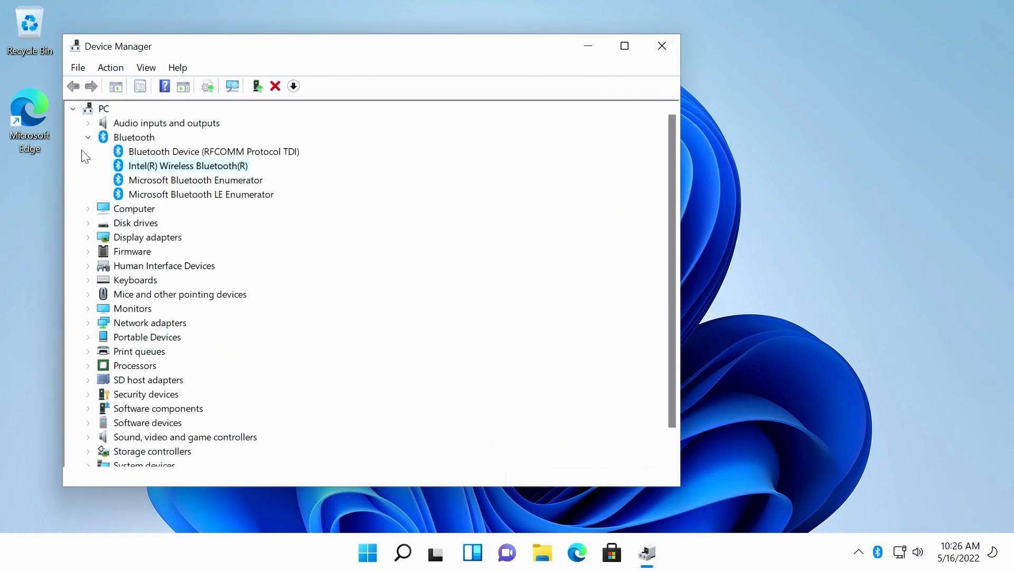
Step: Collapse Bluetooth, check the Microsoft Basic Display Adapter driver update, then close Device Manager
click(88, 138)
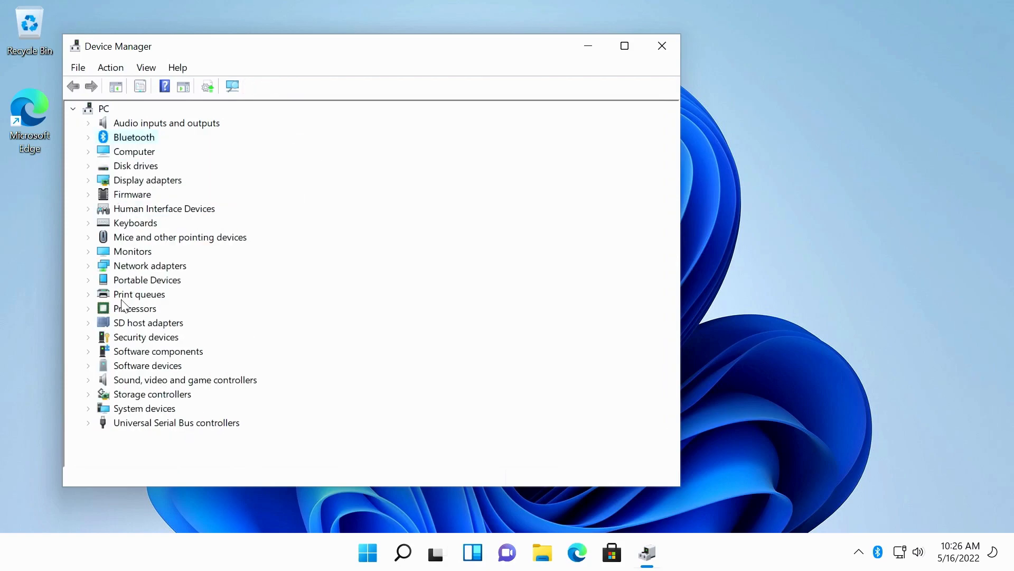
right_click(193, 208)
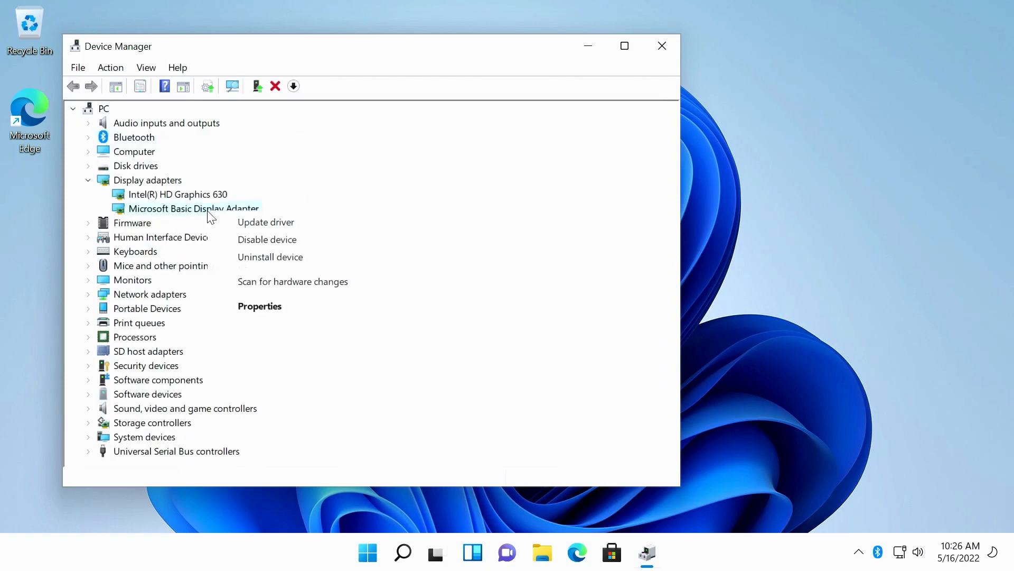
click(266, 221)
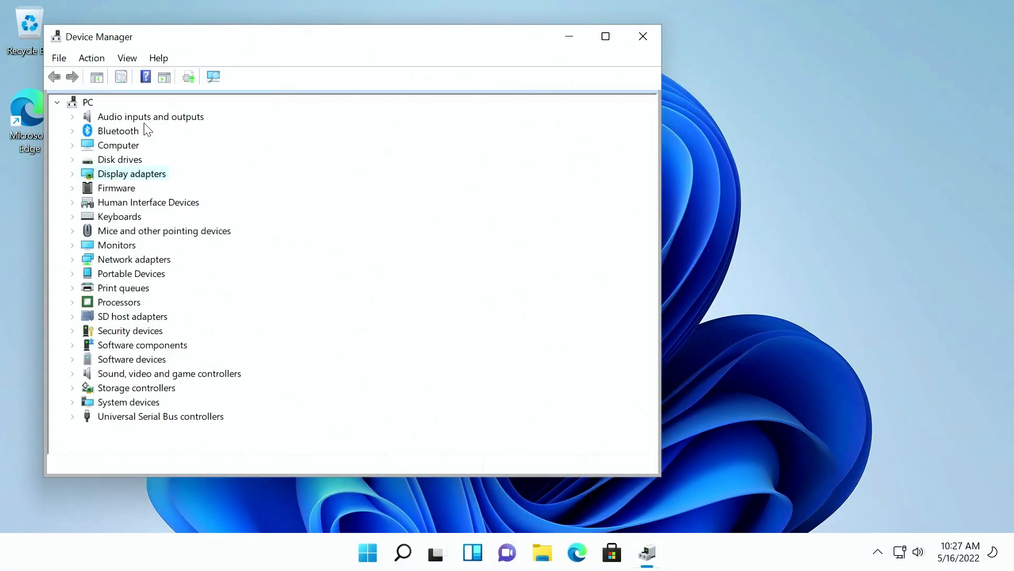
click(87, 101)
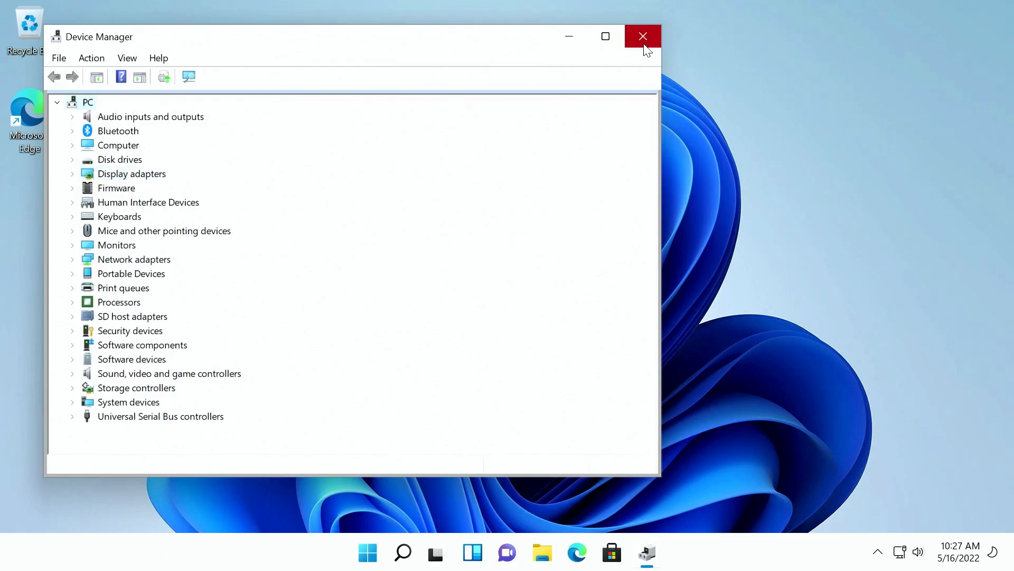
click(642, 36)
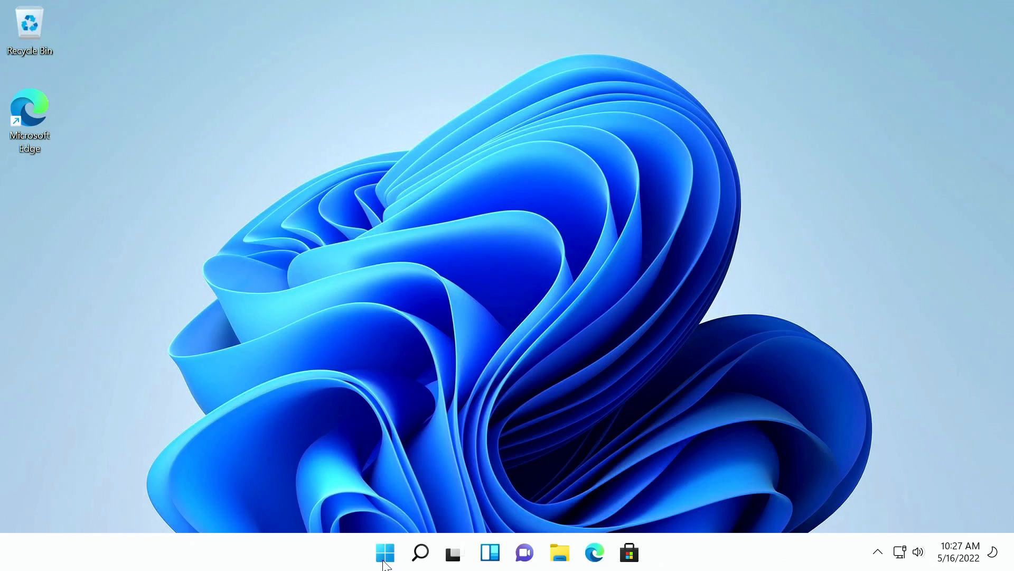
Step: Start downloading pending updates from Settings' Windows Update page, then minimize Settings
click(384, 552)
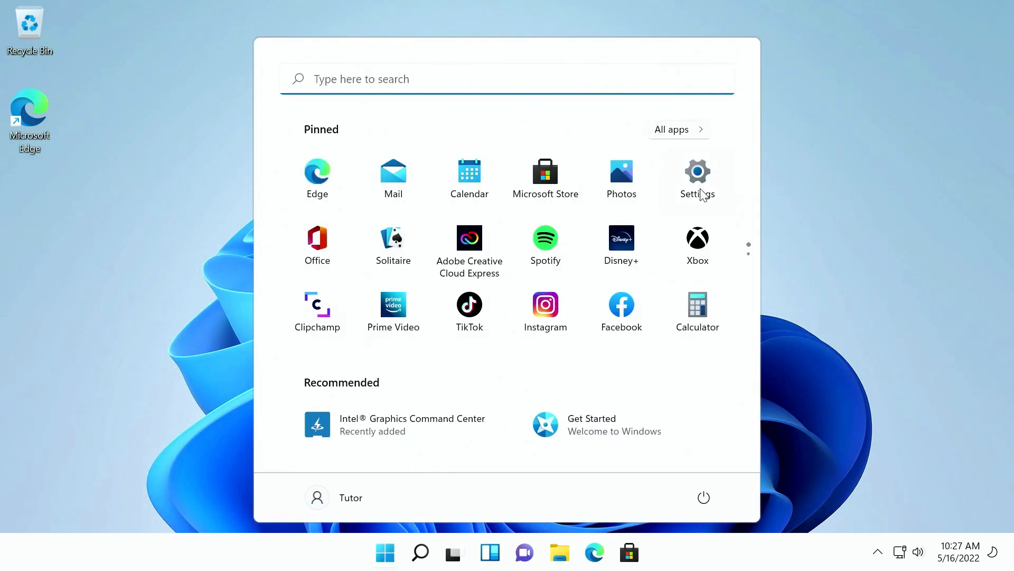
click(698, 178)
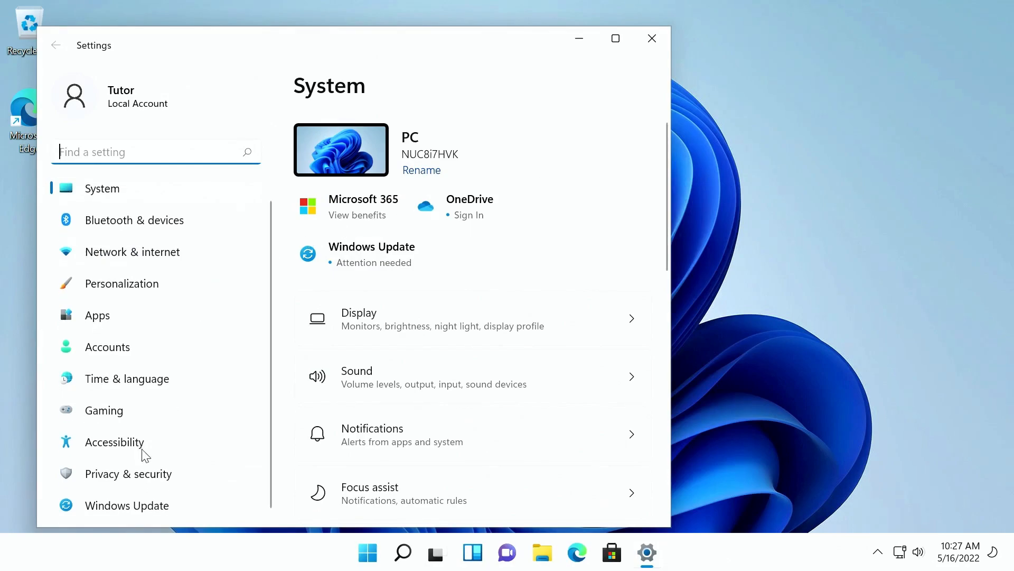
click(127, 505)
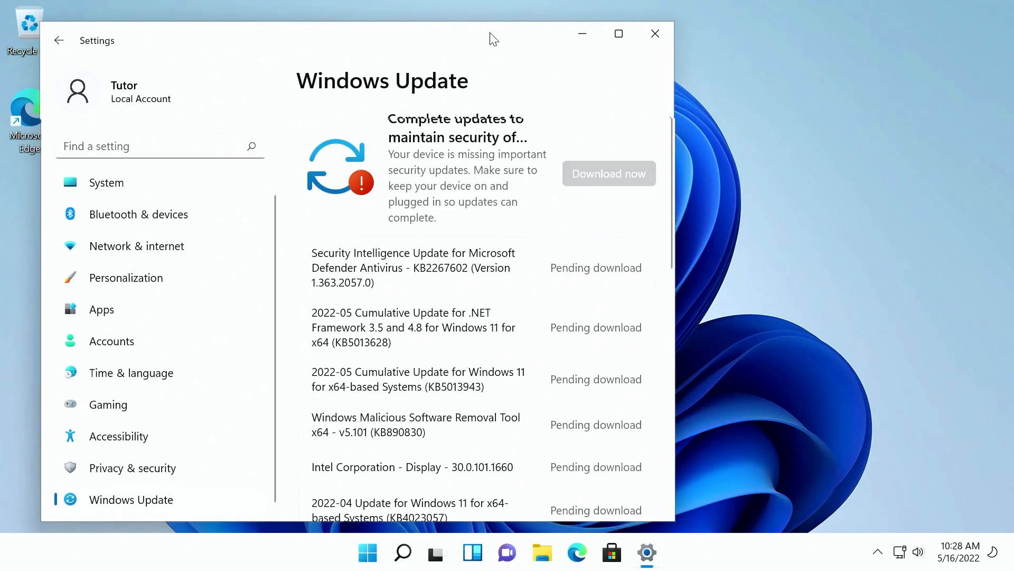
click(608, 173)
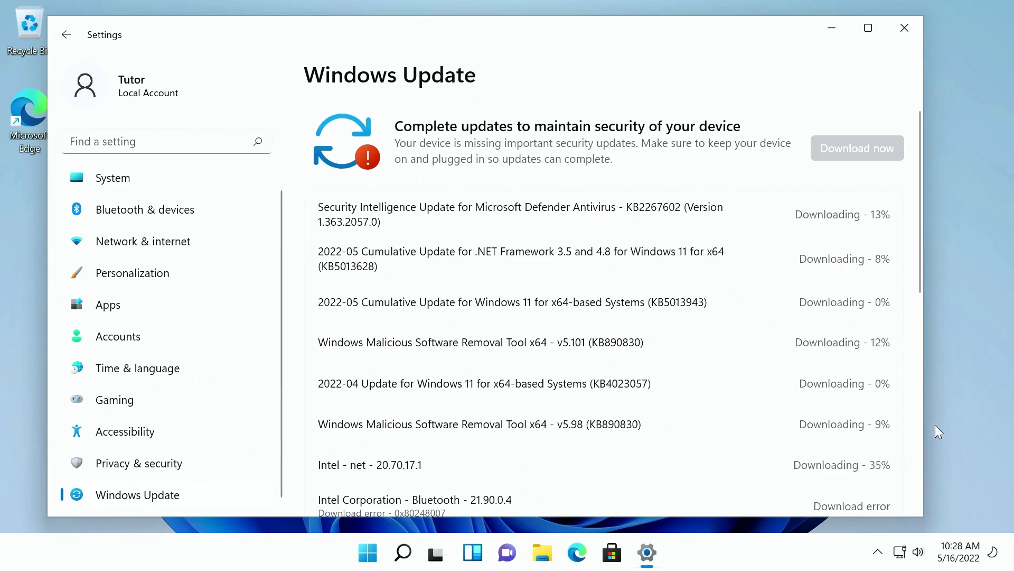
click(905, 28)
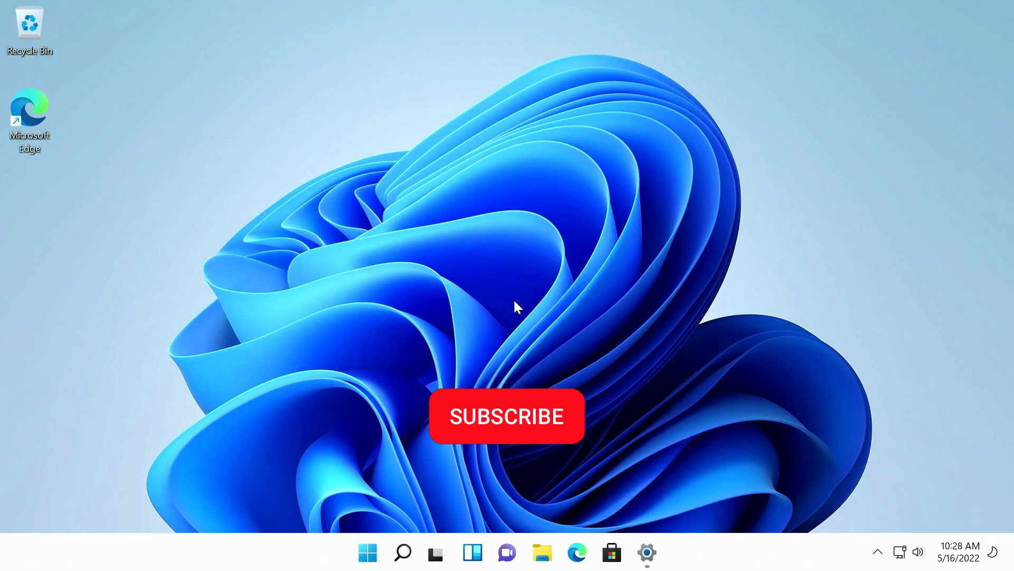
click(507, 415)
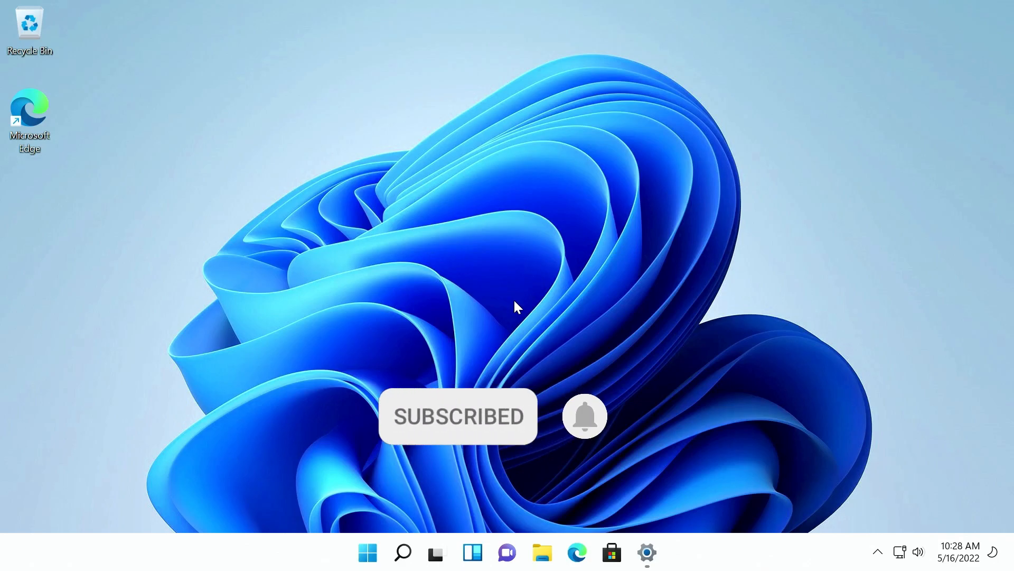